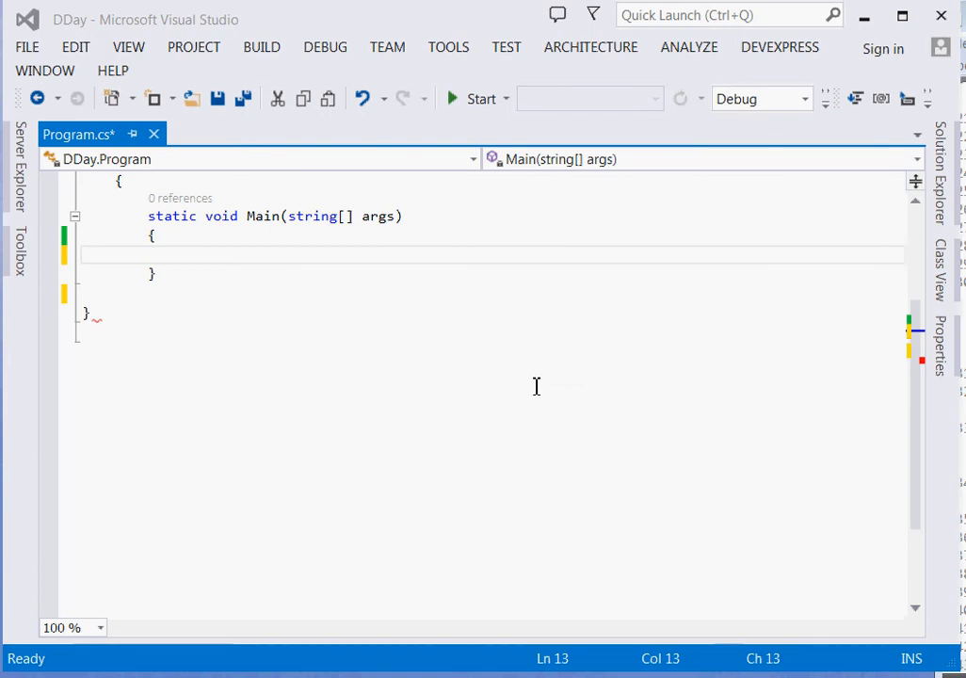
{"action": "mouse_move", "coordinate": [234, 241]}
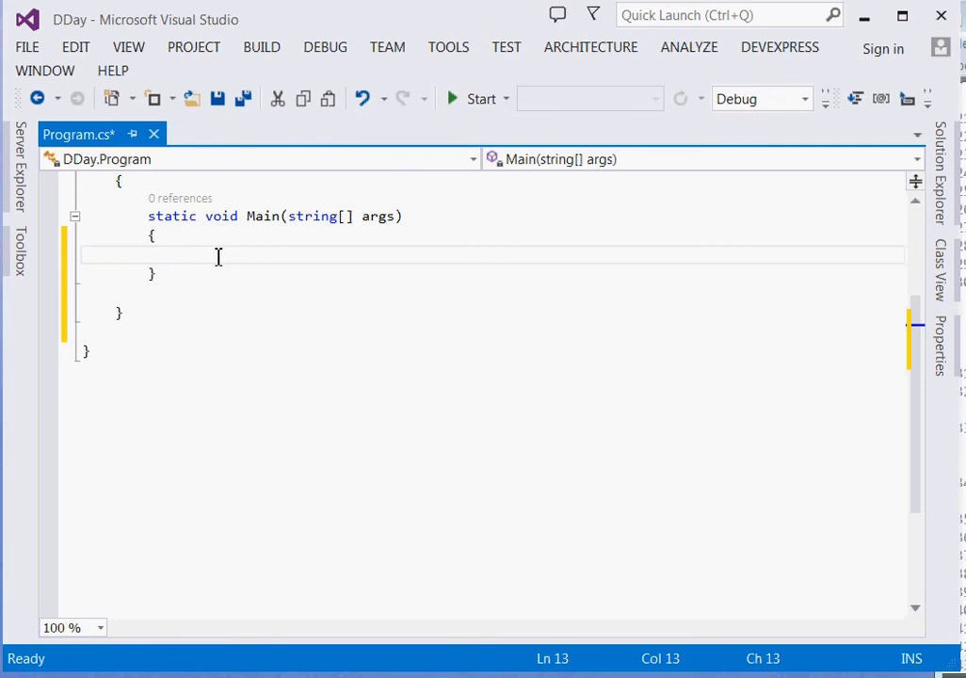
Step: Add the comment '//get current date and time' inside Main
{"action": "type", "text": "//"}
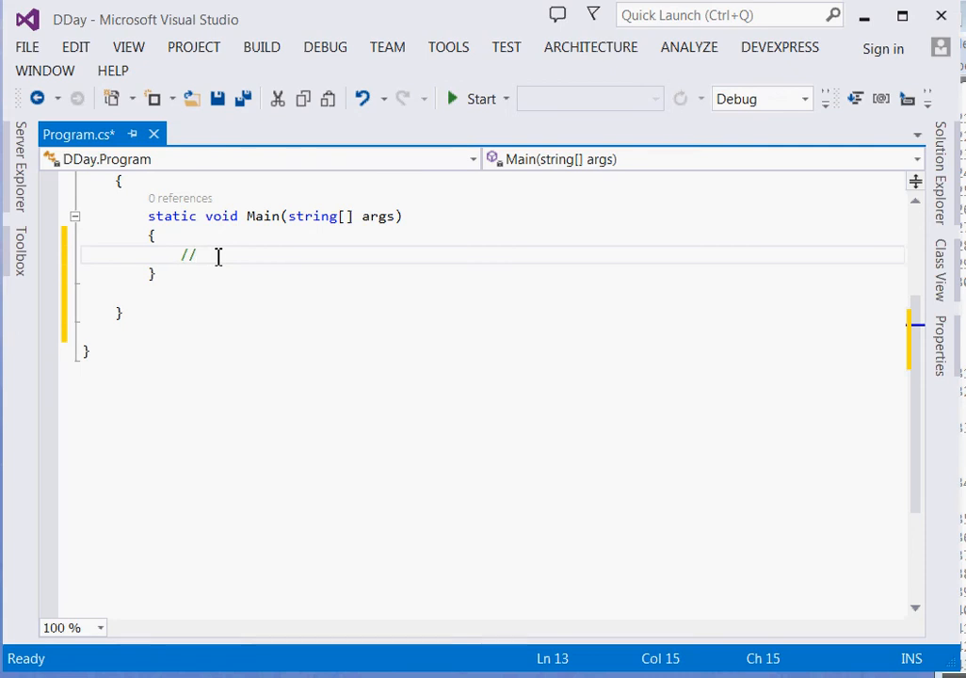
{"action": "type", "text": "get curr"}
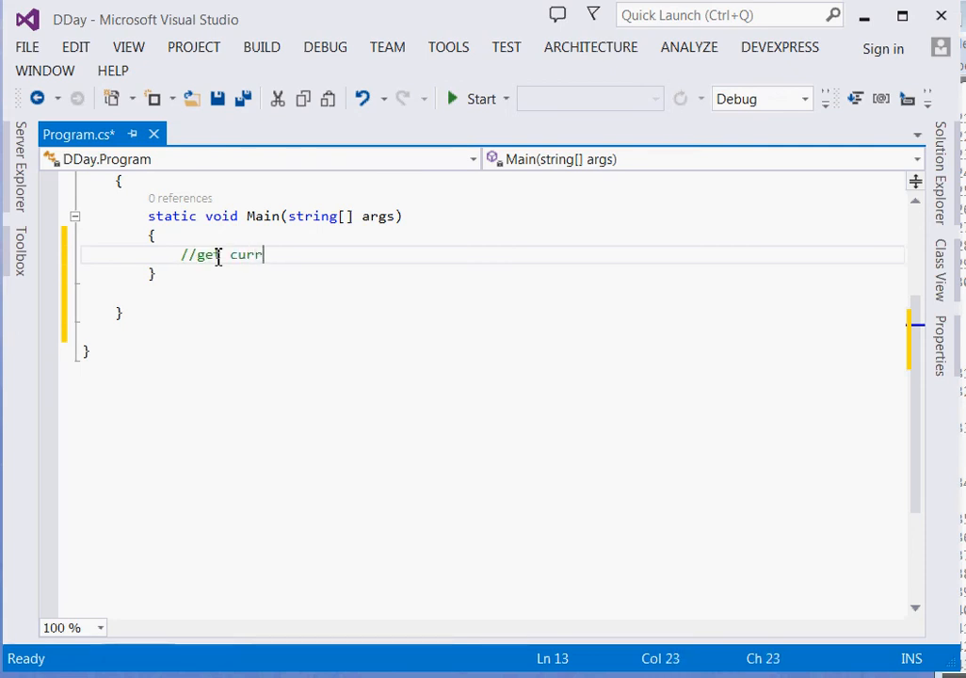
{"action": "type", "text": "ent date"}
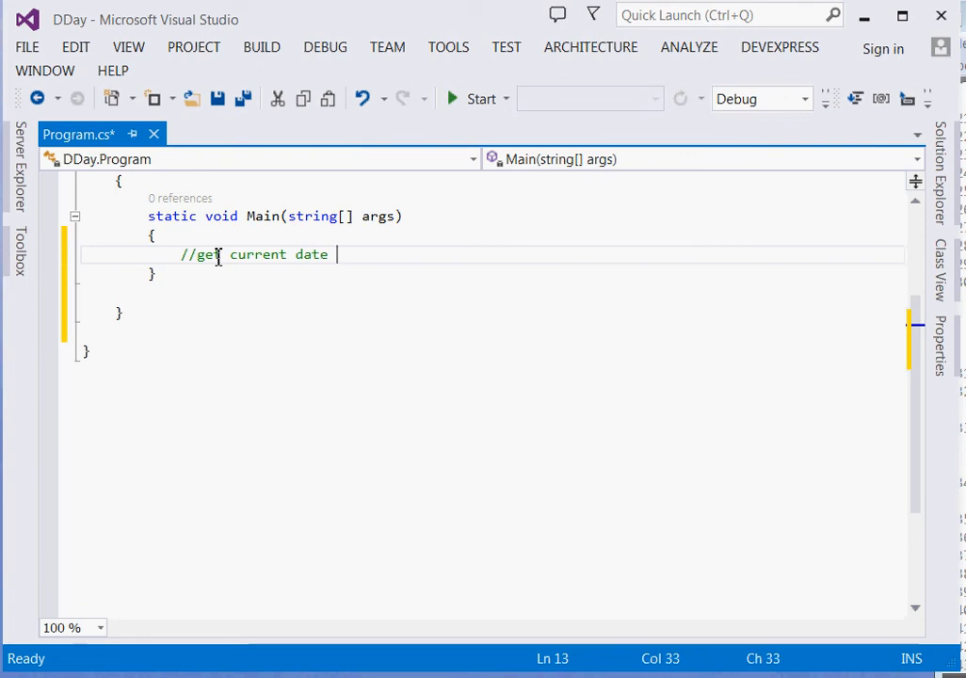
{"action": "type", "text": "and time"}
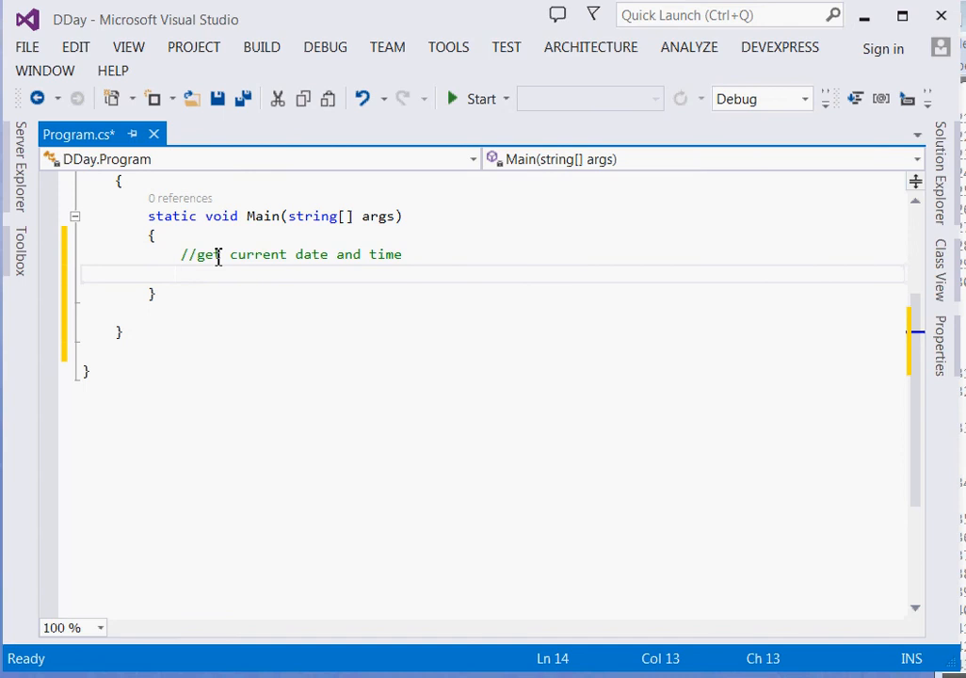
Step: Declare DateTime d = DateTime.Now; and begin another // comment line
{"action": "type", "text": "Date"}
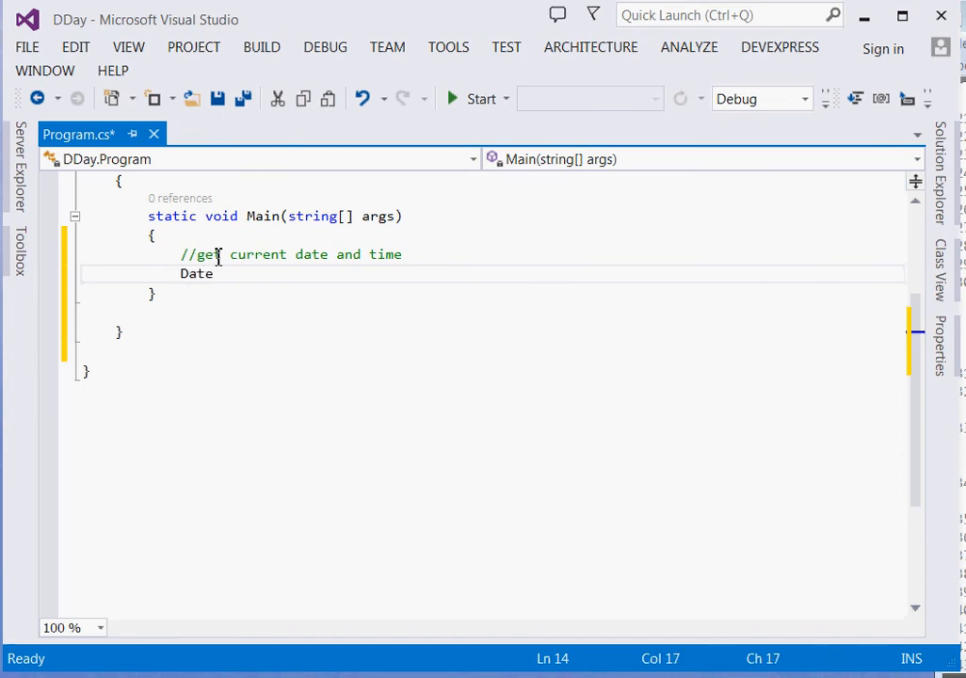
{"action": "type", "text": "Time"}
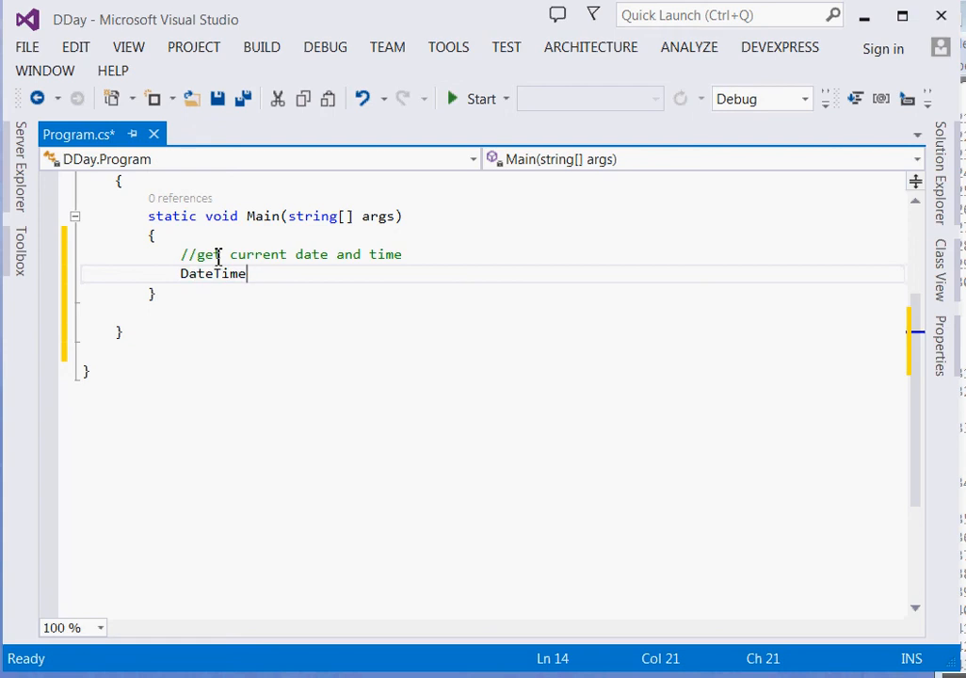
{"action": "type", "text": "d="}
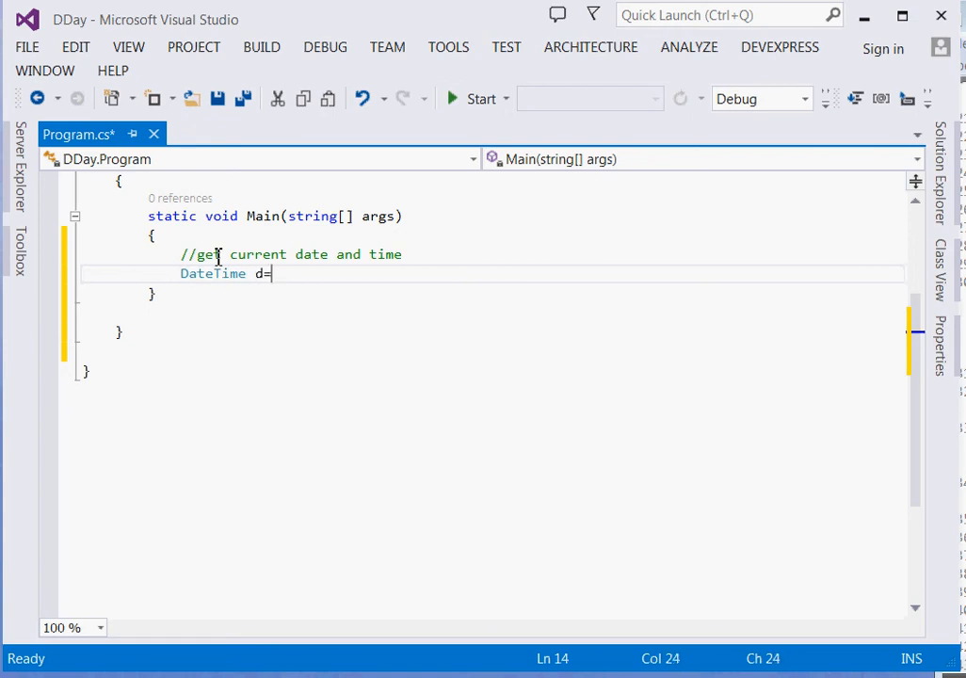
{"action": "type", "text": "Date"}
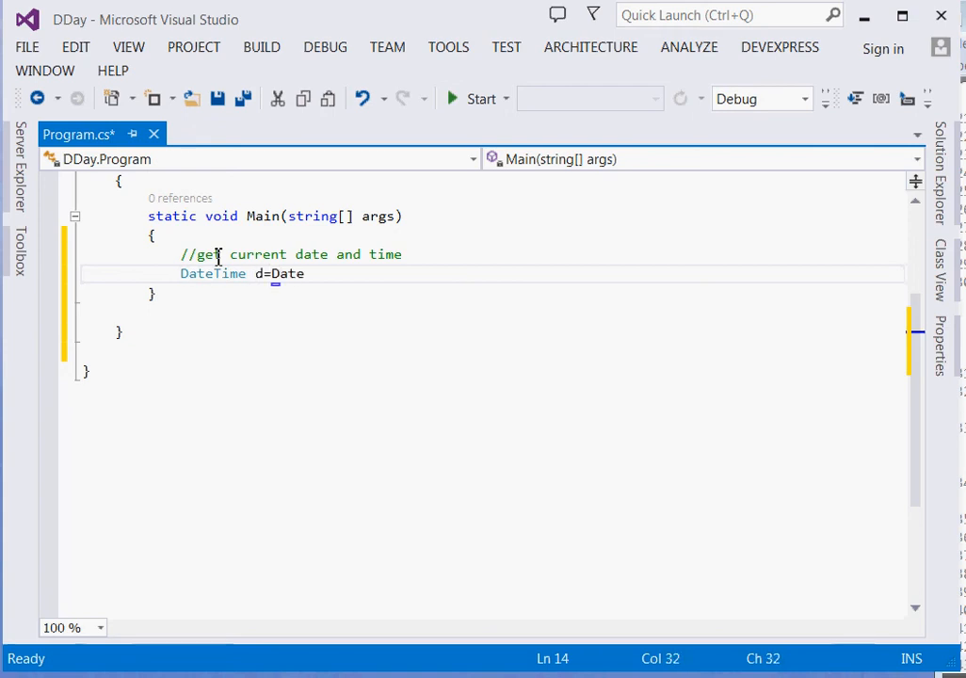
{"action": "type", "text": "Time.Now;"}
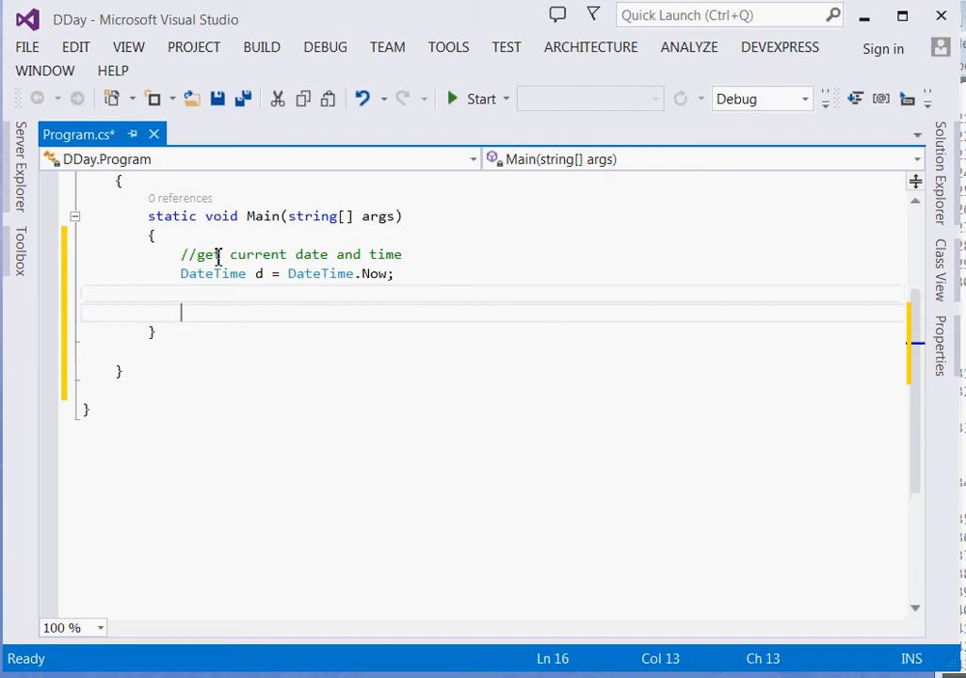
{"action": "type", "text": "//"}
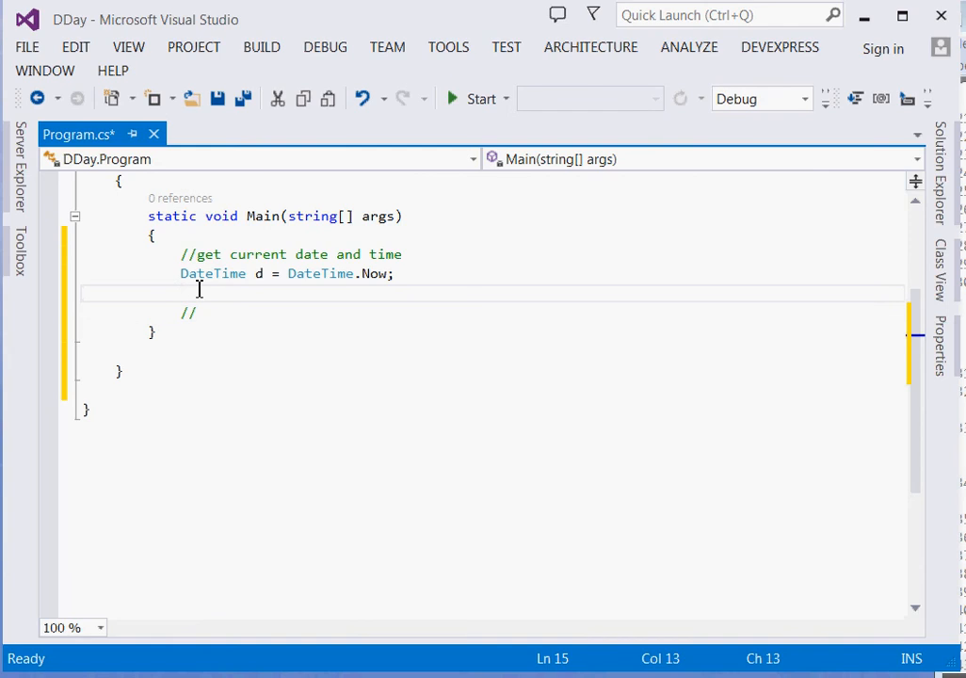
Step: Write Console.WriteLine("Right now it is "+d); and start the 'add' comment
{"action": "type", "text": "Console"}
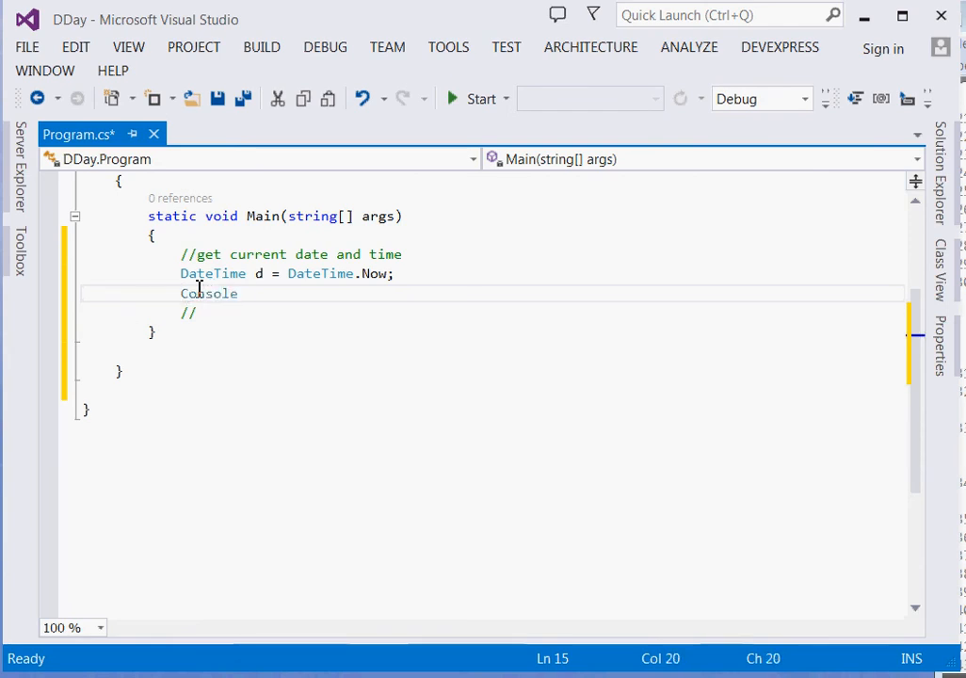
{"action": "type", "text": ".WriteLine"}
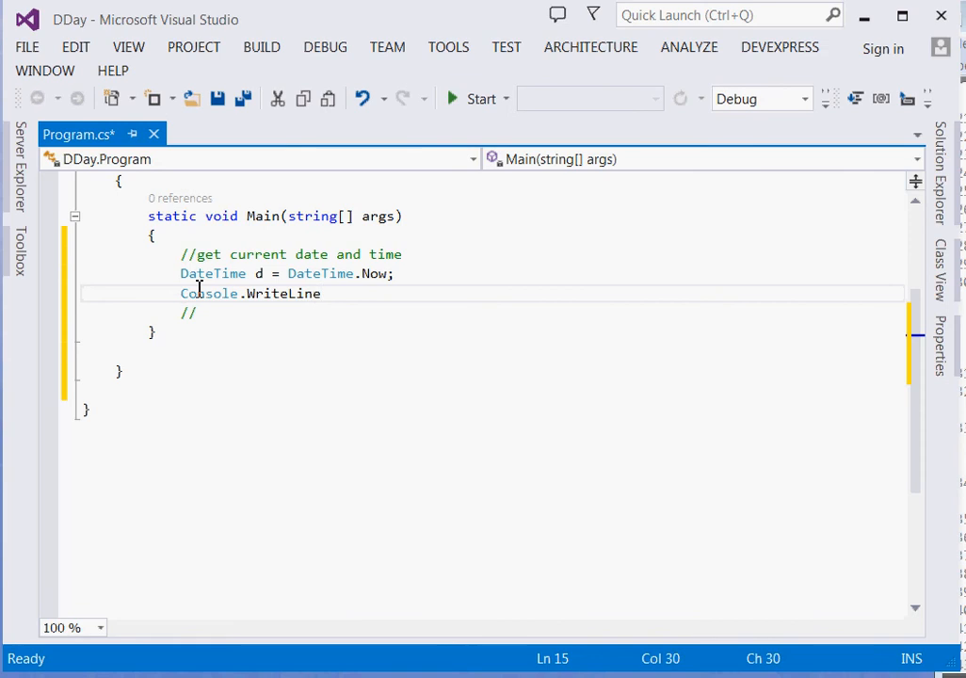
{"action": "type", "text": "();"}
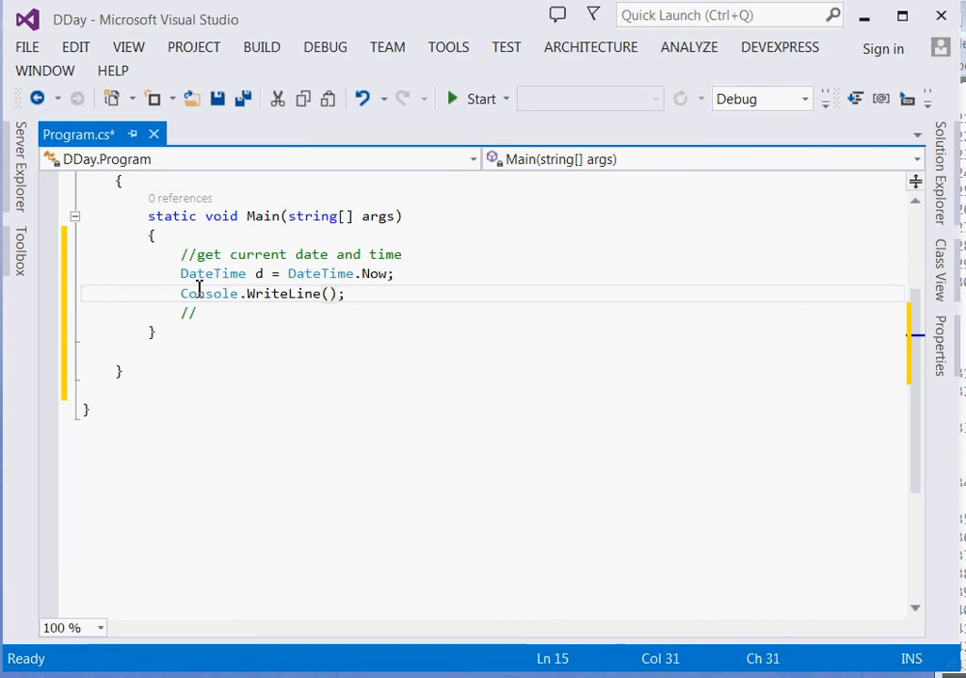
{"action": "type", "text": "\"\""}
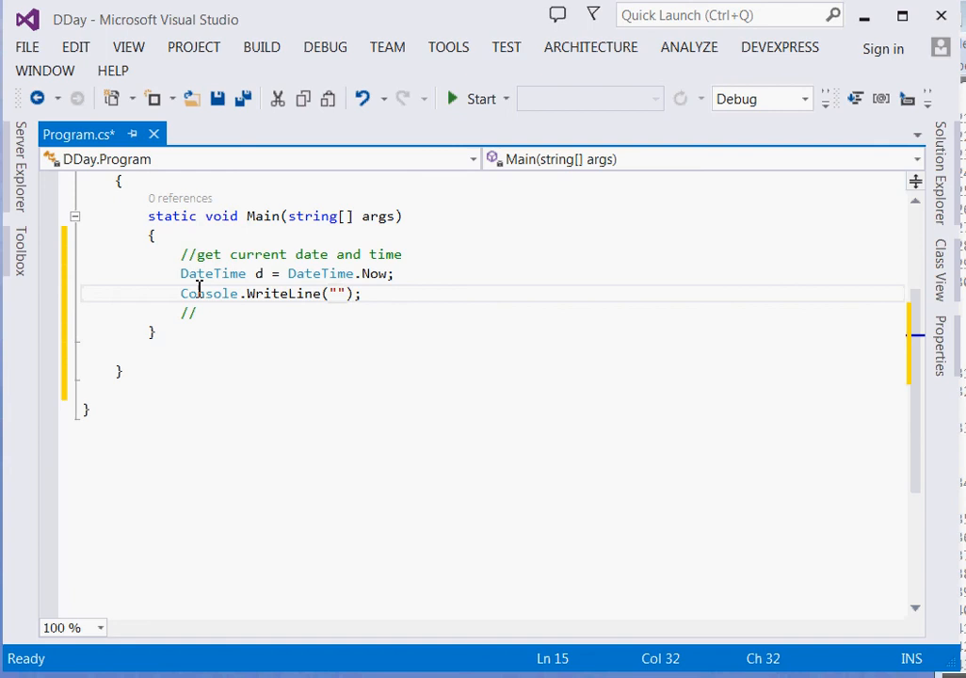
{"action": "type", "text": "Right"}
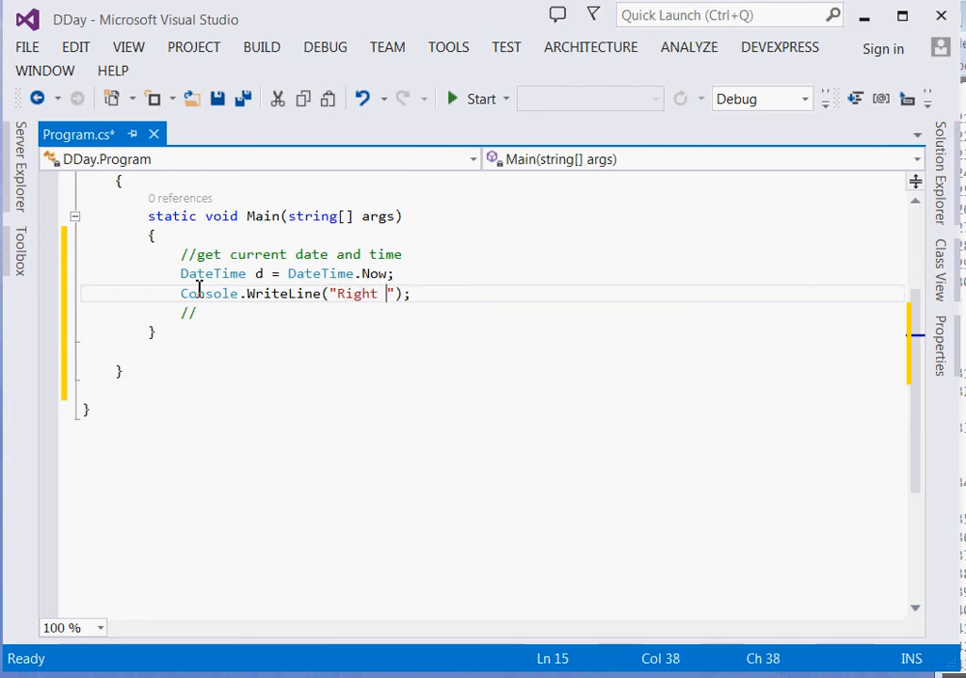
{"action": "type", "text": "now it"}
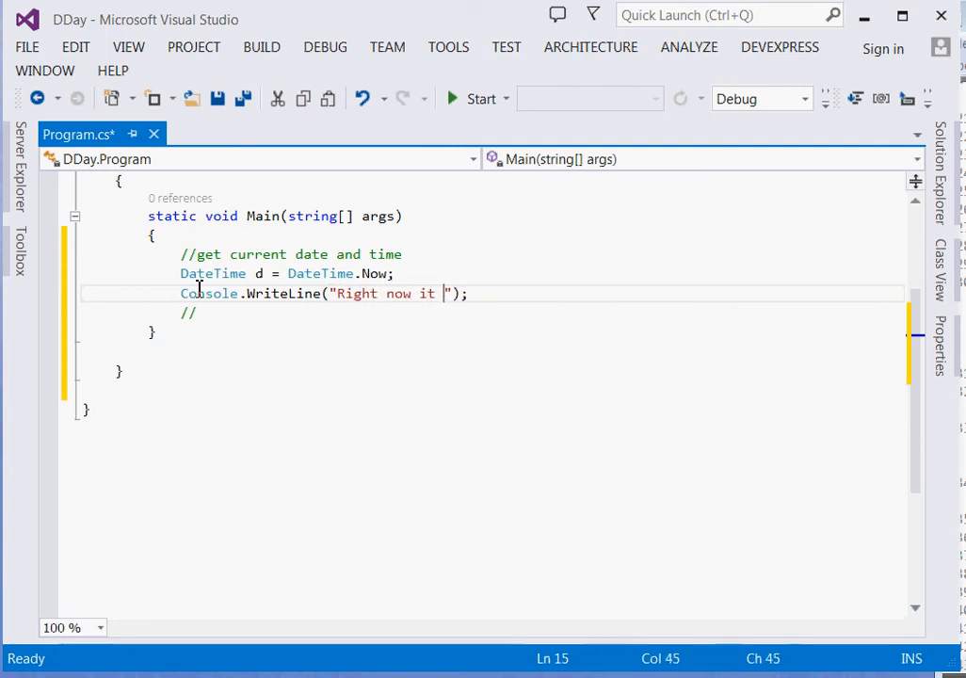
{"action": "type", "text": "is"}
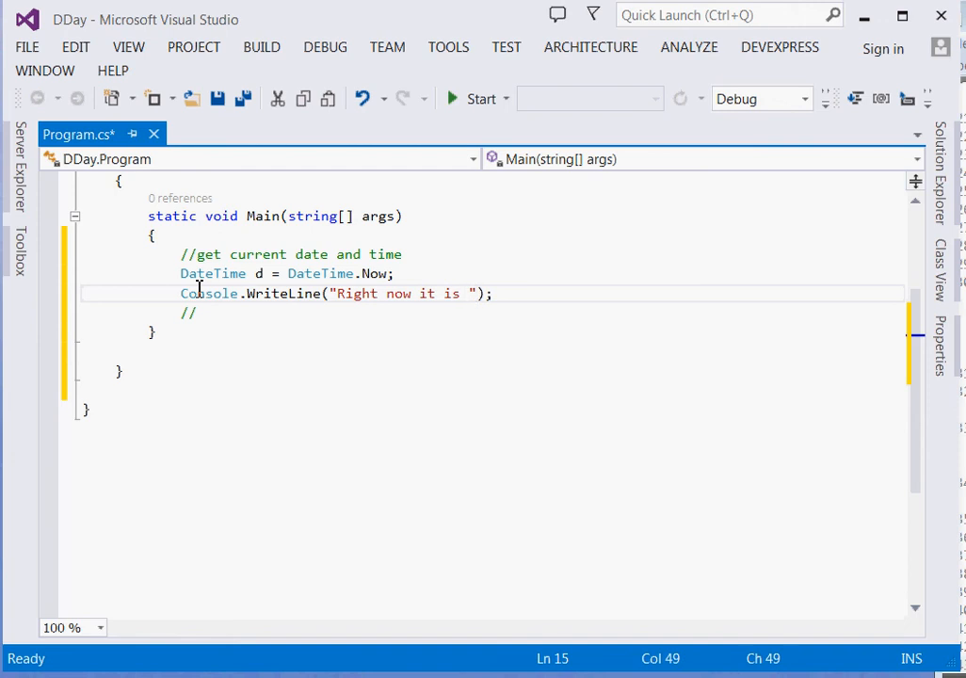
{"action": "type", "text": "+"}
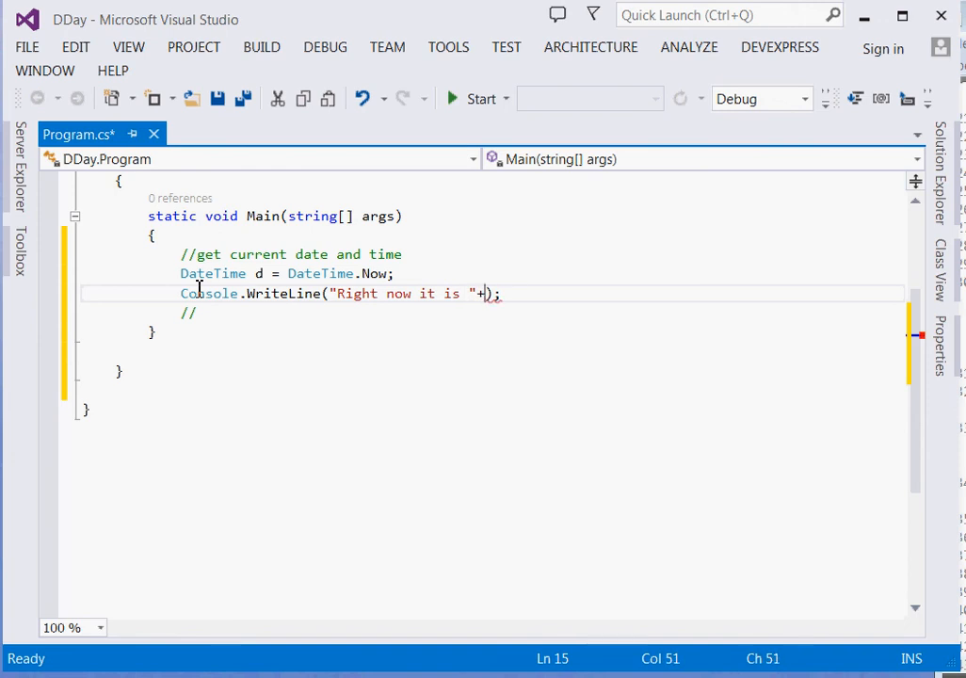
{"action": "type", "text": "d"}
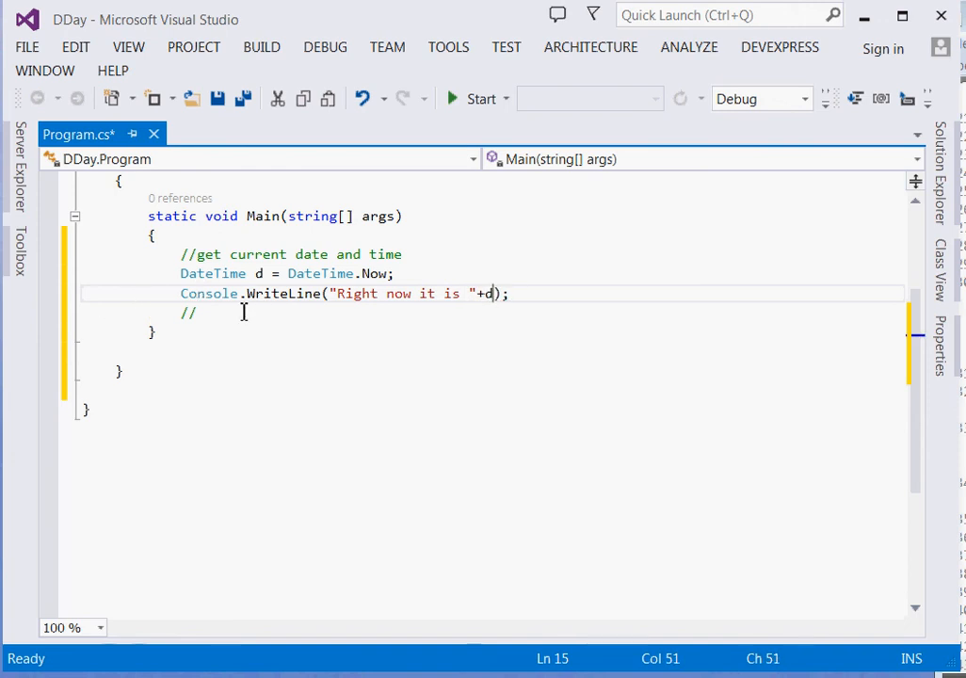
{"action": "type", "text": "add o"}
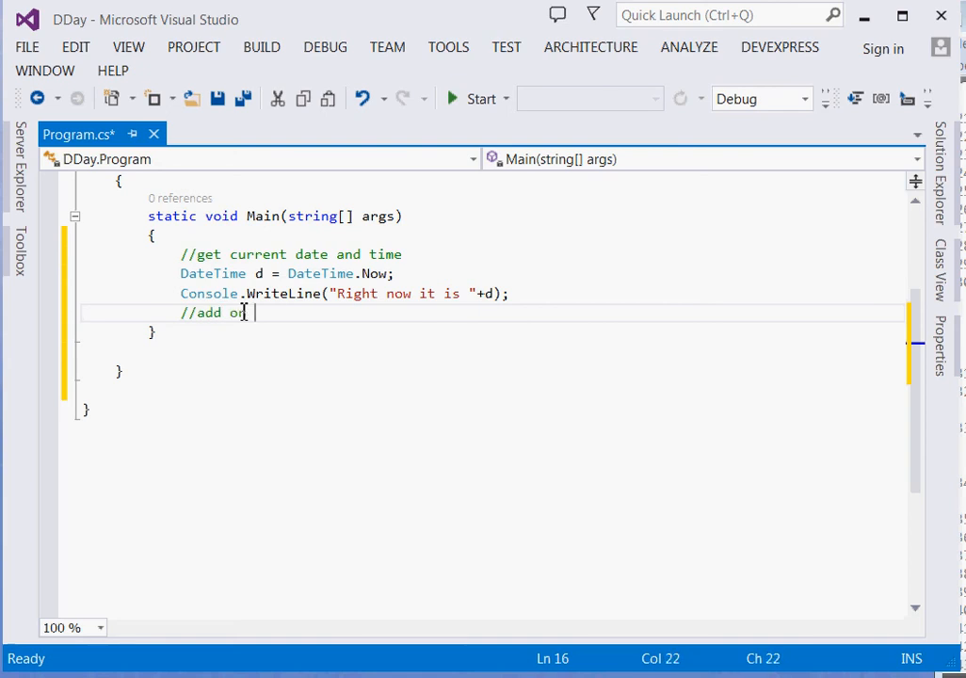
Step: Finish the comment 'add or subtract a year' and start a new line
{"action": "type", "text": "subtr"}
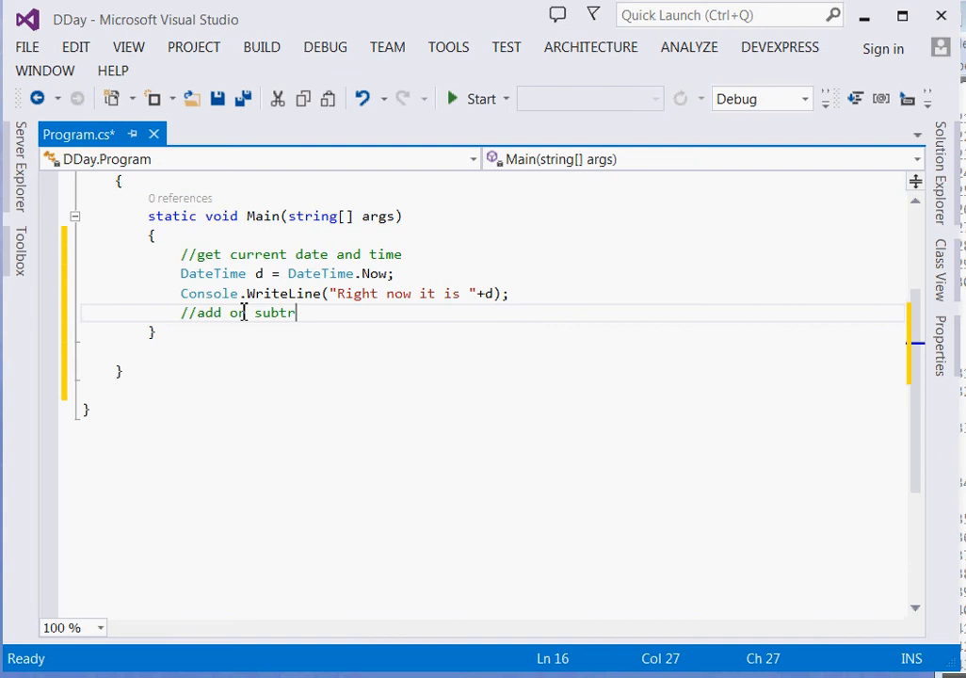
{"action": "type", "text": "act a"}
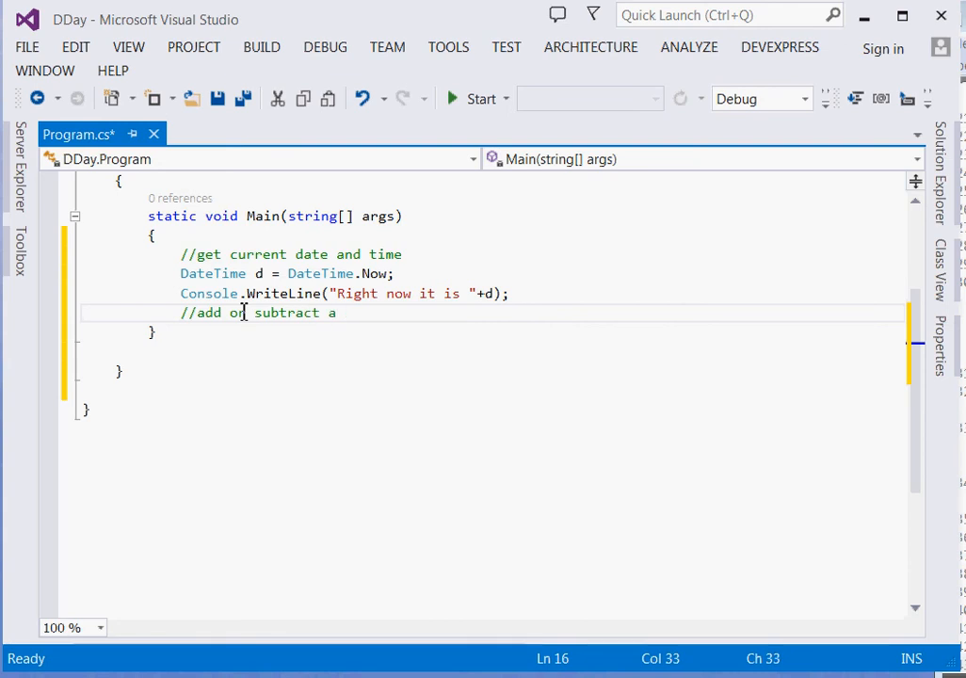
{"action": "key", "text": "BackSpace"}
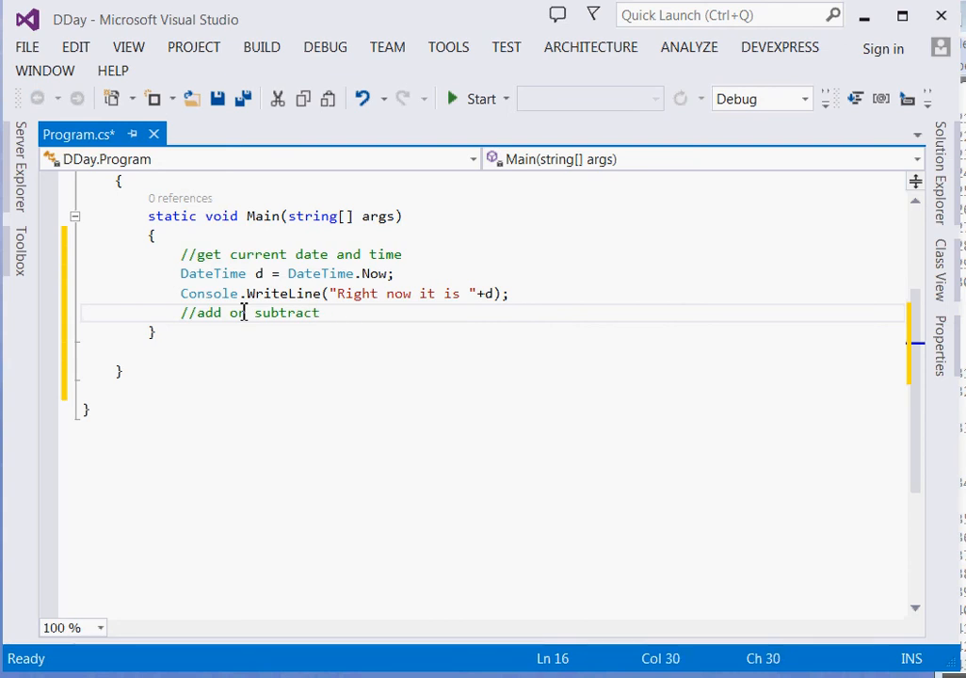
{"action": "type", "text": "a year"}
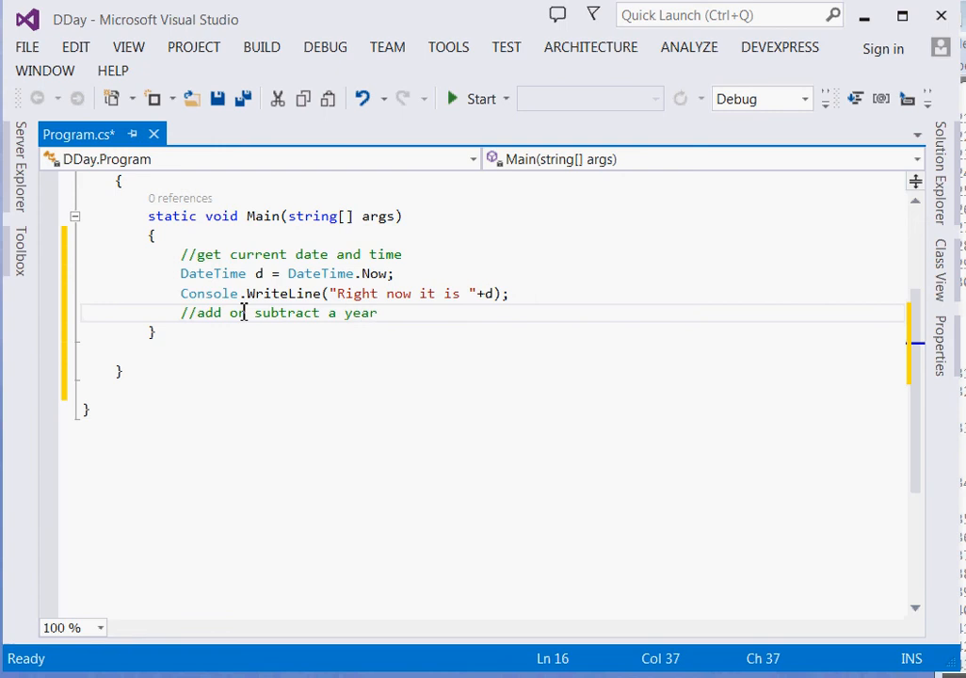
{"action": "key", "text": "enter"}
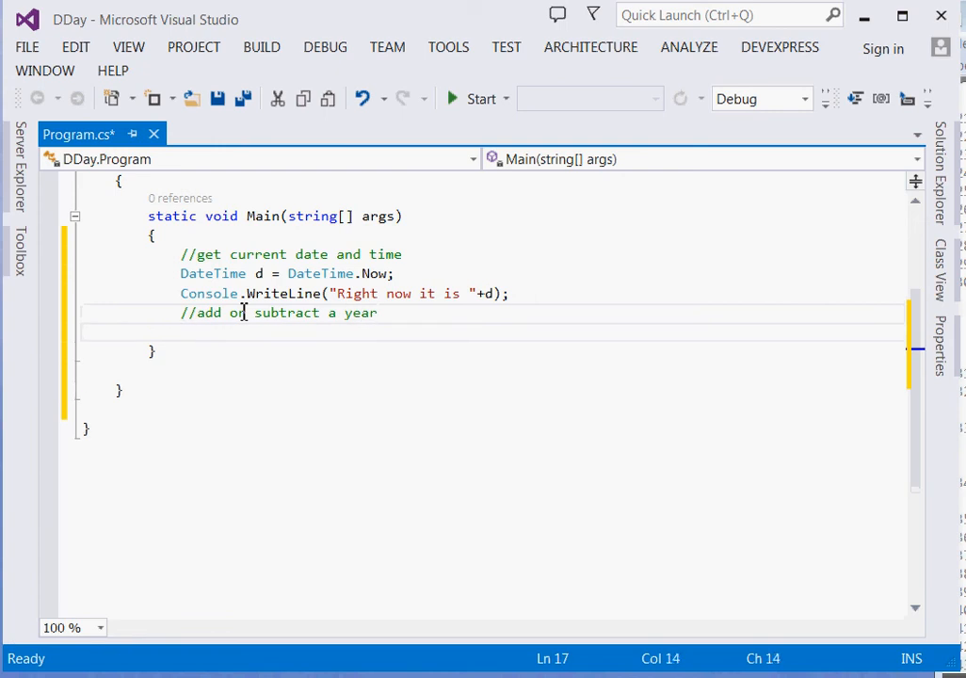
Step: Add a Console.WriteLine line printing last year's date with d.AddYears(-1)
{"action": "type", "text": "Cono"}
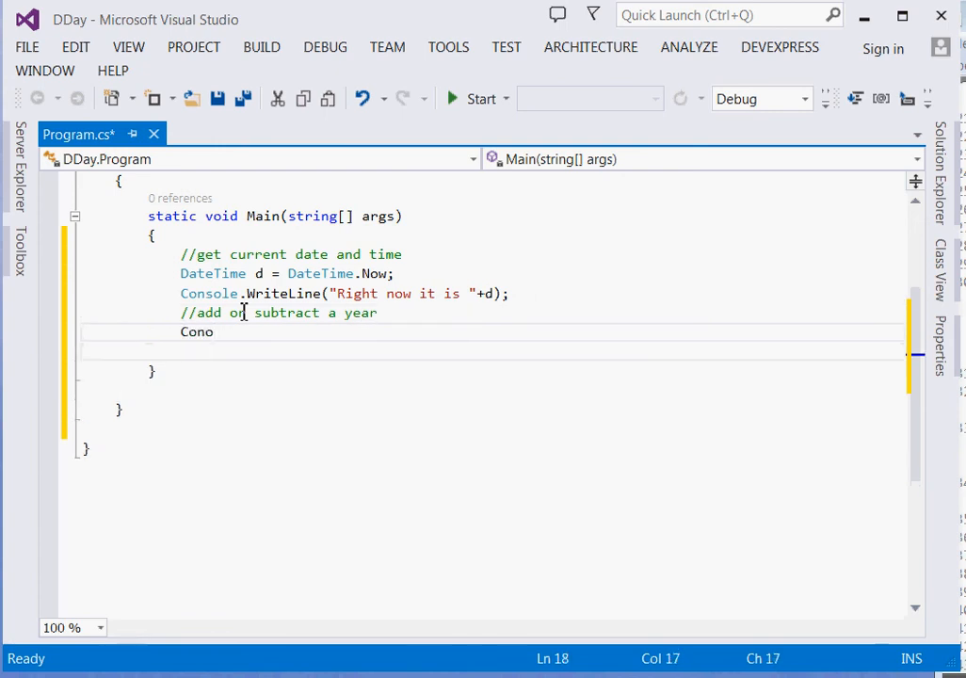
{"action": "key", "text": "backspace"}
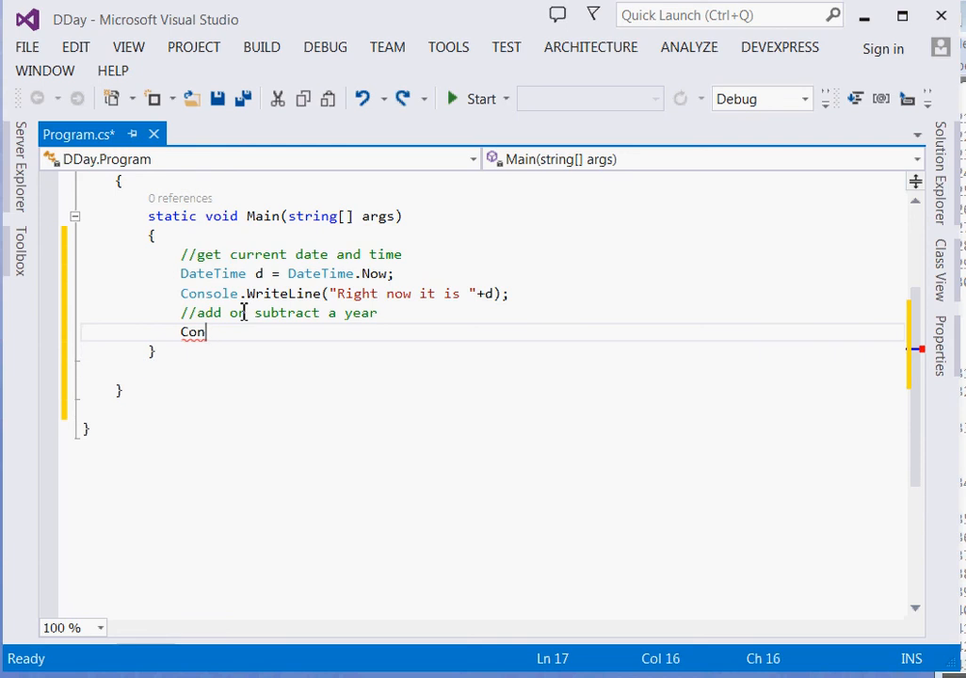
{"action": "type", "text": "sole"}
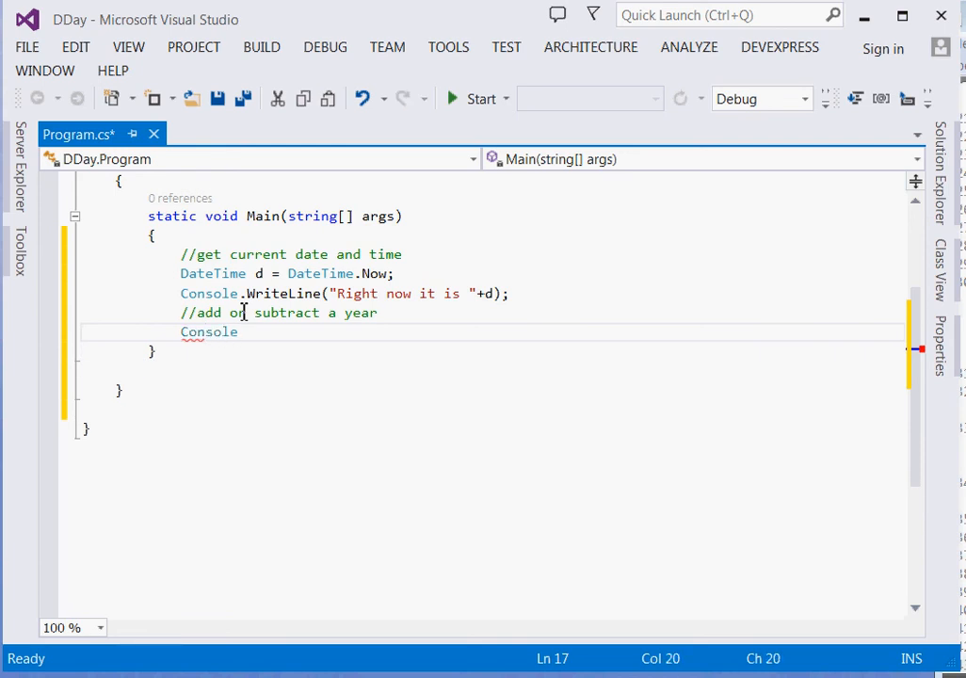
{"action": "type", "text": ".WriteLine"}
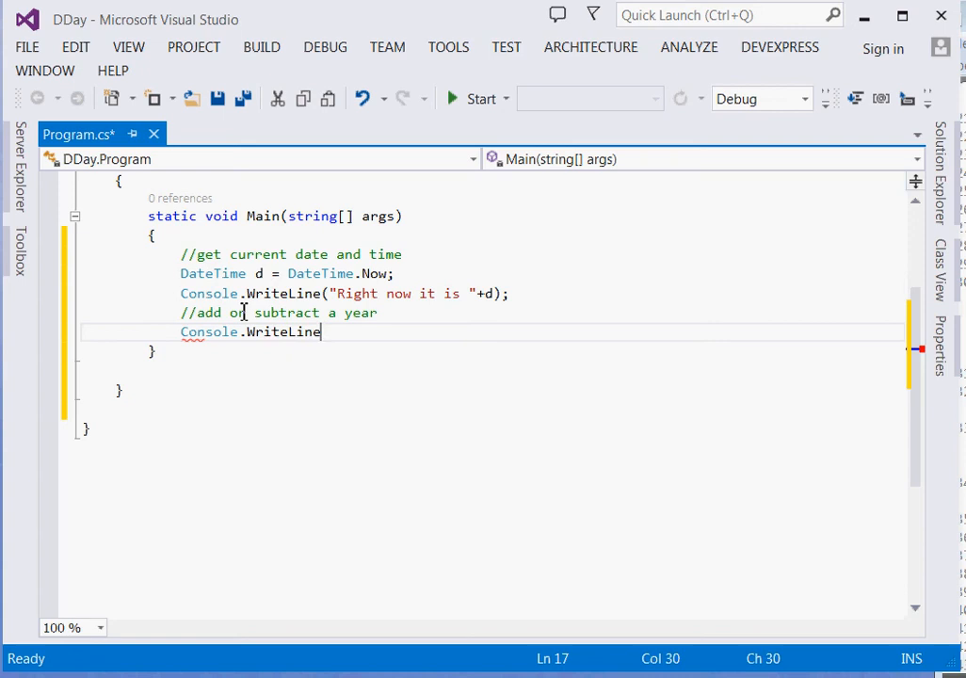
{"action": "type", "text": "();"}
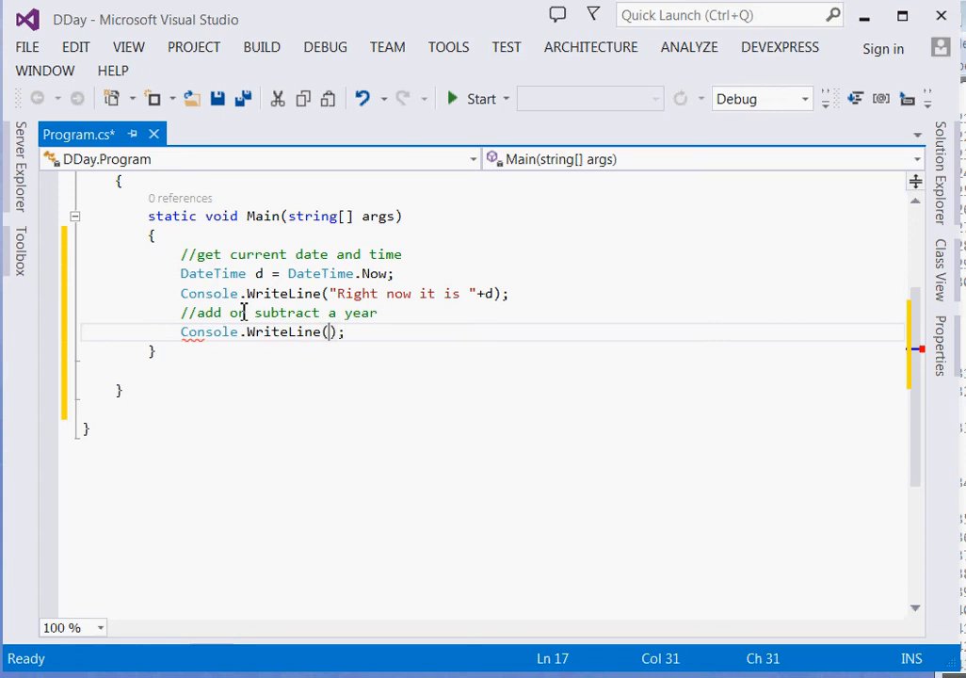
{"action": "type", "text": "\""}
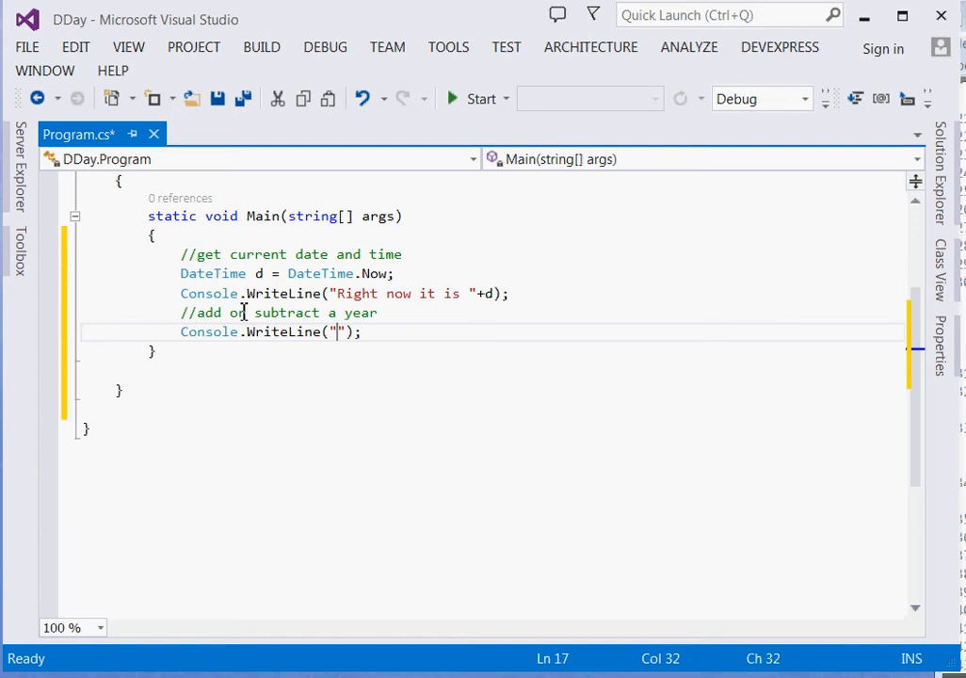
{"action": "type", "text": "last ye"}
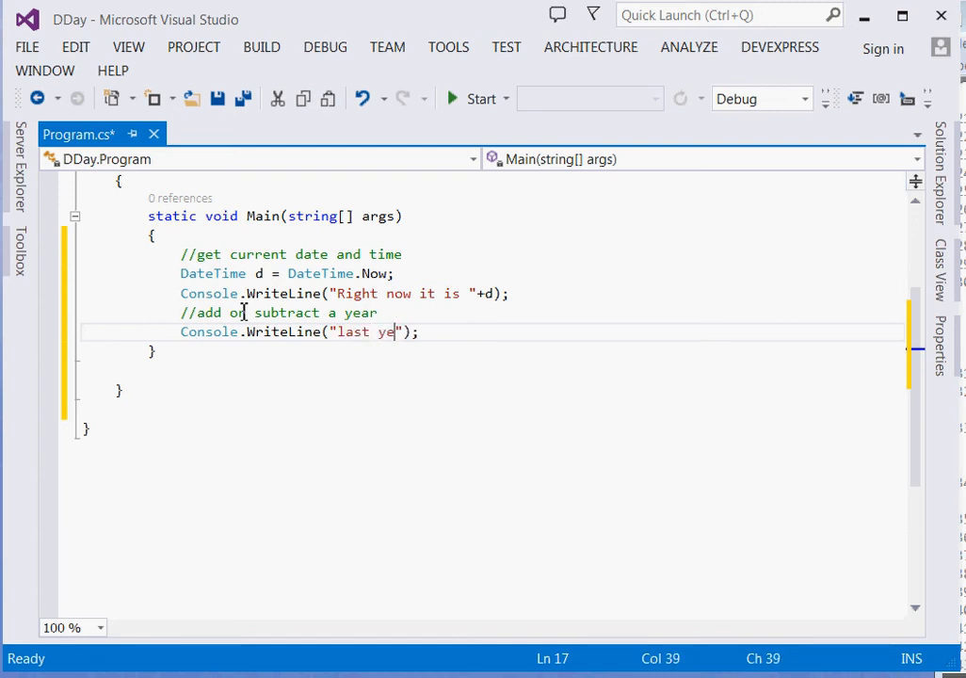
{"action": "type", "text": "ar was"}
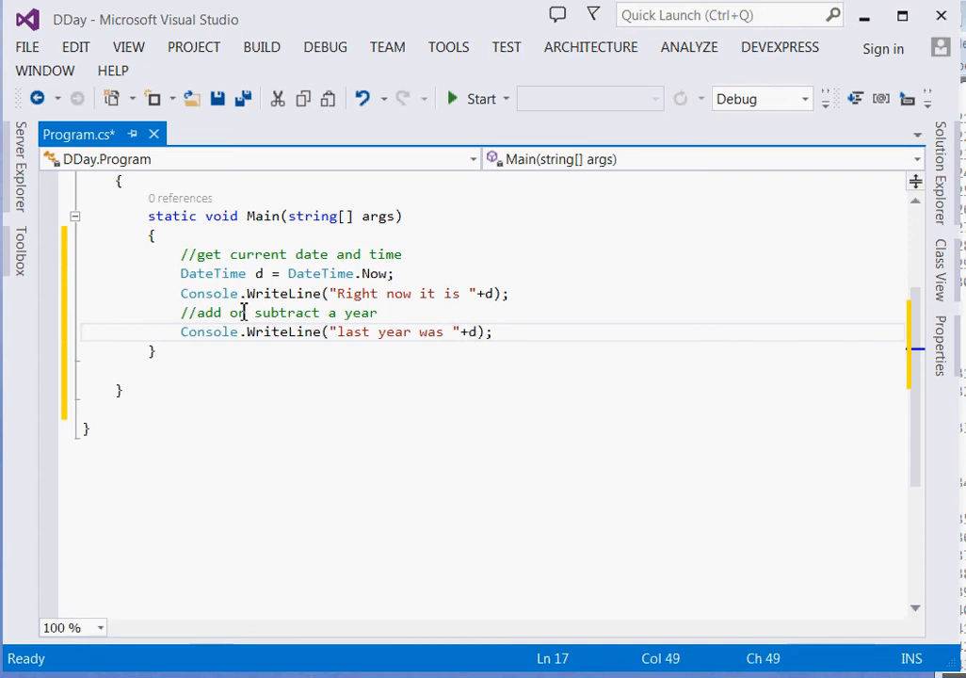
{"action": "type", "text": ".AddYears("}
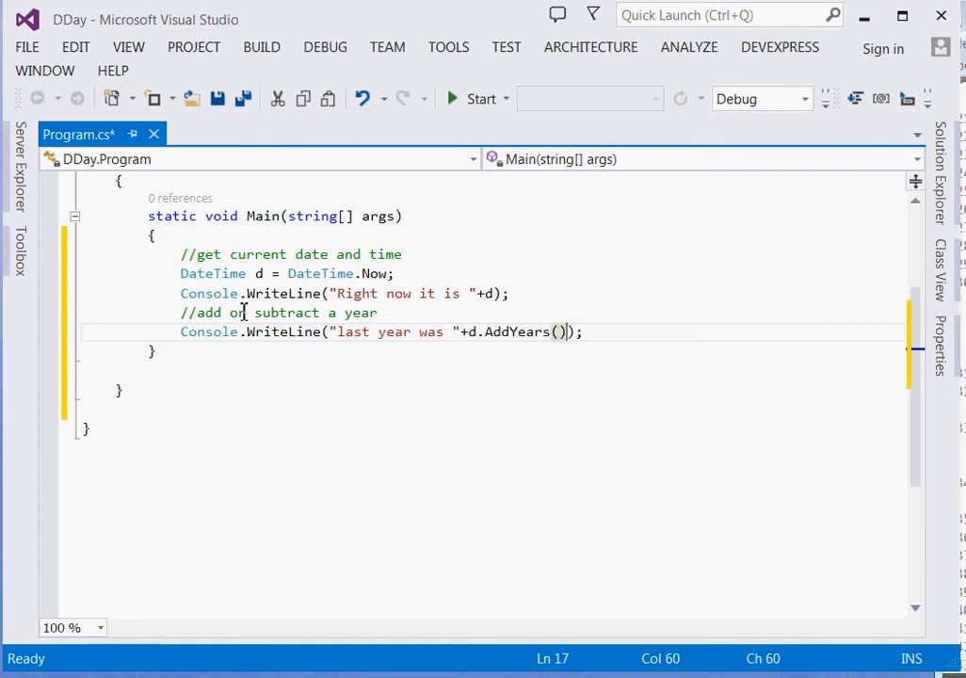
{"action": "type", "text": "-1"}
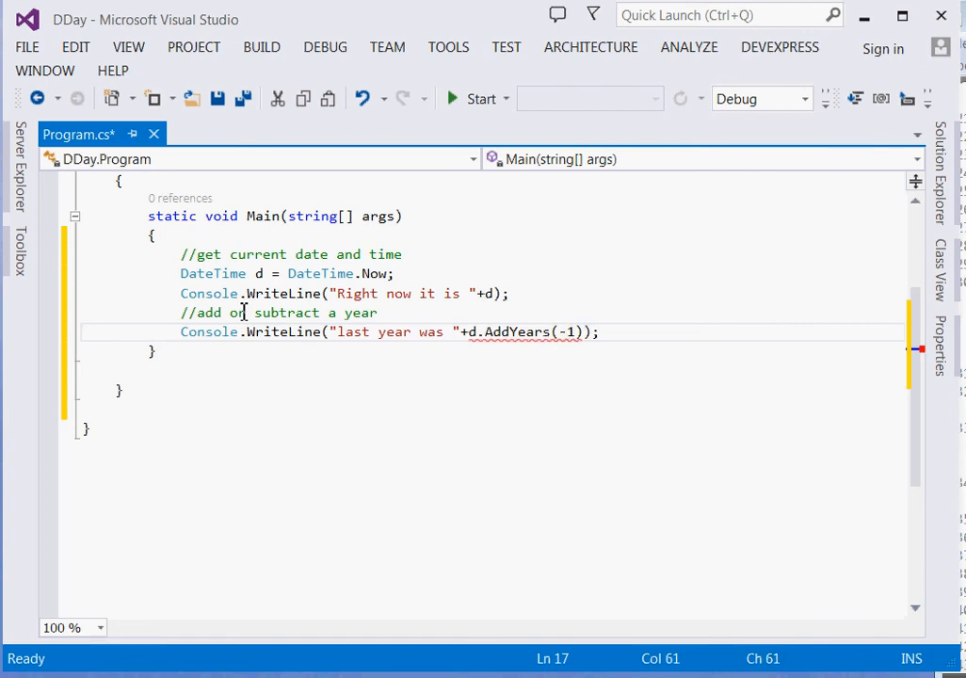
{"action": "left_click", "coordinate": [607, 331]}
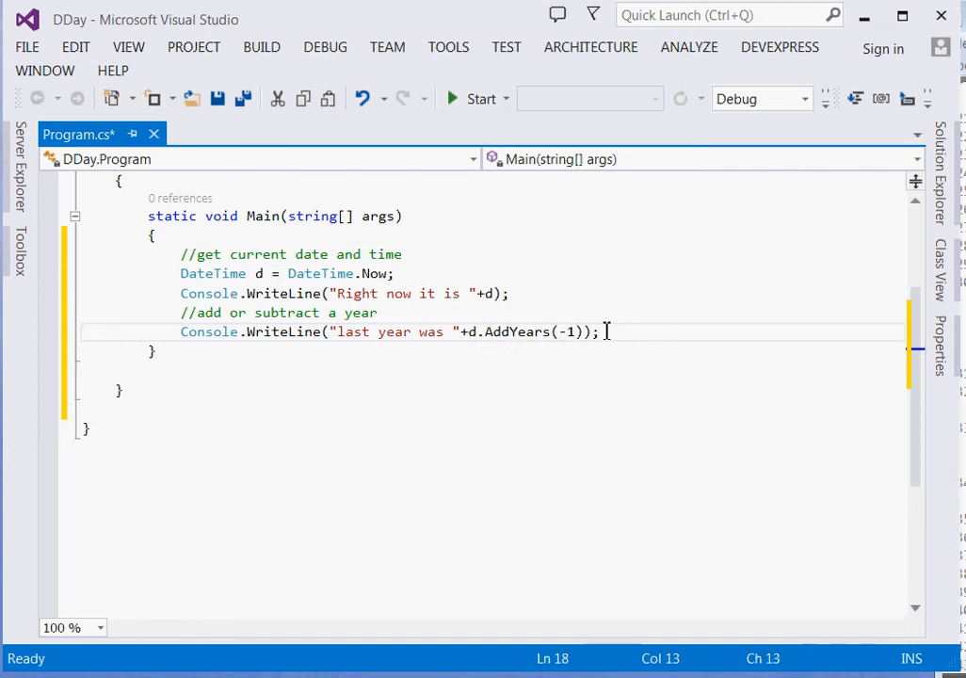
{"action": "left_click", "coordinate": [603, 331]}
{"action": "type", "text": "Console.WriteLine(\"last year was \" + d.AddYears(-1));"}
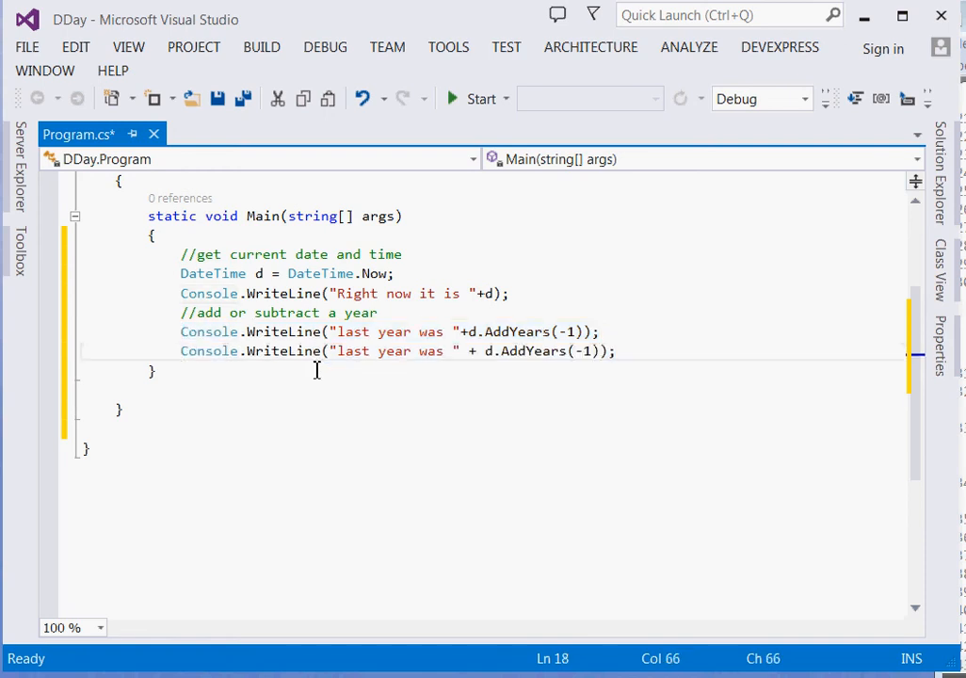
Step: Add the 'Next year will be' line using d.AddYears(1)
{"action": "double_click", "coordinate": [351, 351]}
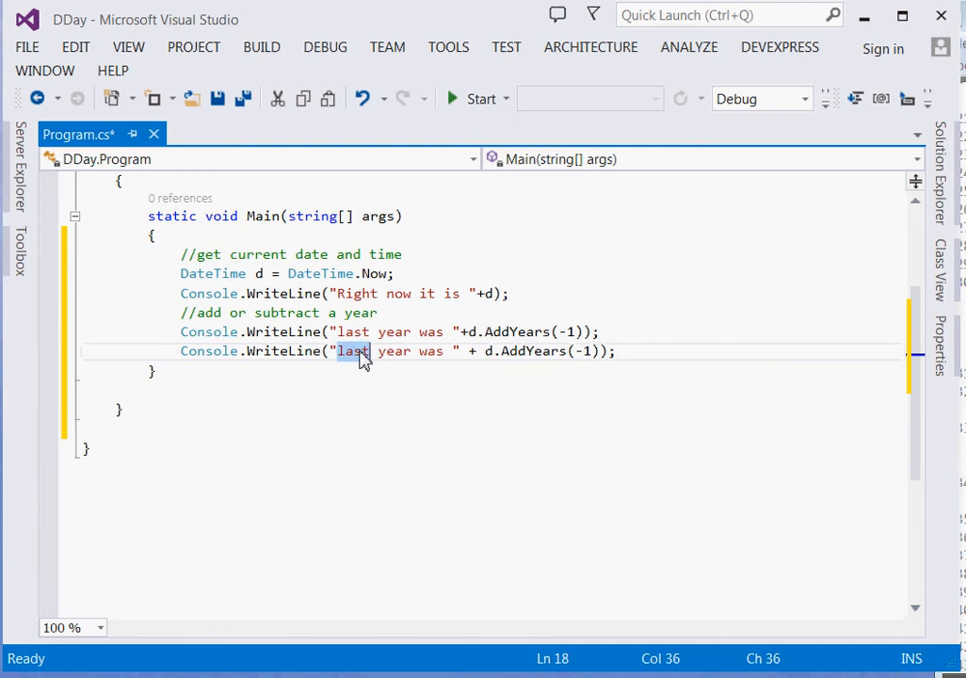
{"action": "type", "text": "Next"}
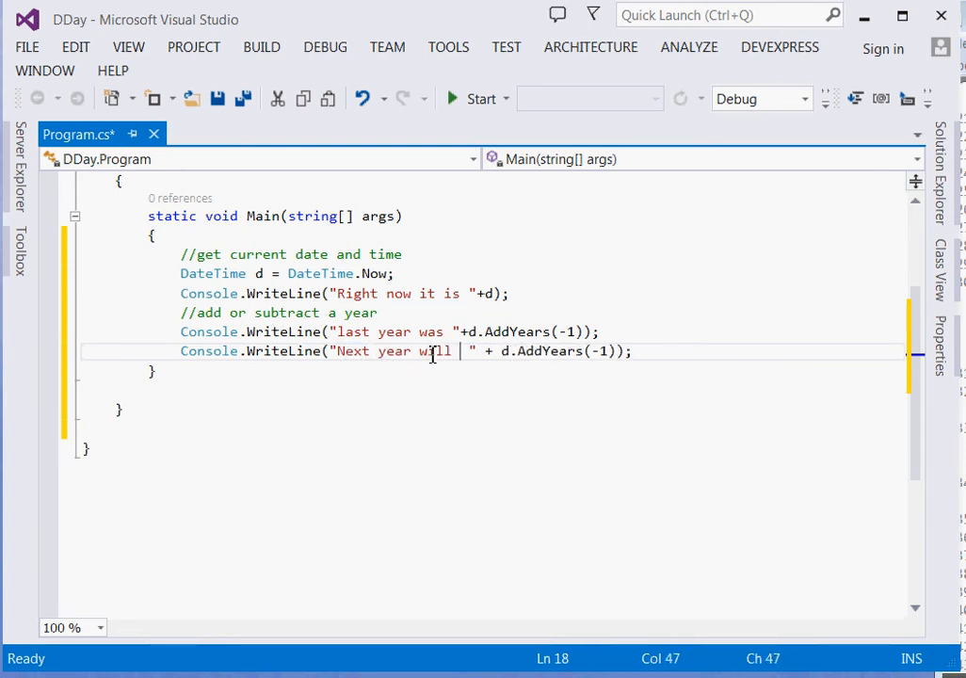
{"action": "type", "text": "be"}
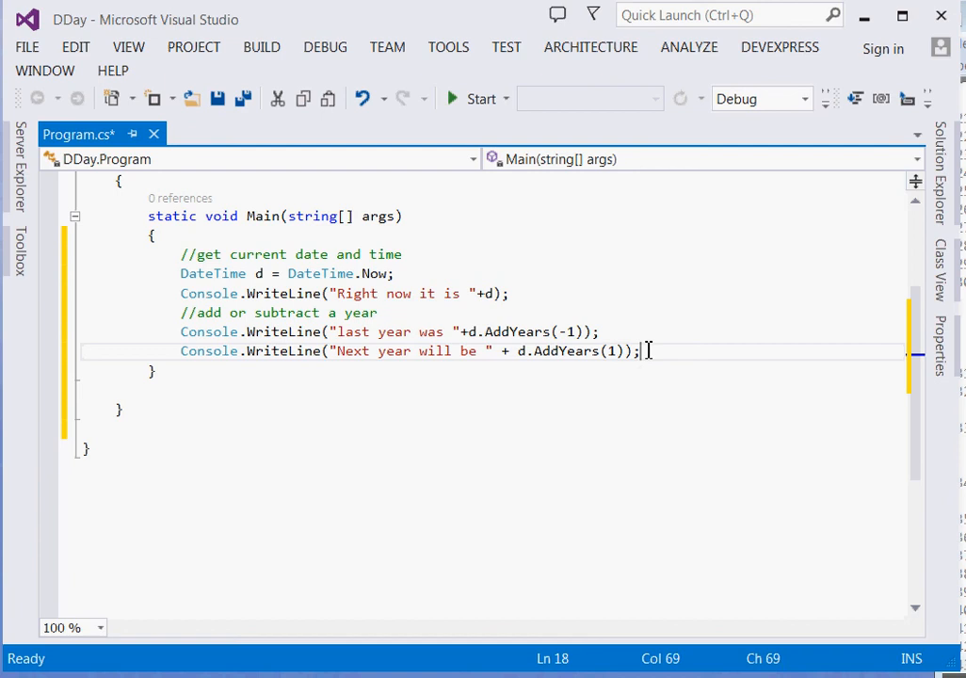
{"action": "key", "text": "Return"}
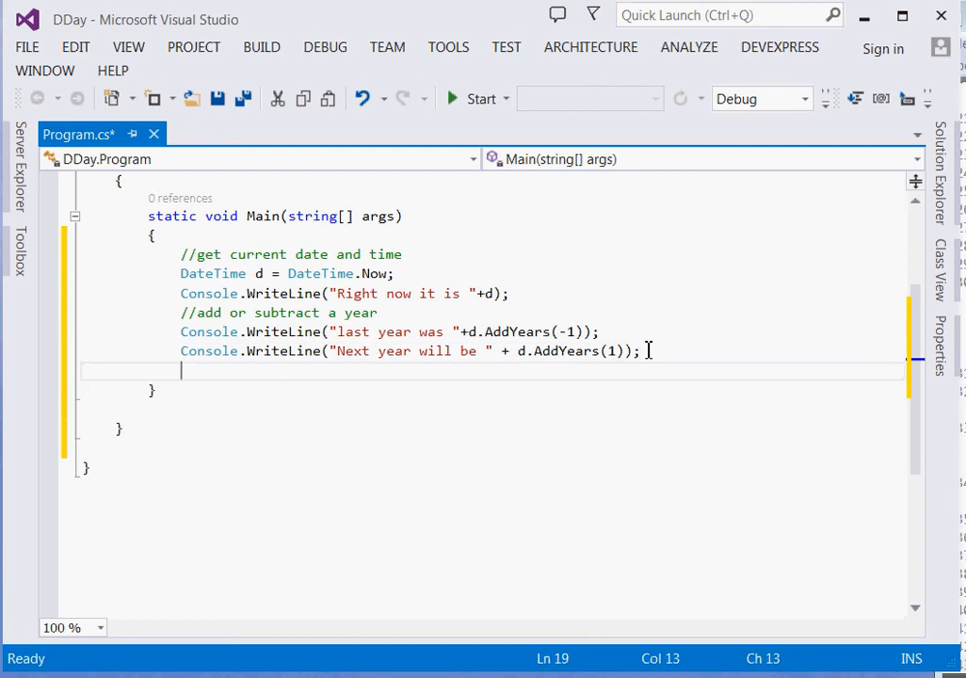
Step: Type the '//add or subtract a month' comment and paste a copy of the last-year line
{"action": "type", "text": "//add"}
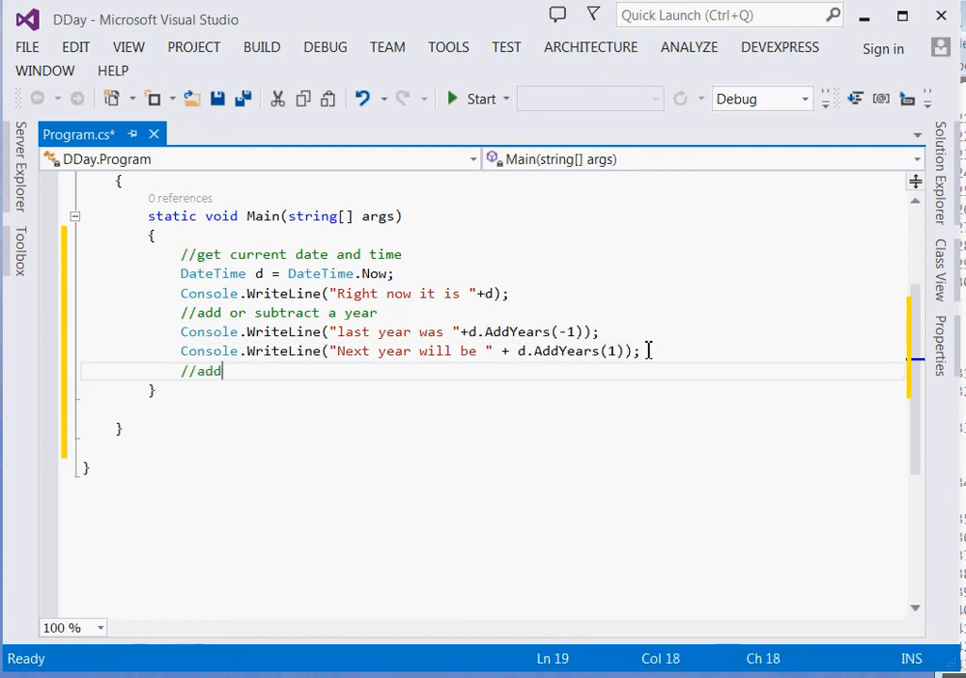
{"action": "type", "text": "or subtarct"}
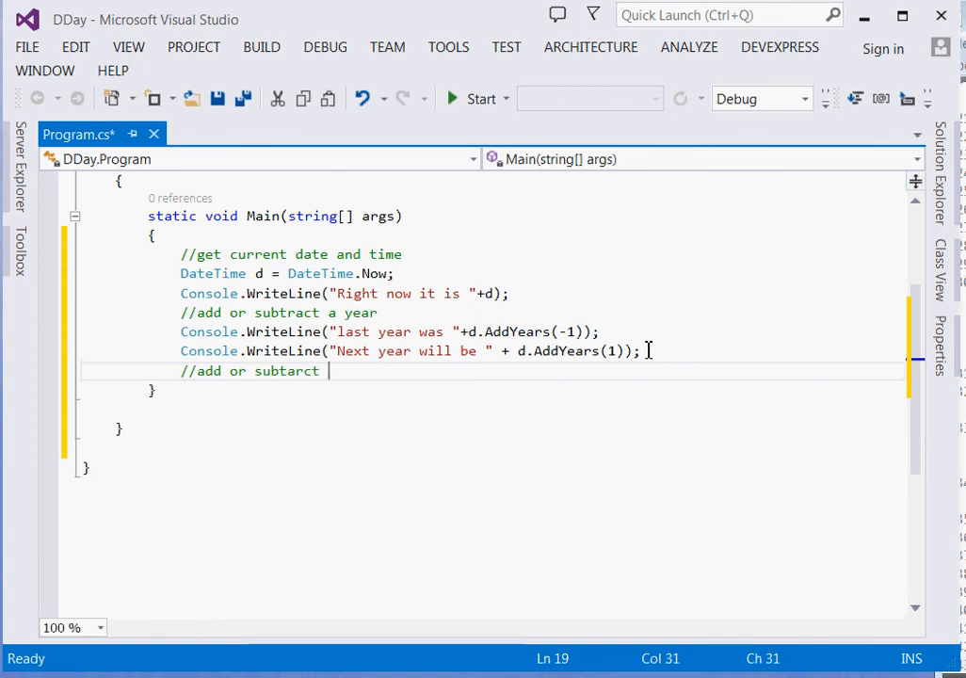
{"action": "type", "text": "a month"}
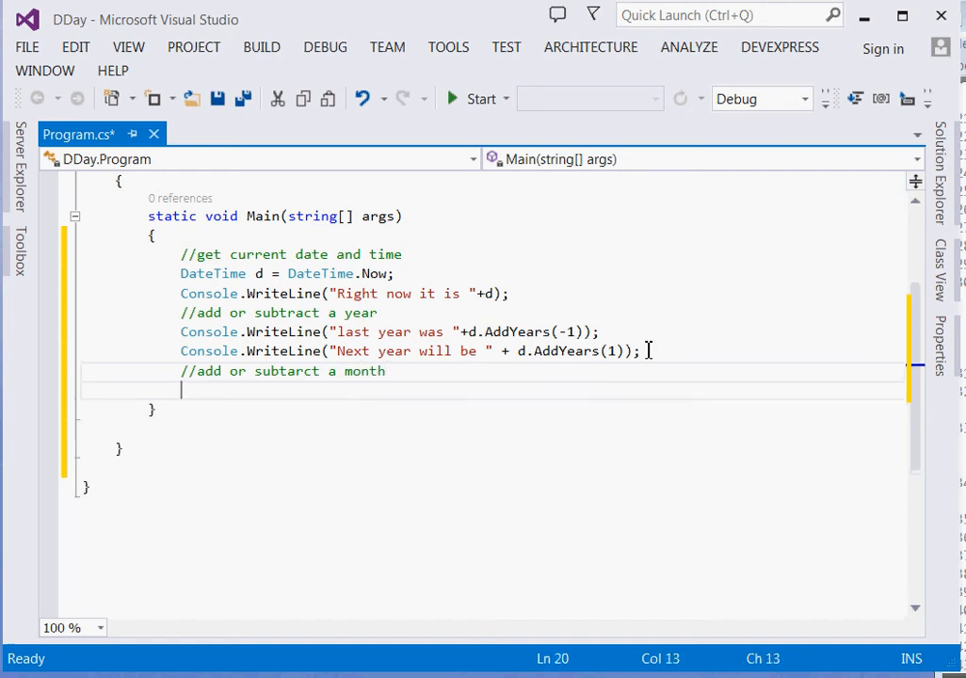
{"action": "type", "text": "Console.WriteLine(\"last year was \" + d.AddYears(-1));"}
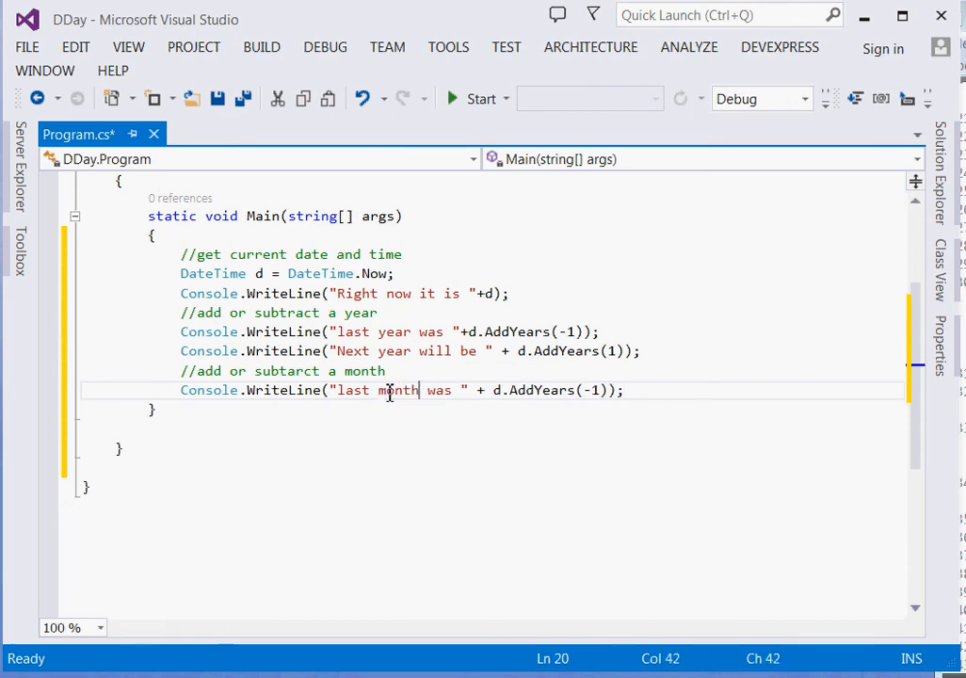
Step: Change the copies to AddMonths(-1) and AddMonths(1) with last/next month labels
{"action": "double_click", "coordinate": [539, 390]}
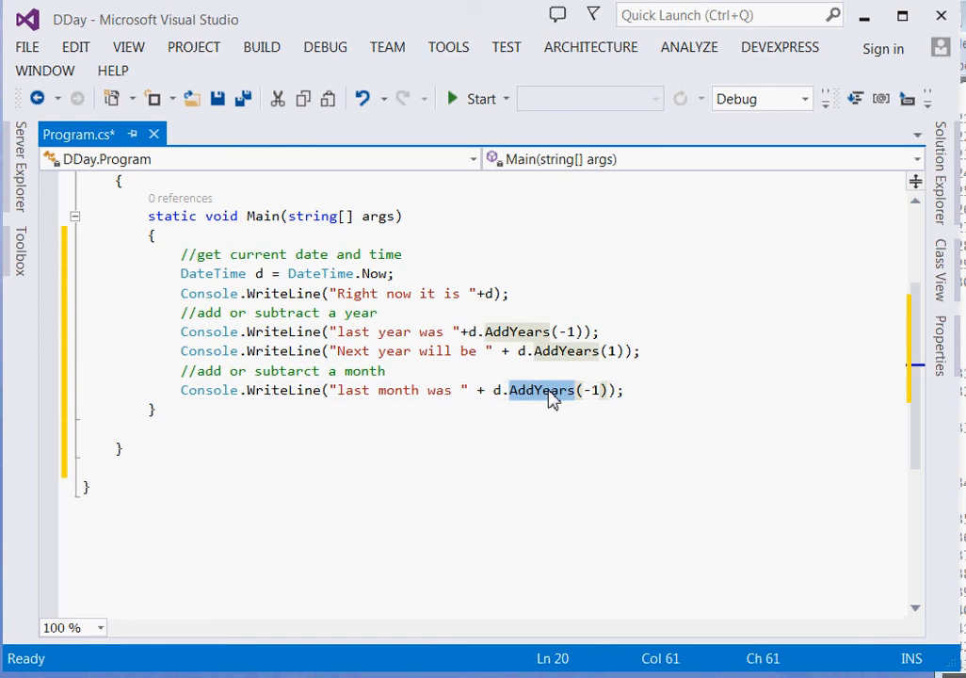
{"action": "type", "text": "A"}
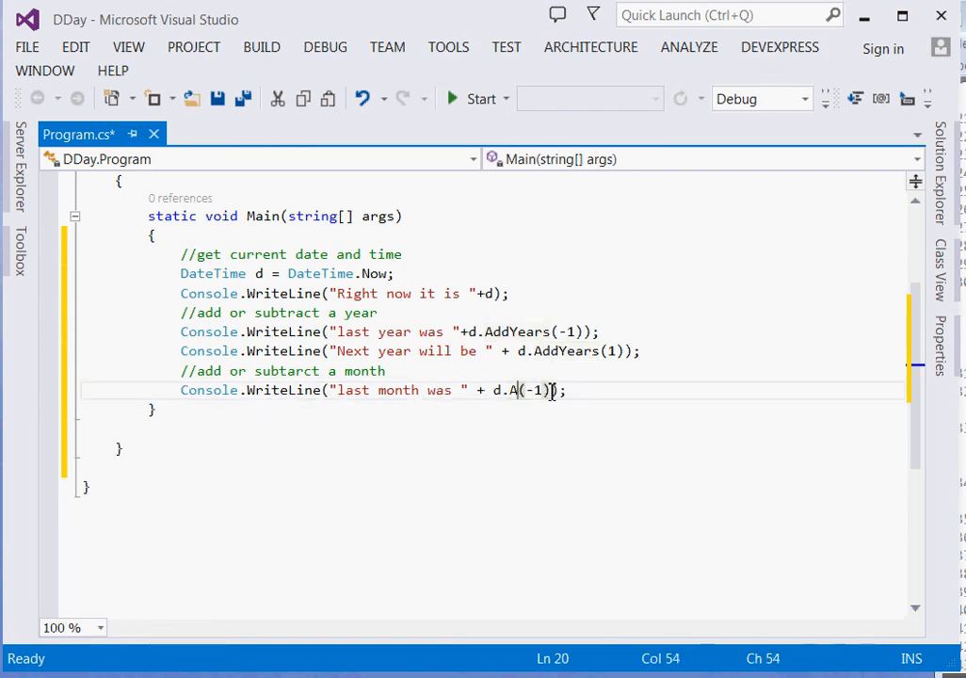
{"action": "type", "text": "ddM"}
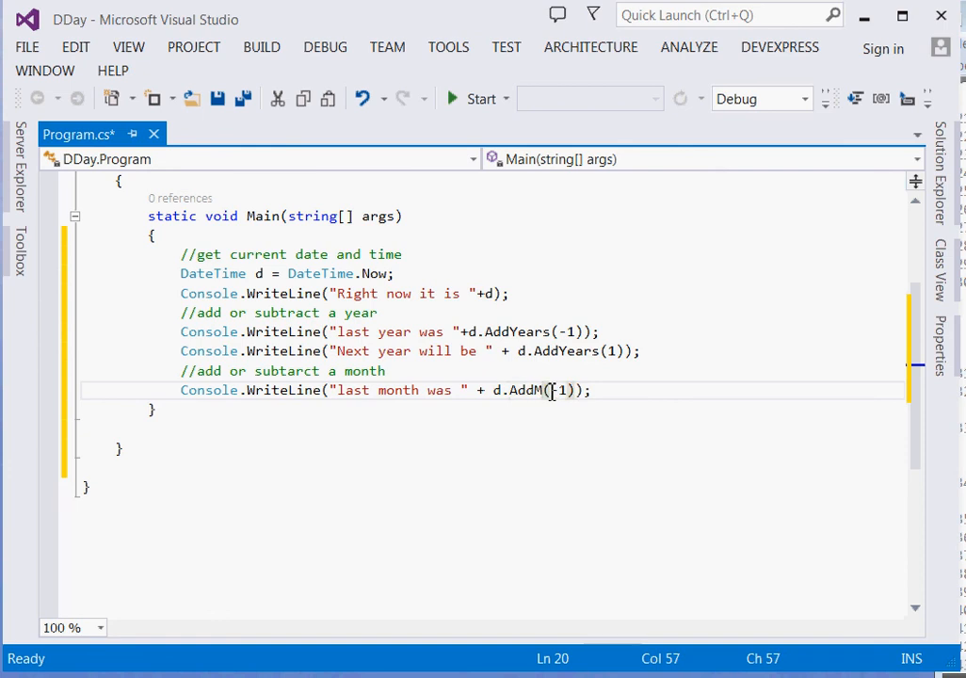
{"action": "type", "text": "onths"}
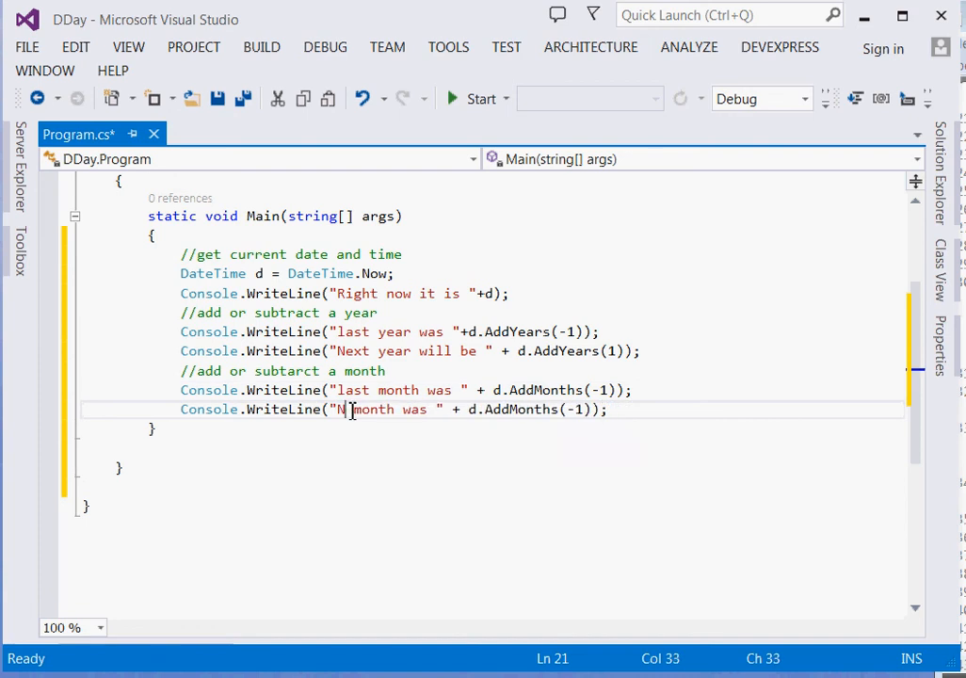
{"action": "type", "text": "ext"}
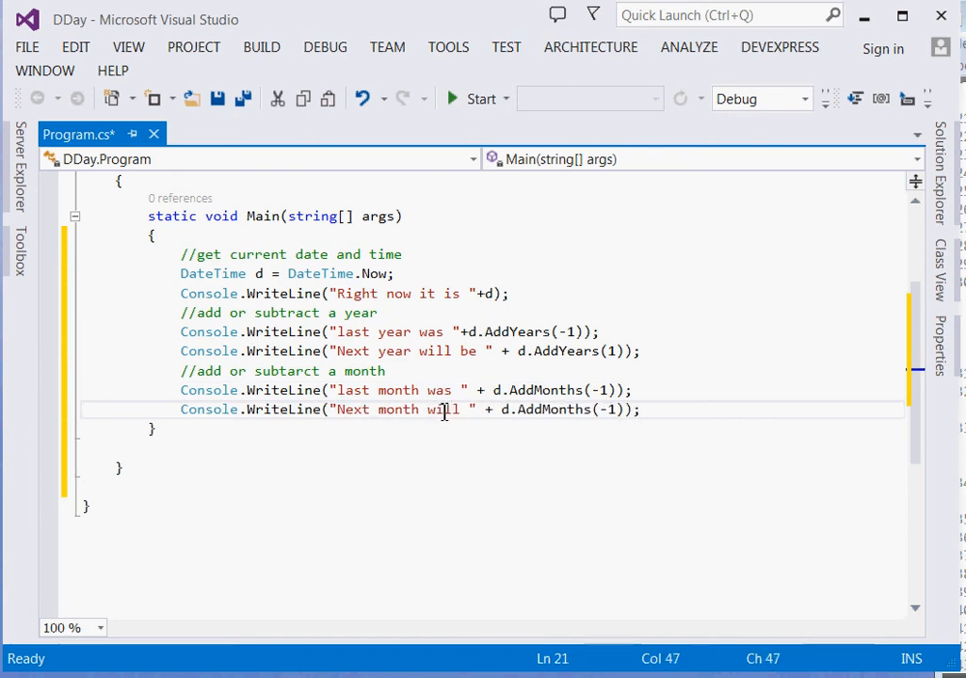
{"action": "type", "text": "be"}
{"action": "type", "text": "//"}
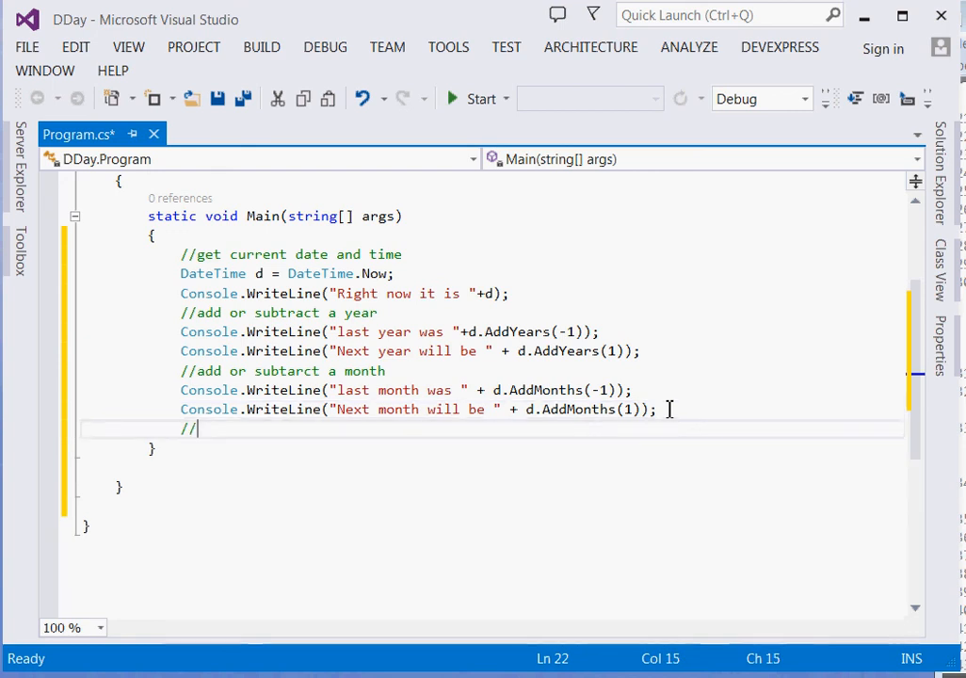
Step: Type the 'add or subtract a week' comment and paste a copy of the month line
{"action": "type", "text": "add"}
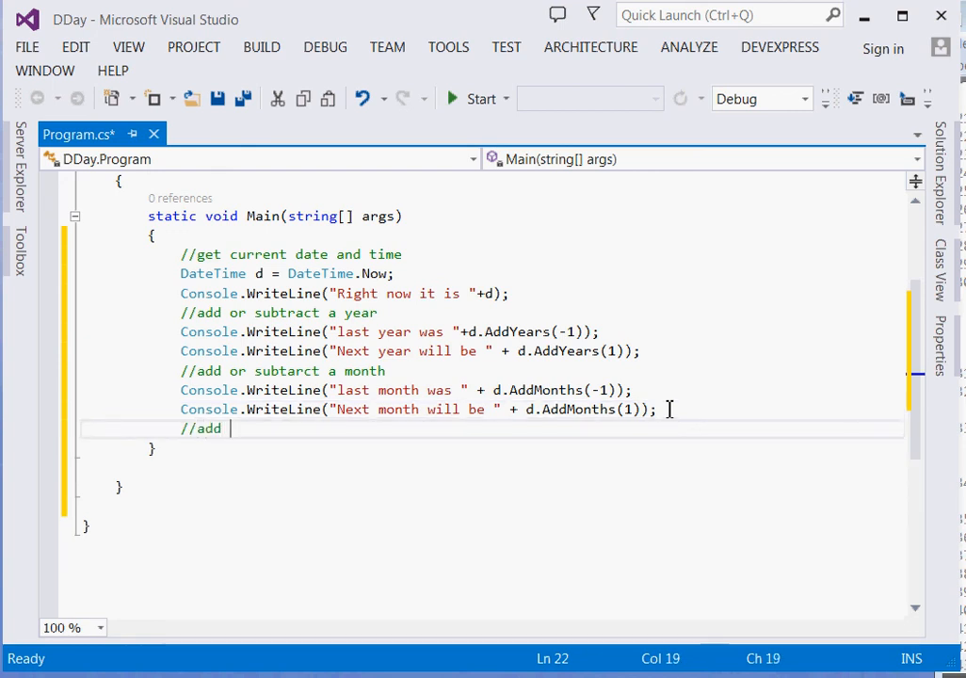
{"action": "type", "text": "or subtr"}
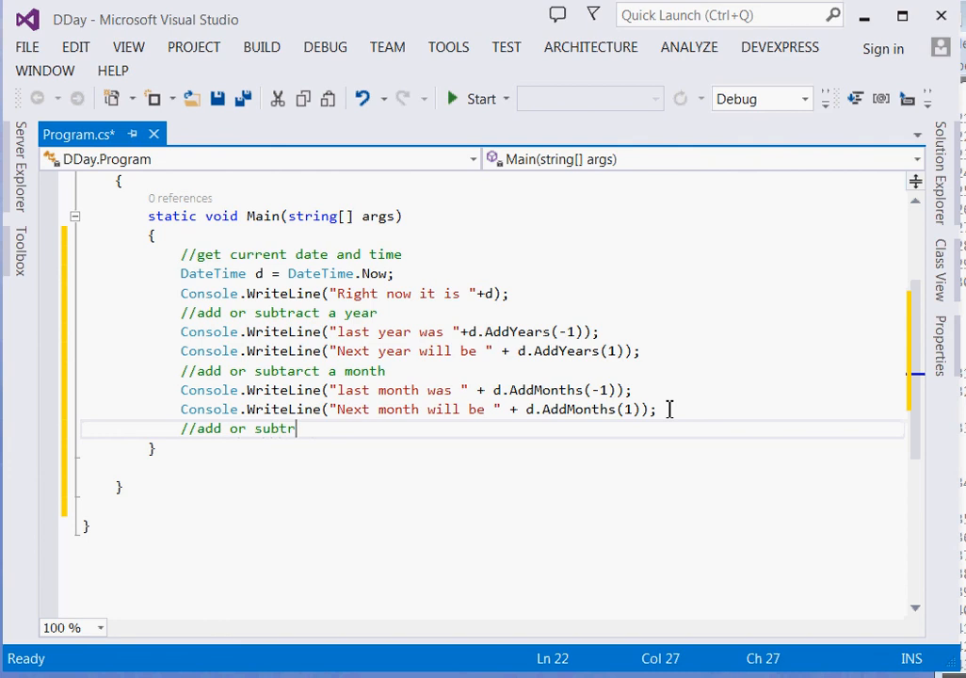
{"action": "type", "text": "act a"}
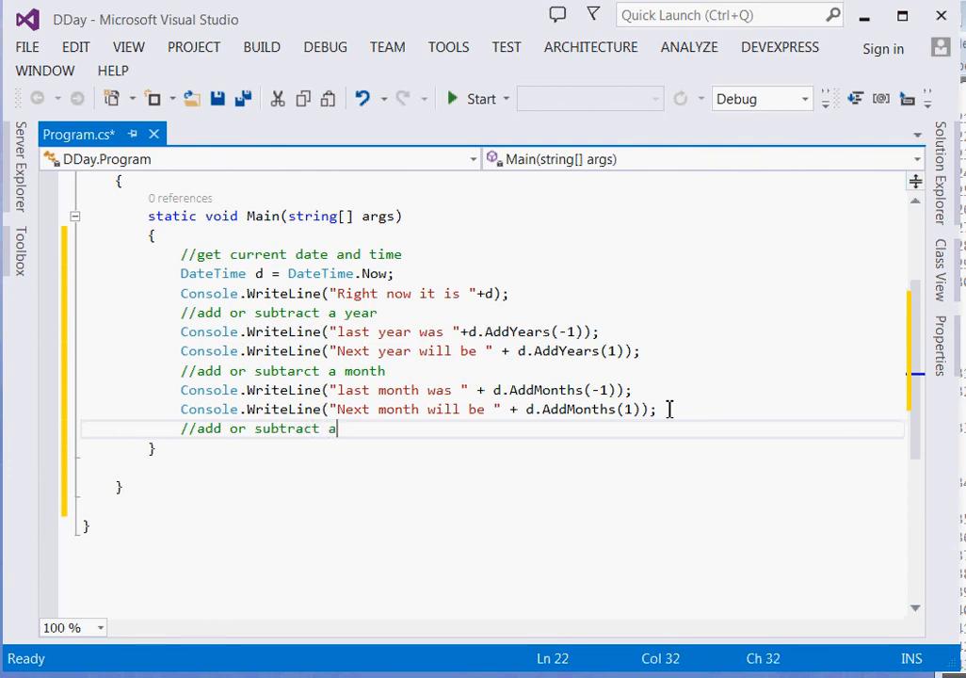
{"action": "type", "text": "week"}
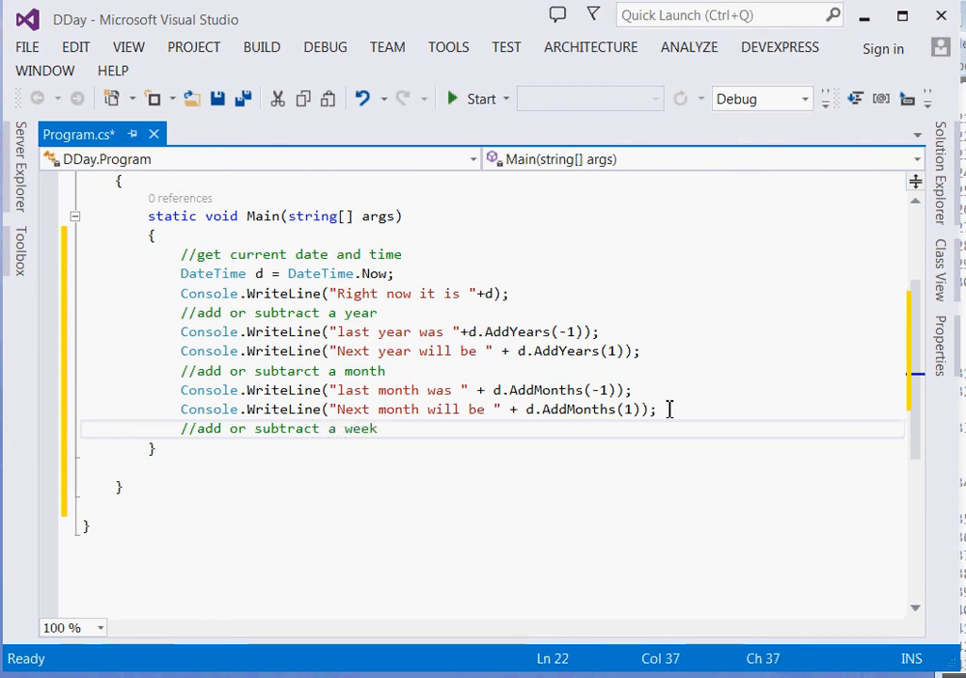
{"action": "type", "text": "Console.WriteLine(\"last month was \" + d.AddMonths(-1));"}
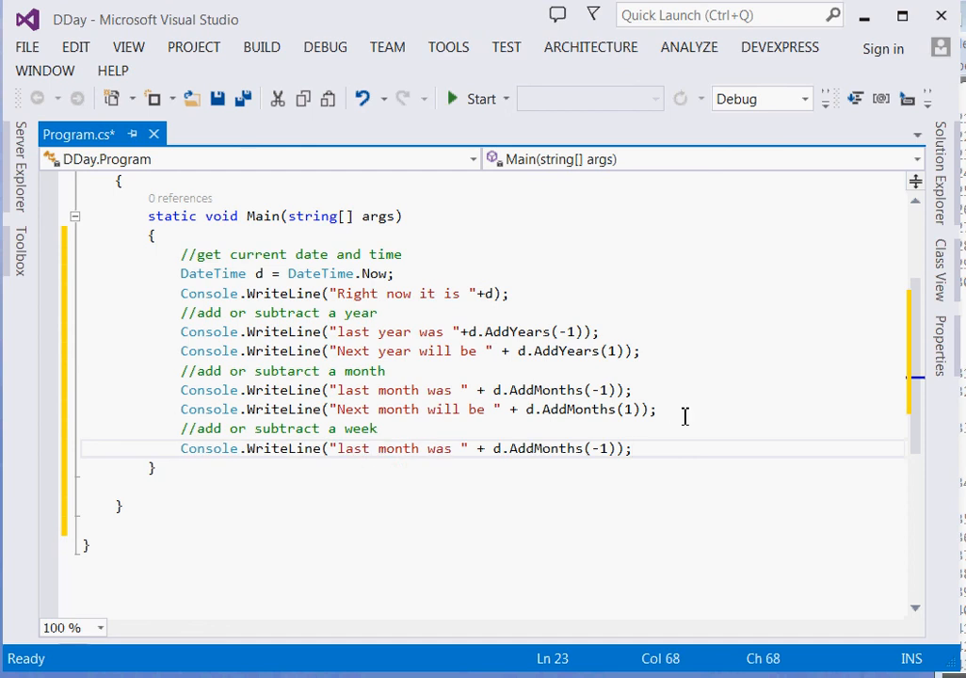
Step: Relabel to 'Last week', use d.AddDays(-7) and d.AddDays(7), and begin a comment
{"action": "left_click", "coordinate": [362, 448]}
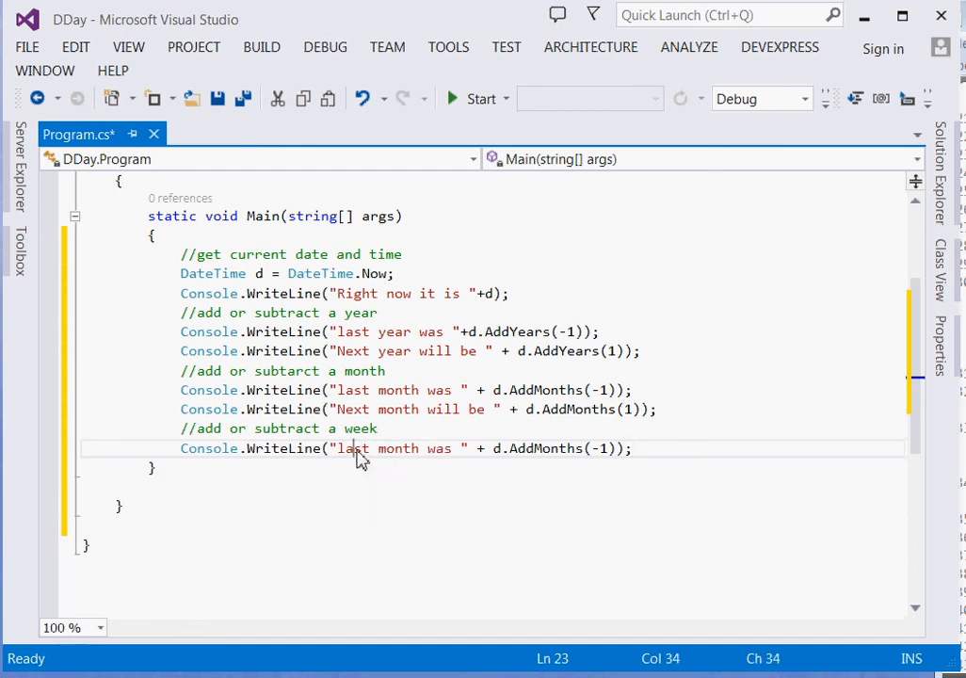
{"action": "type", "text": "Last"}
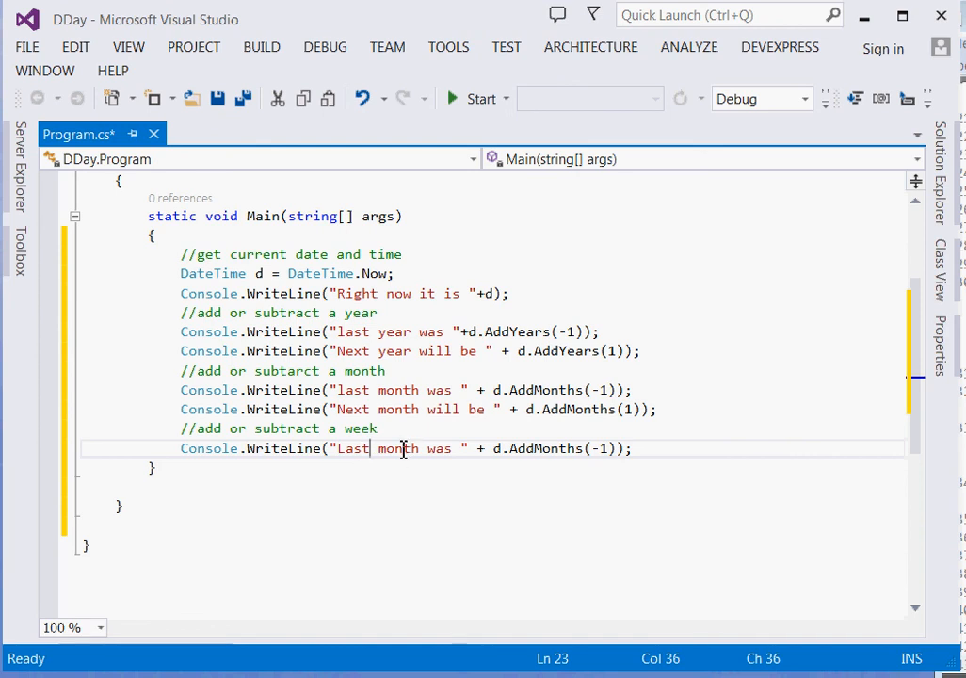
{"action": "type", "text": "week"}
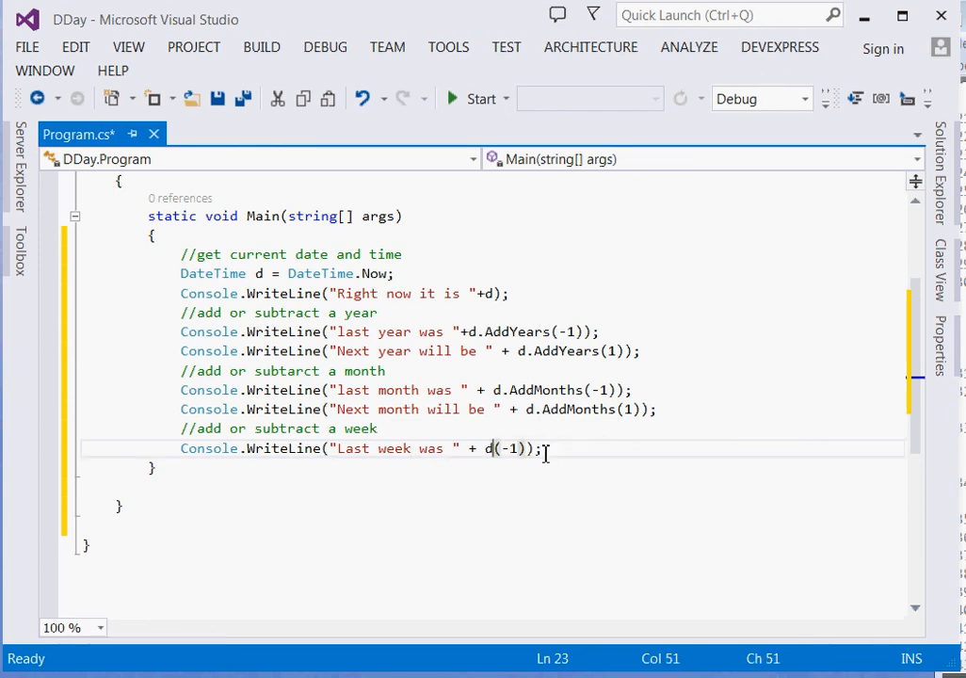
{"action": "type", "text": "."}
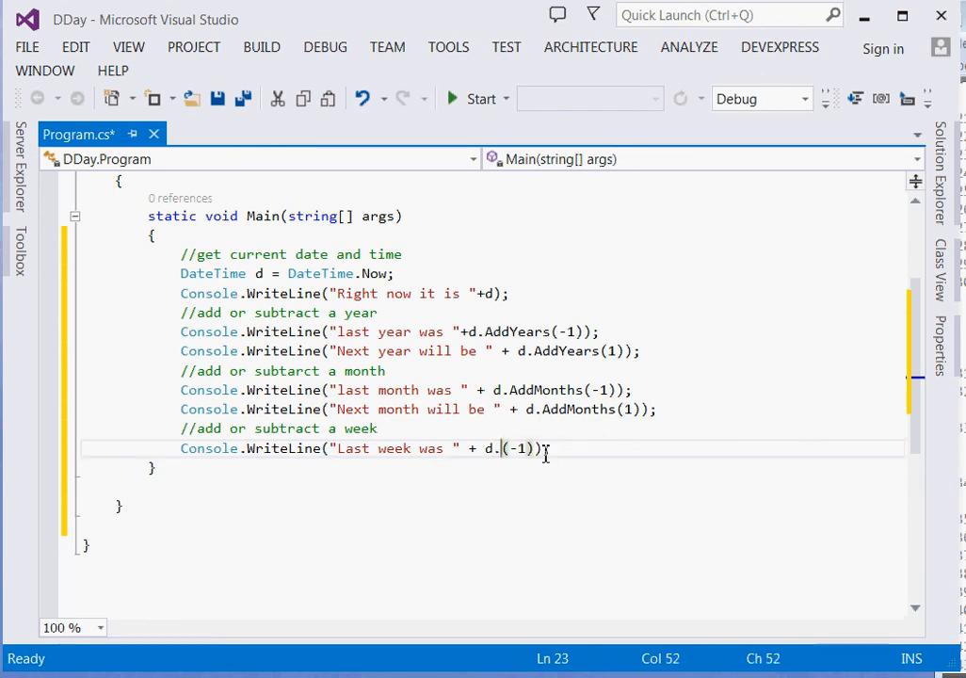
{"action": "type", "text": "AddDays"}
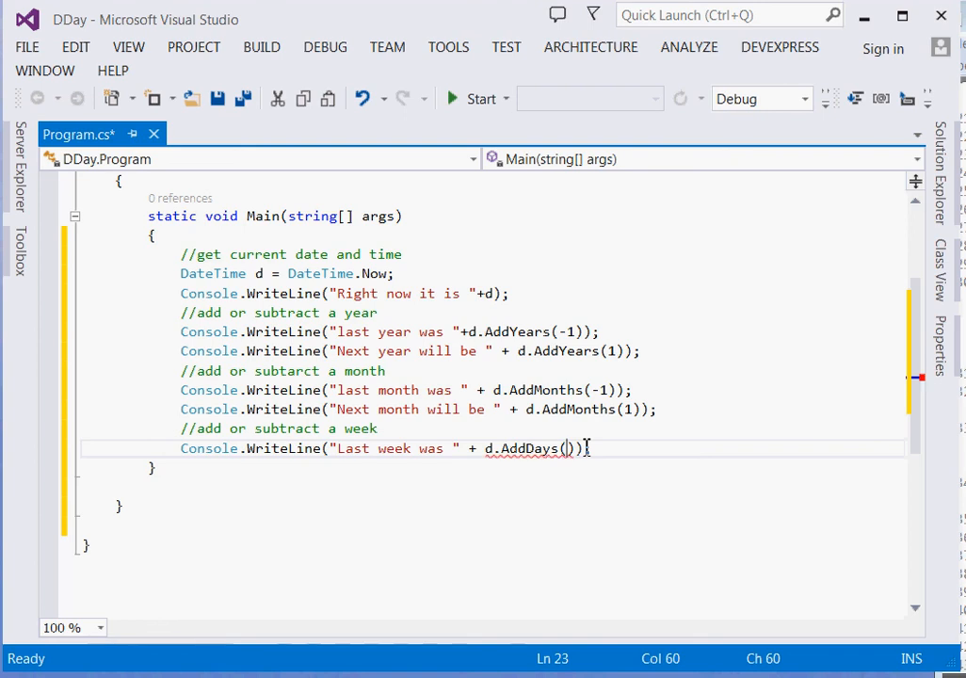
{"action": "type", "text": "-7"}
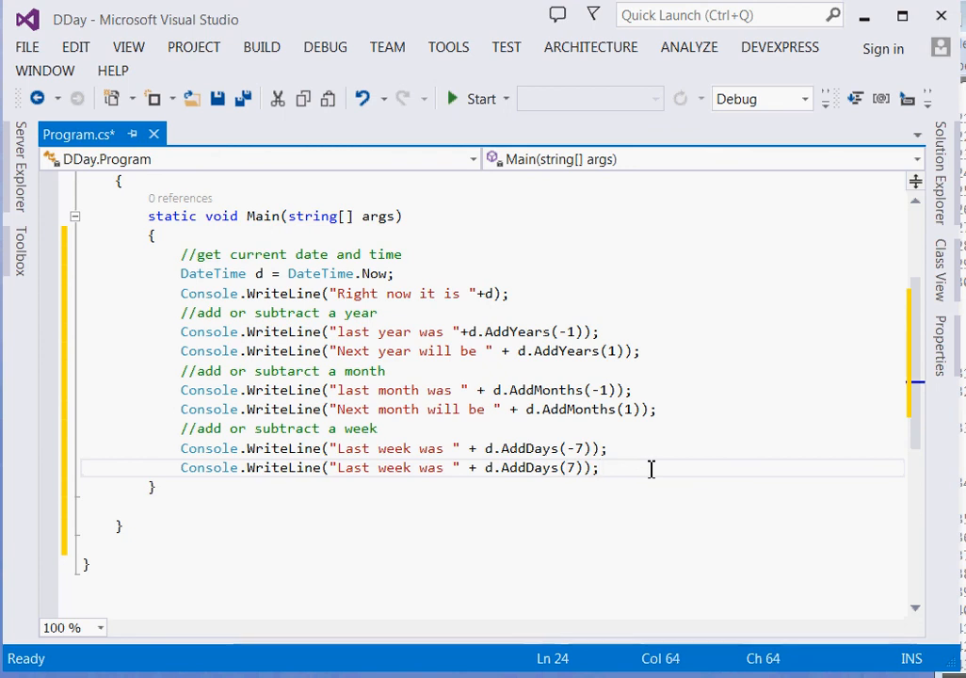
{"action": "key", "text": "enter"}
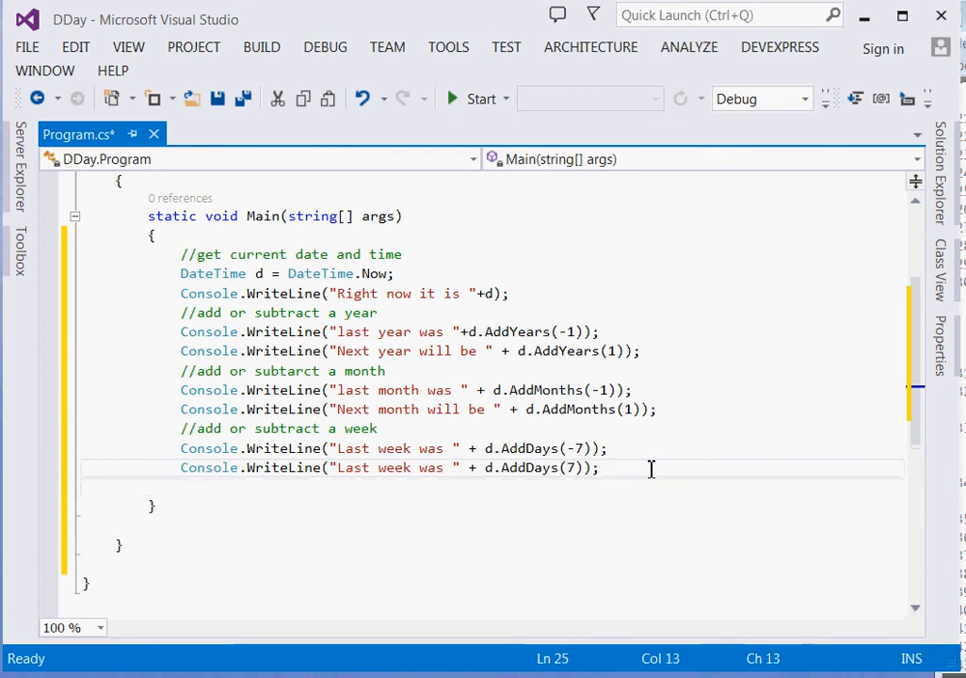
{"action": "type", "text": "//"}
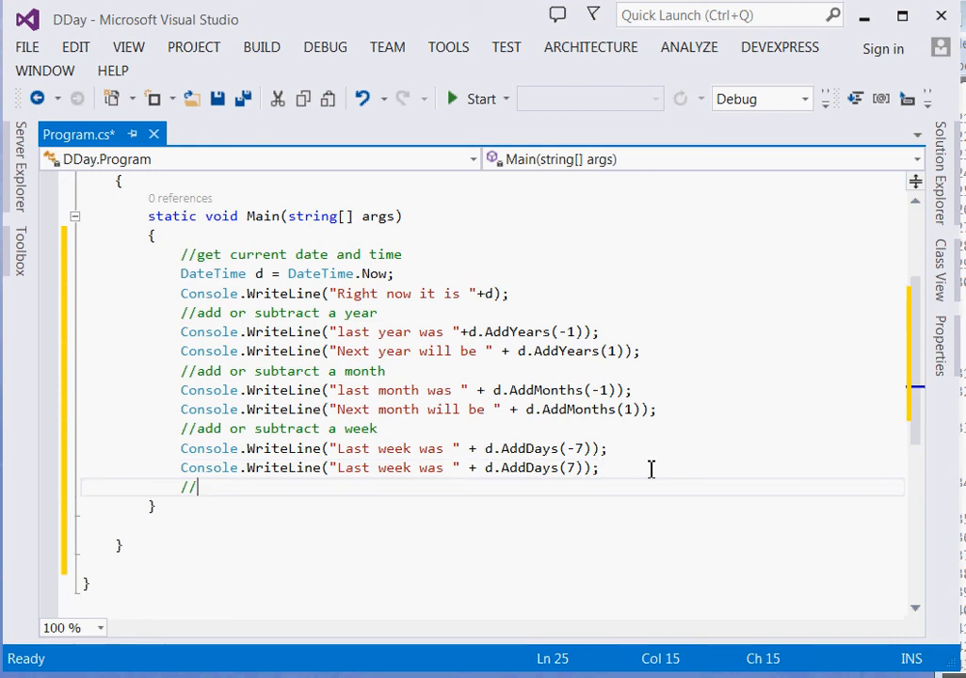
Step: Add the days comment with Yesterday and Tomorrow lines and relabel 'Next week will be'
{"action": "type", "text": "add o"}
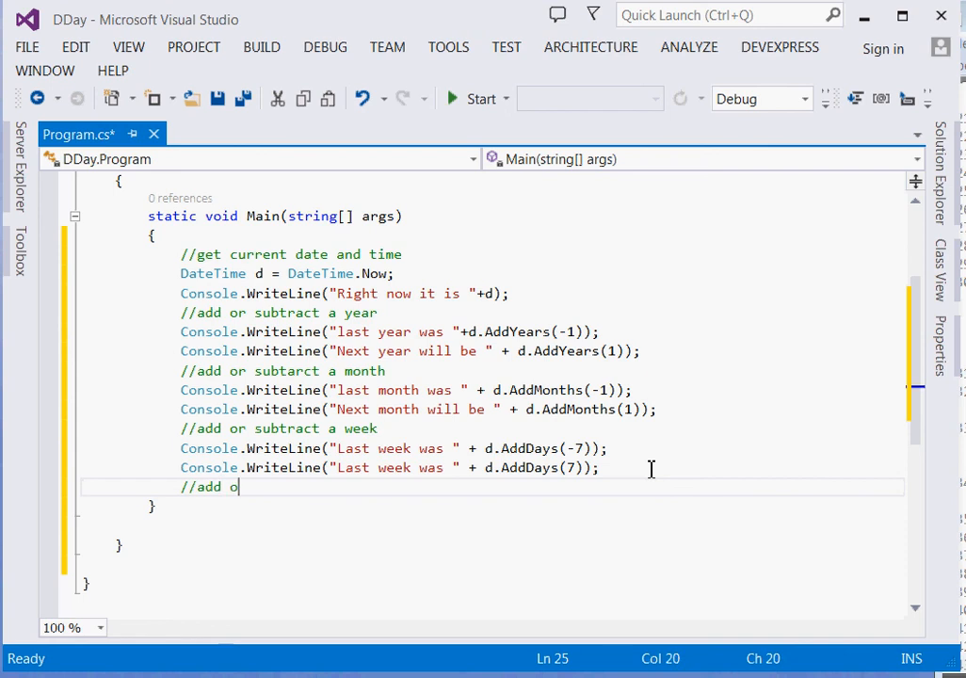
{"action": "type", "text": "r subtarct d"}
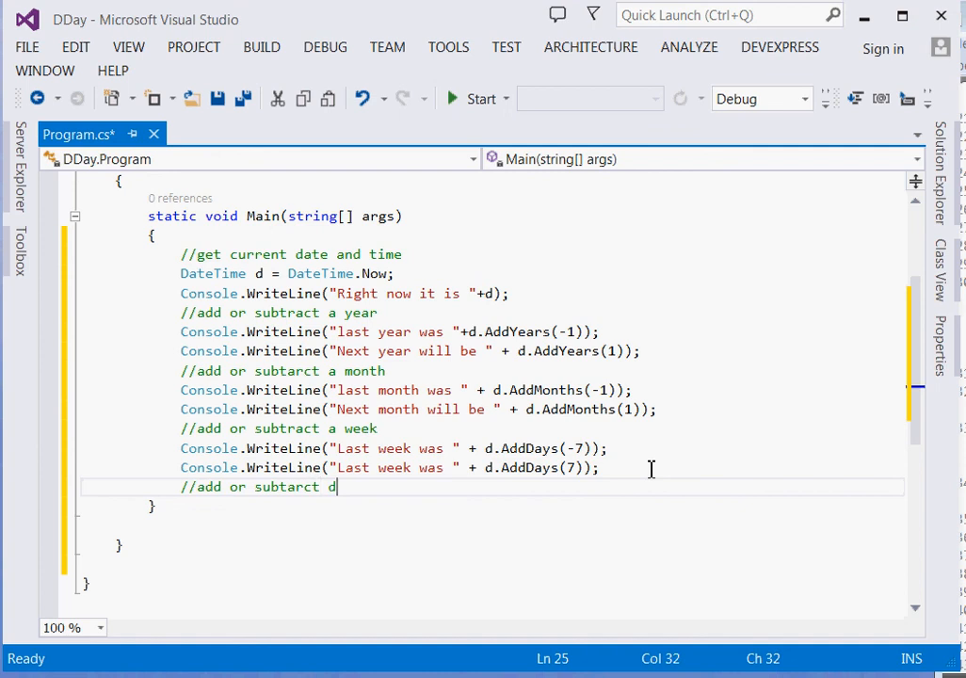
{"action": "type", "text": "ays"}
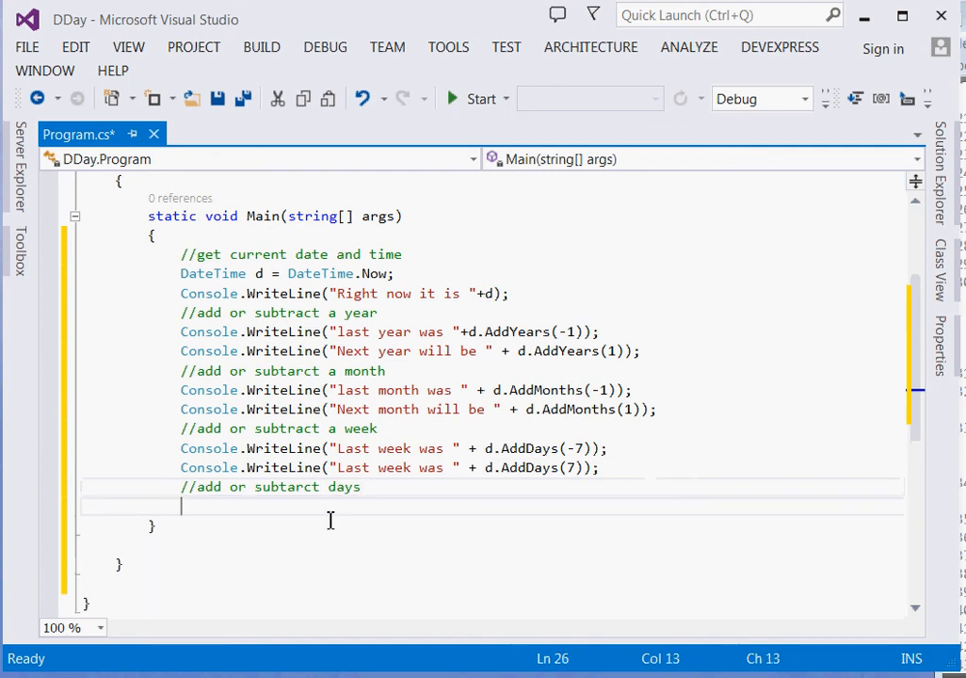
{"action": "type", "text": "Console.WriteLine(\"Last week was \" + d.AddDays(-7));"}
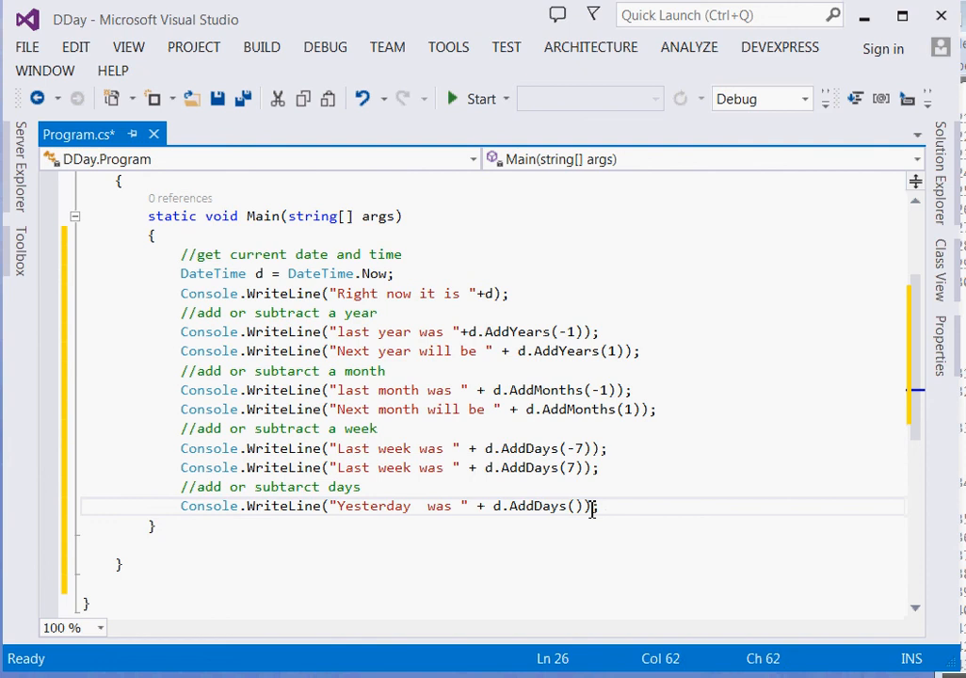
{"action": "type", "text": "1));"}
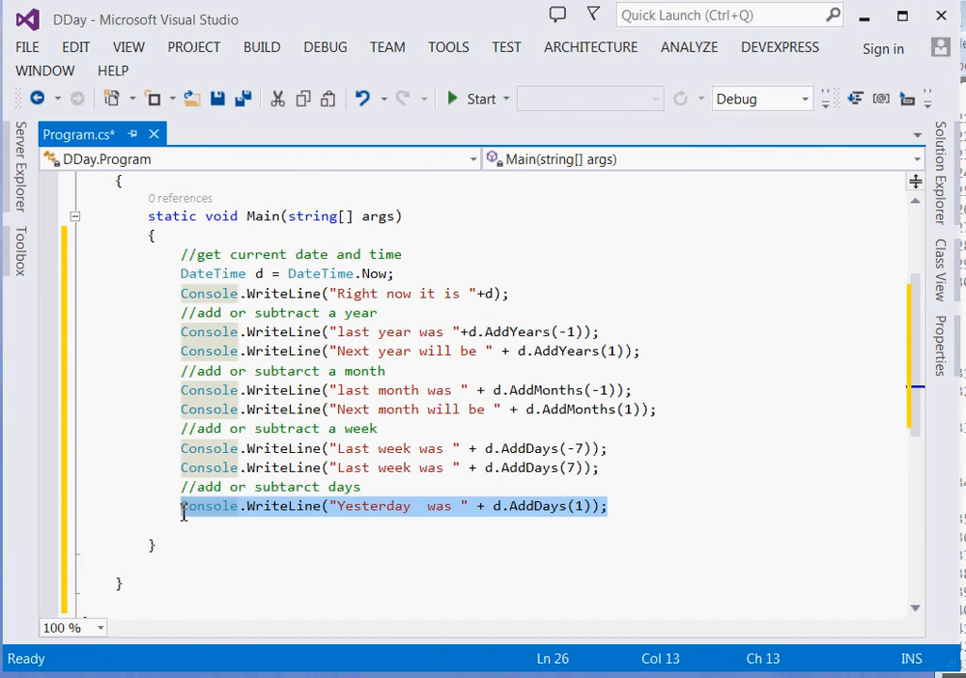
{"action": "left_click", "coordinate": [228, 525]}
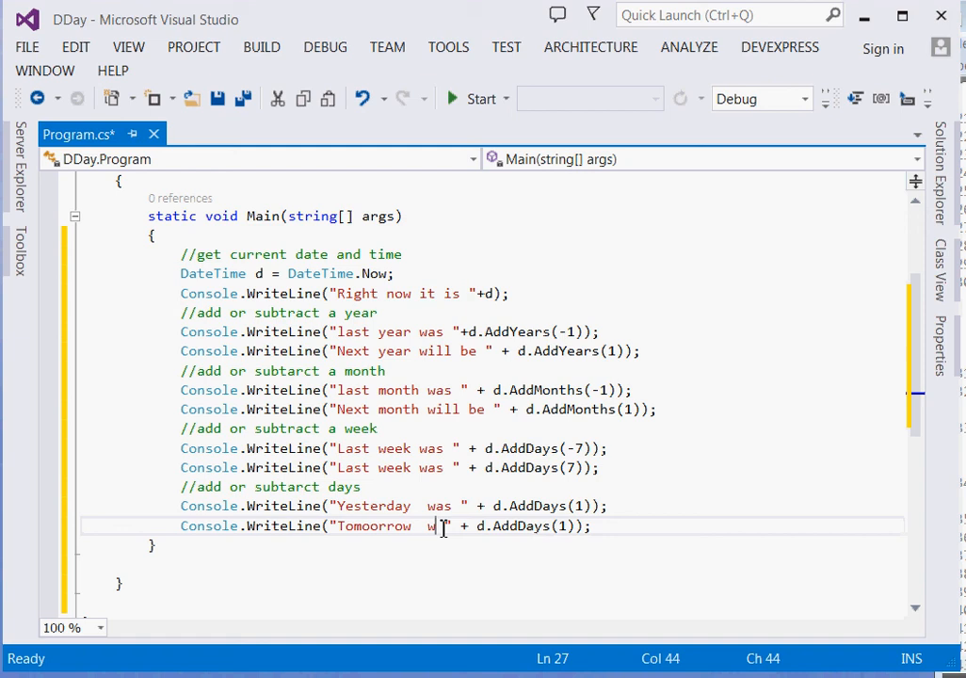
{"action": "type", "text": "ill be"}
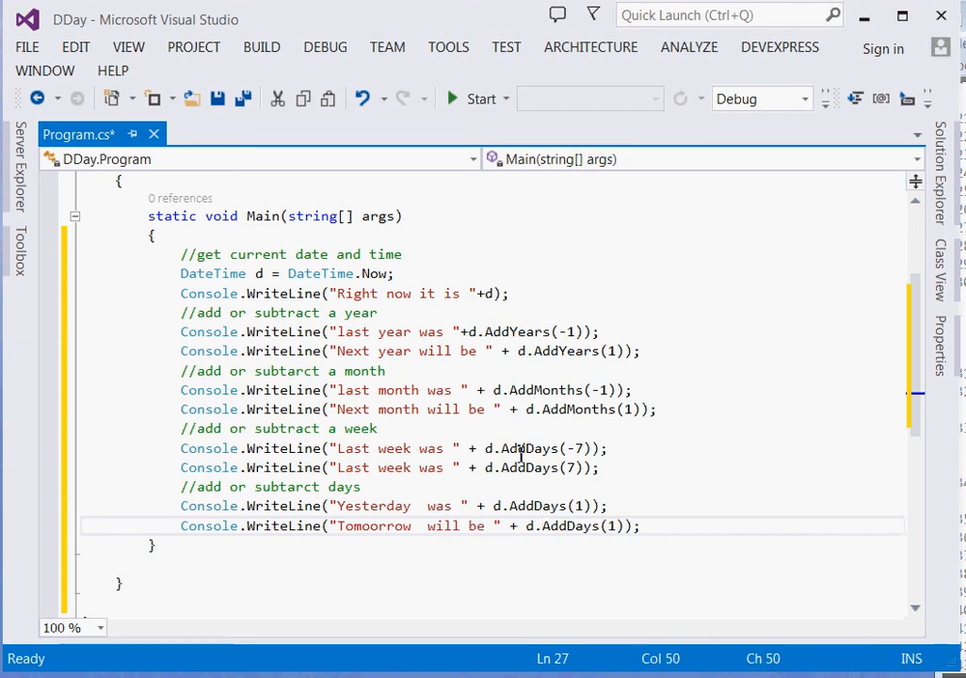
{"action": "mouse_move", "coordinate": [391, 467]}
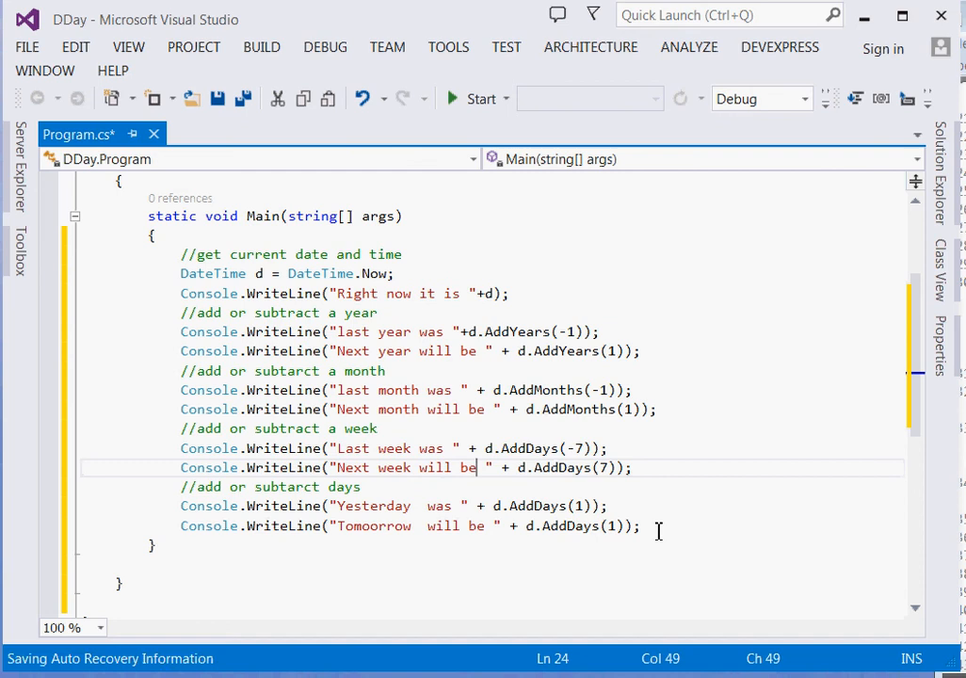
{"action": "left_click", "coordinate": [640, 525]}
{"action": "type", "text": "//"}
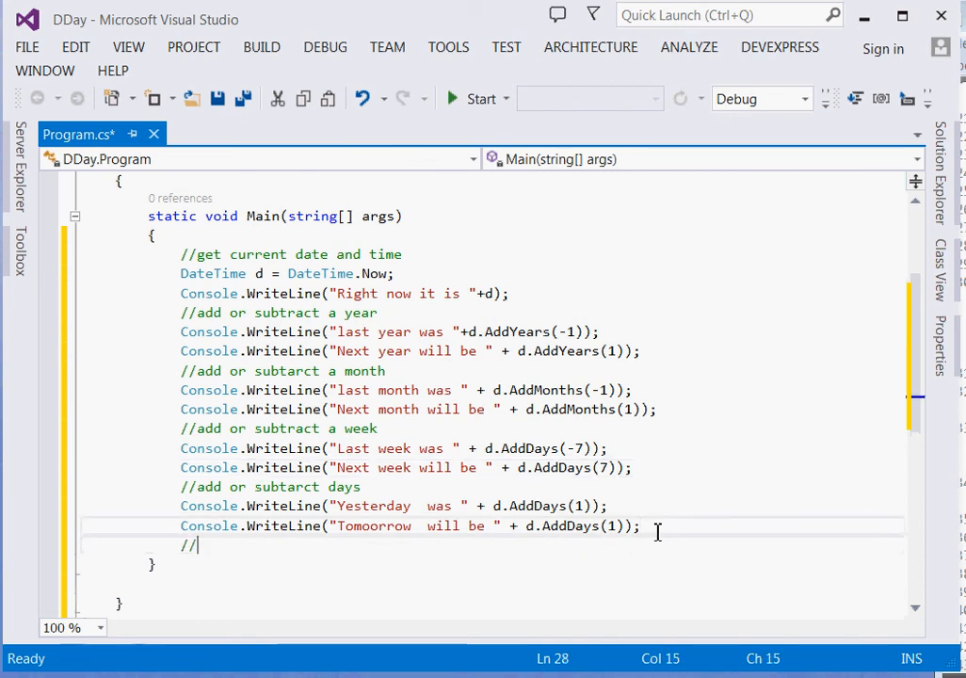
Step: Type the 'add or subtract an hour' comment and start the last-hour WriteLine line
{"action": "type", "text": "add or subtra"}
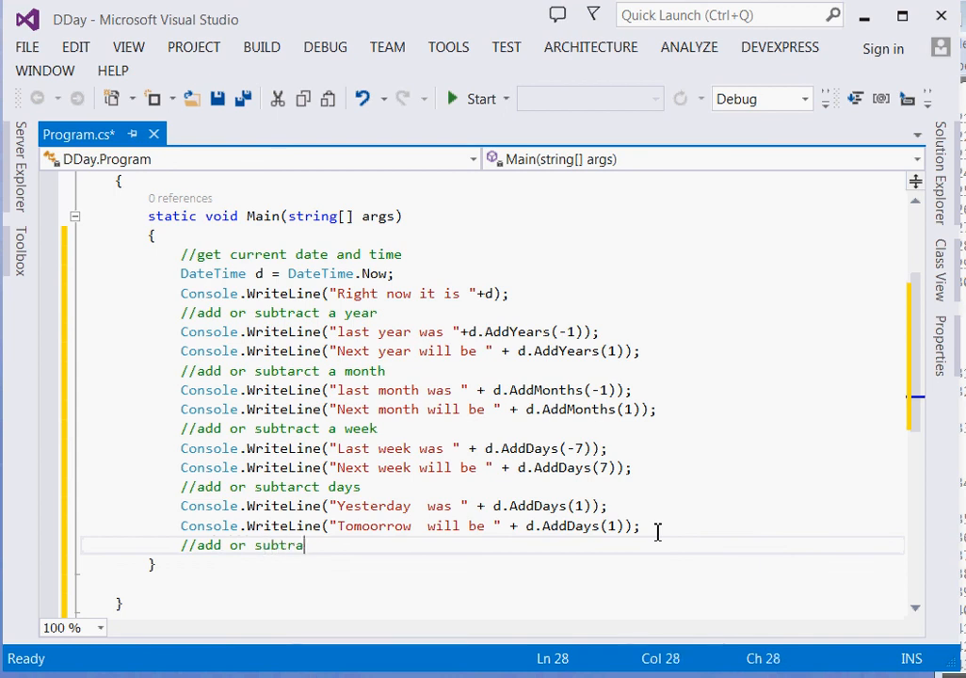
{"action": "type", "text": "ct hours"}
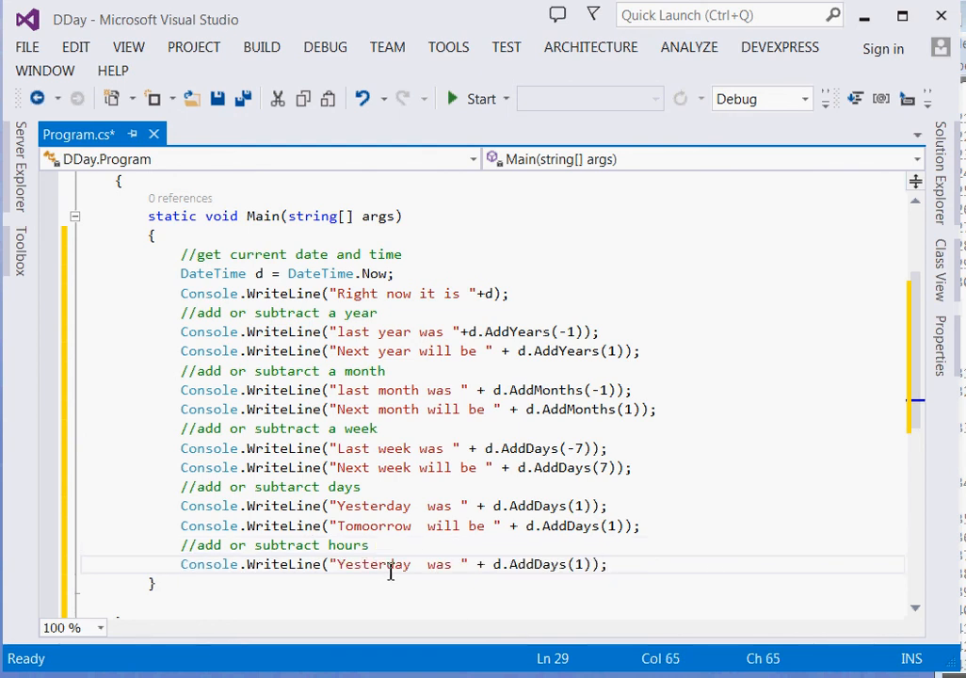
{"action": "type", "text": "l"}
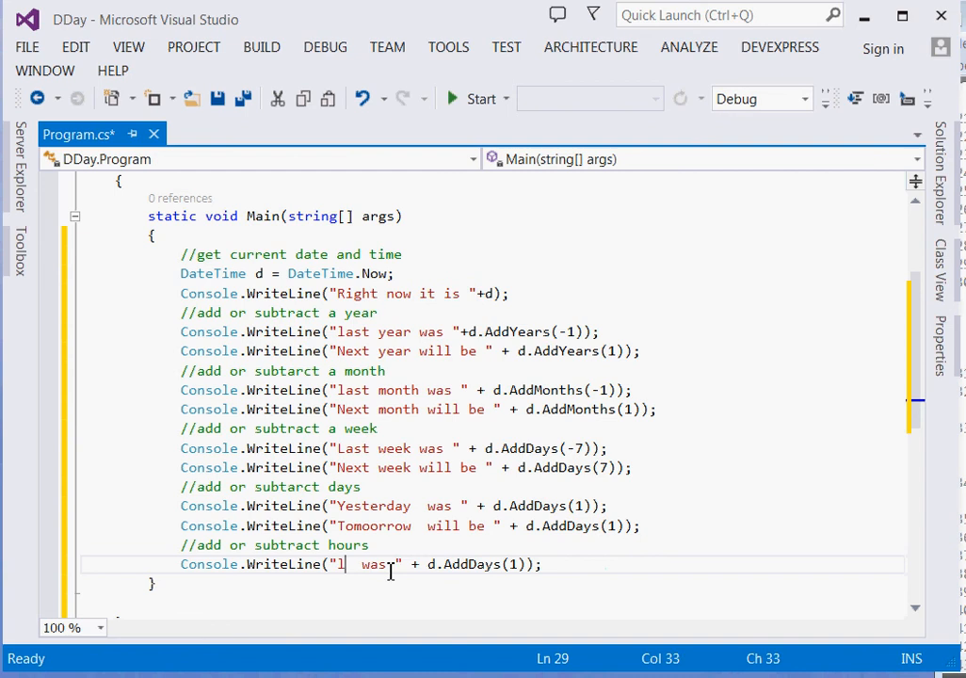
{"action": "type", "text": "last hou"}
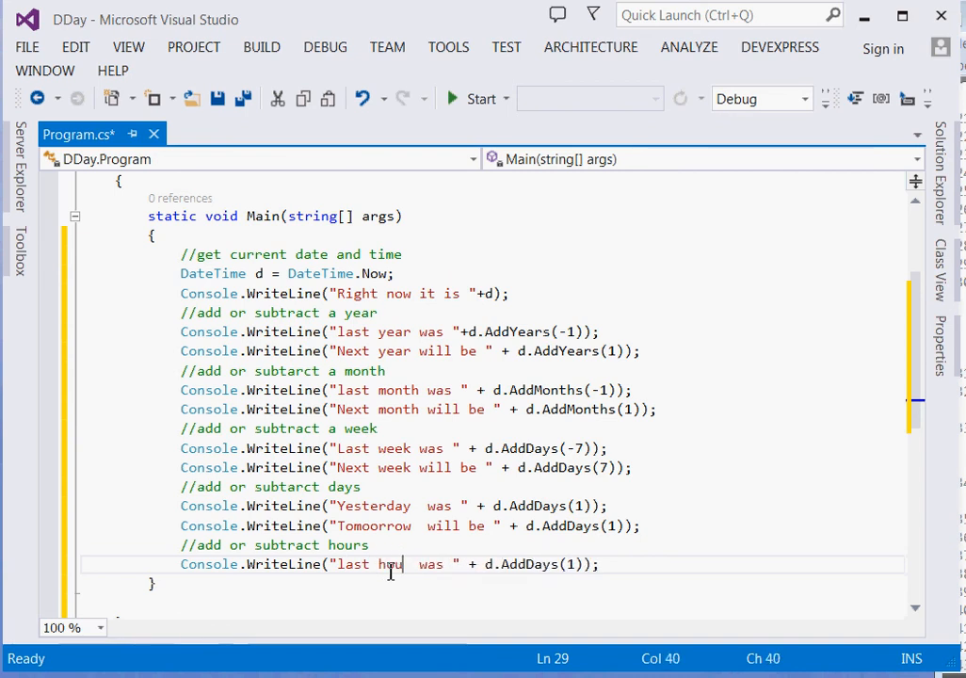
{"action": "type", "text": "r"}
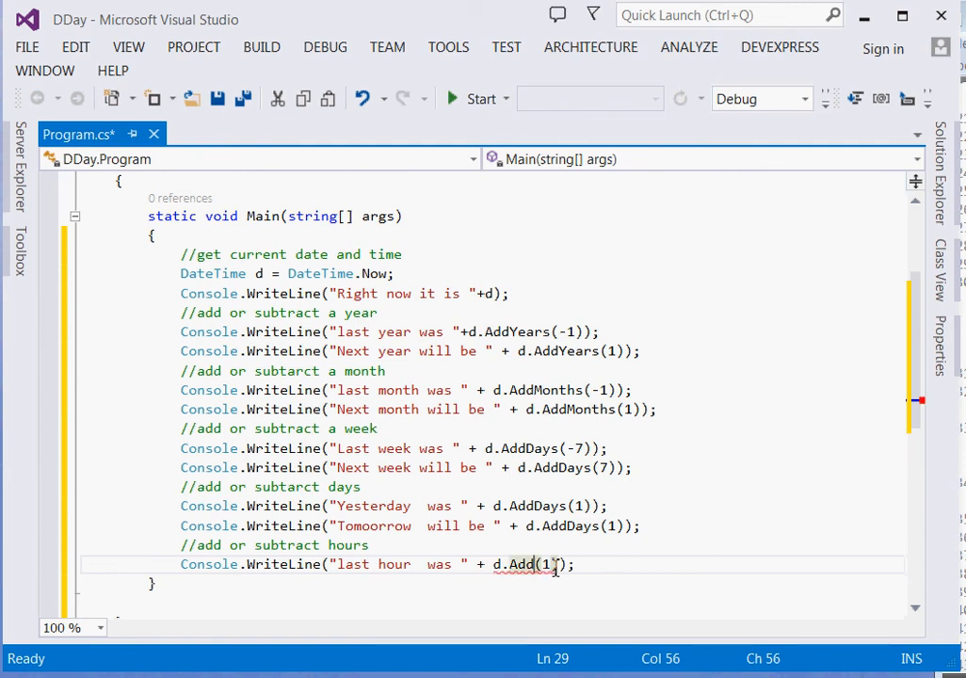
{"action": "key", "text": "BackSpace"}
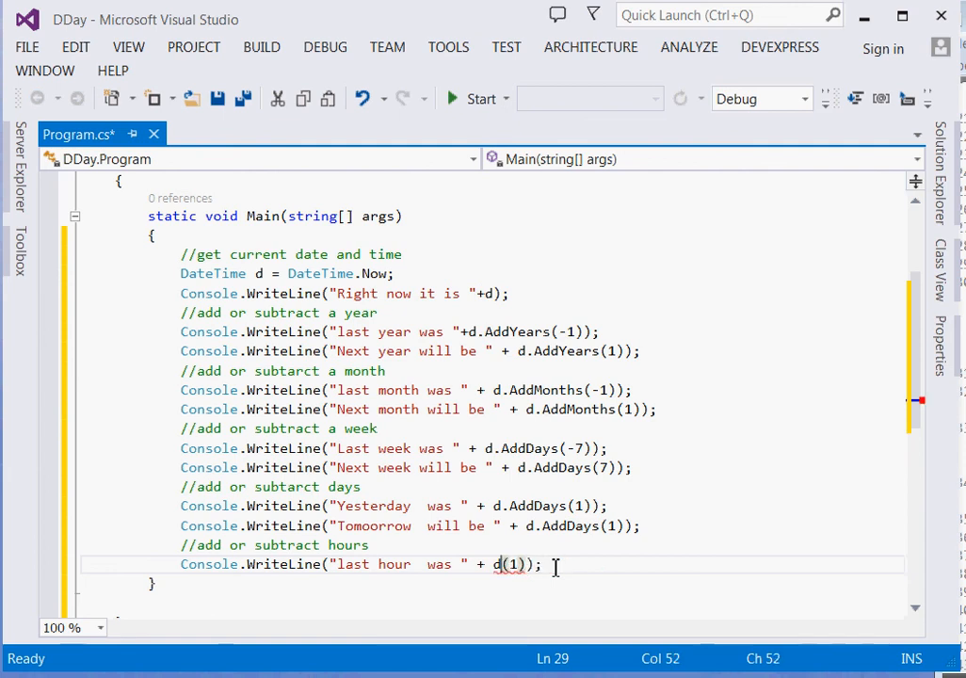
{"action": "type", "text": ".AddHours"}
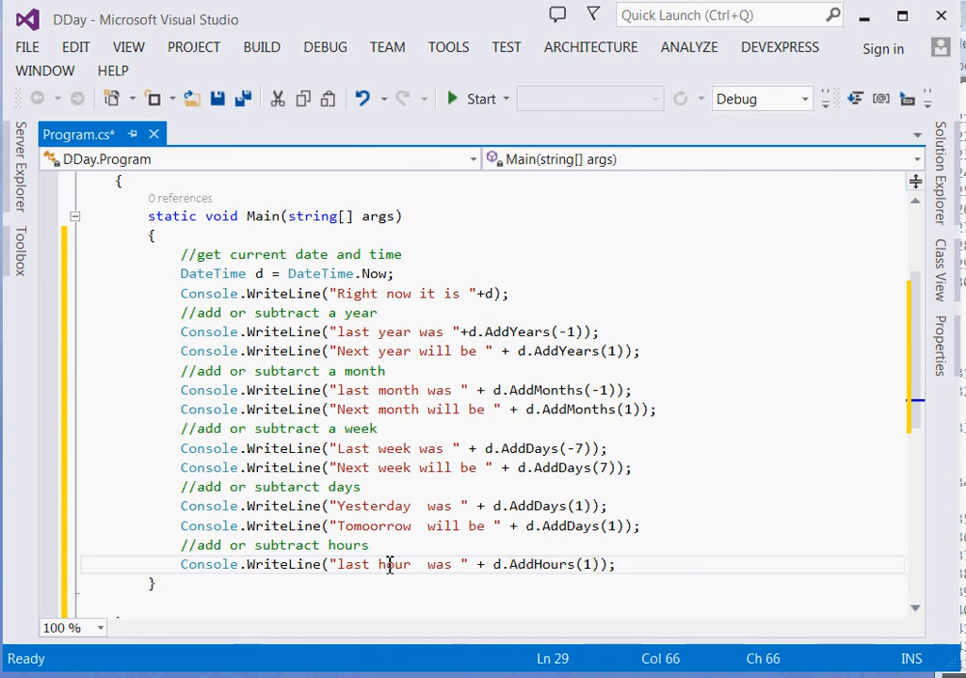
Step: Relabel it '1 hour ago was' and add a '1 hour to come will be' line
{"action": "double_click", "coordinate": [352, 564]}
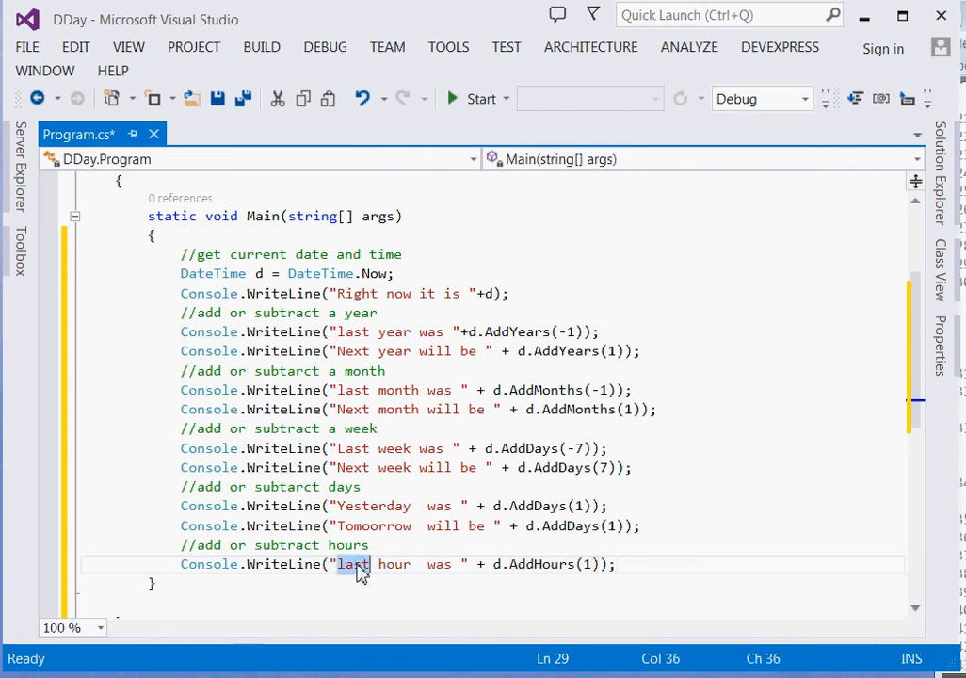
{"action": "type", "text": "1"}
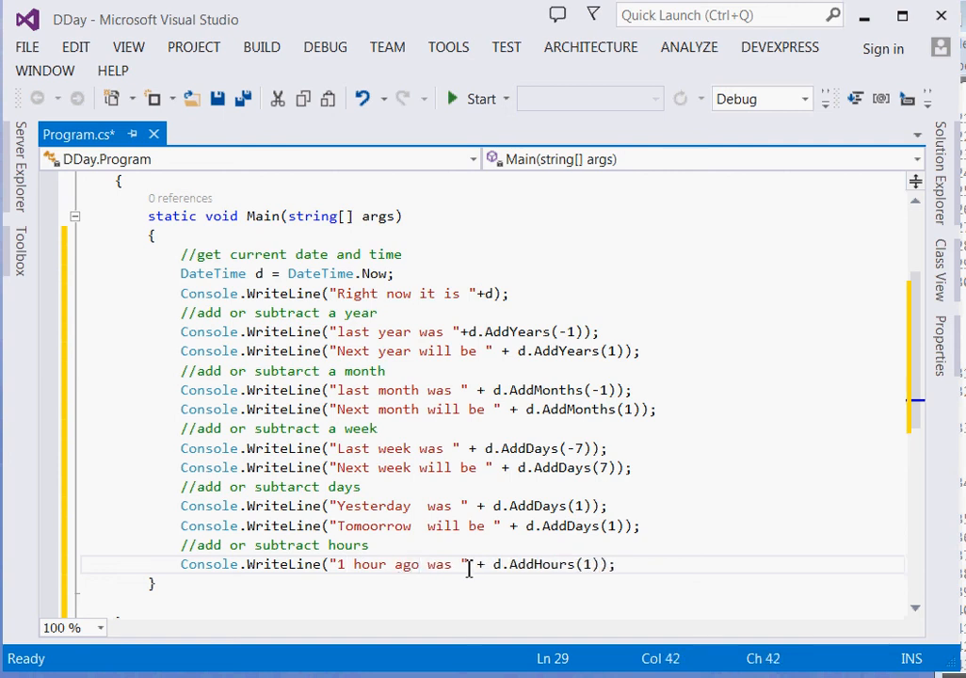
{"action": "key", "text": "Return"}
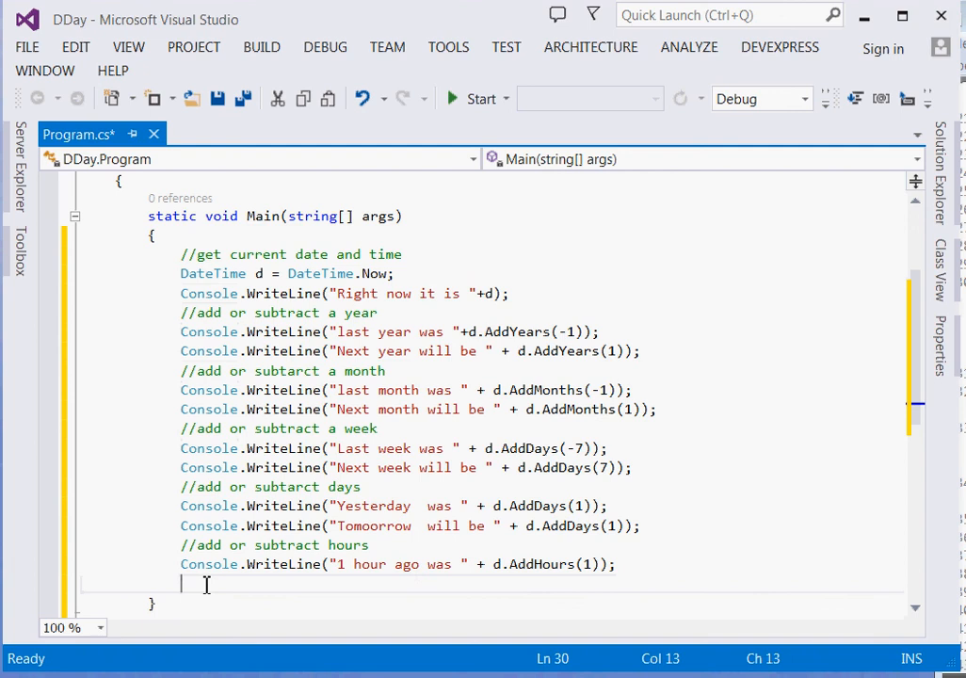
{"action": "type", "text": "Console.WriteLine(\"1 hour ago was \" + d.AddHours(1));"}
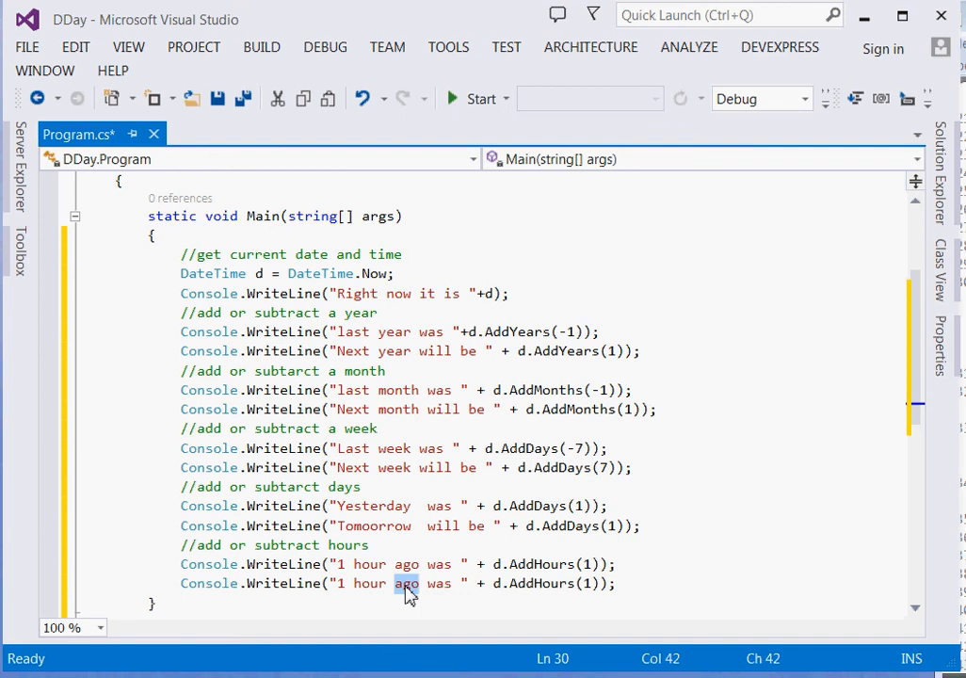
{"action": "type", "text": "to come"}
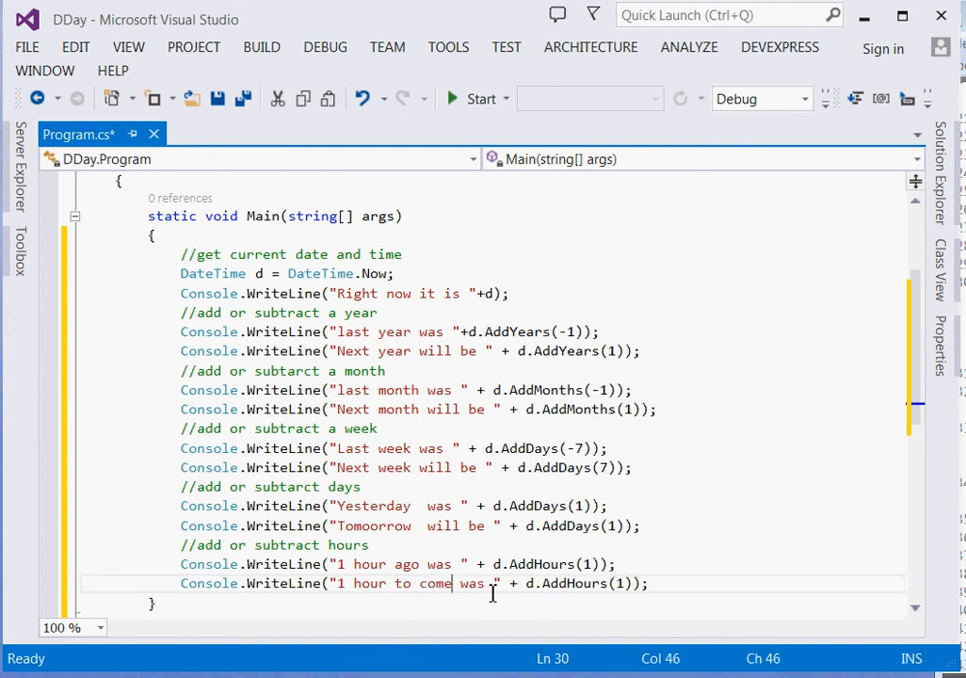
{"action": "type", "text": "will be"}
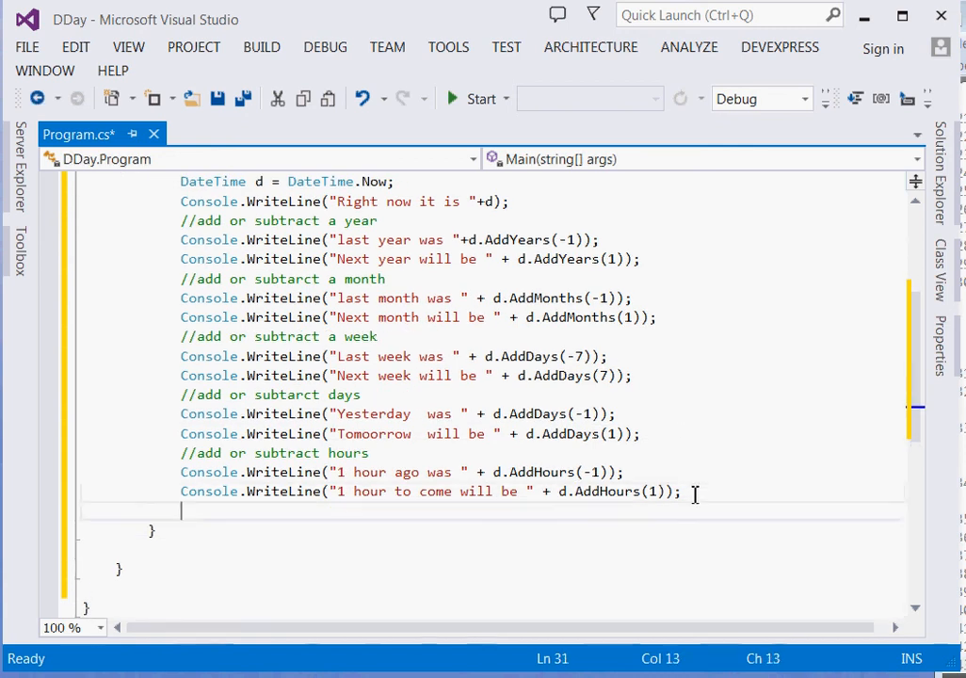
Step: Type Console.ReadLine(); as the final statement of Main, after the hour lines
{"action": "type", "text": "Co"}
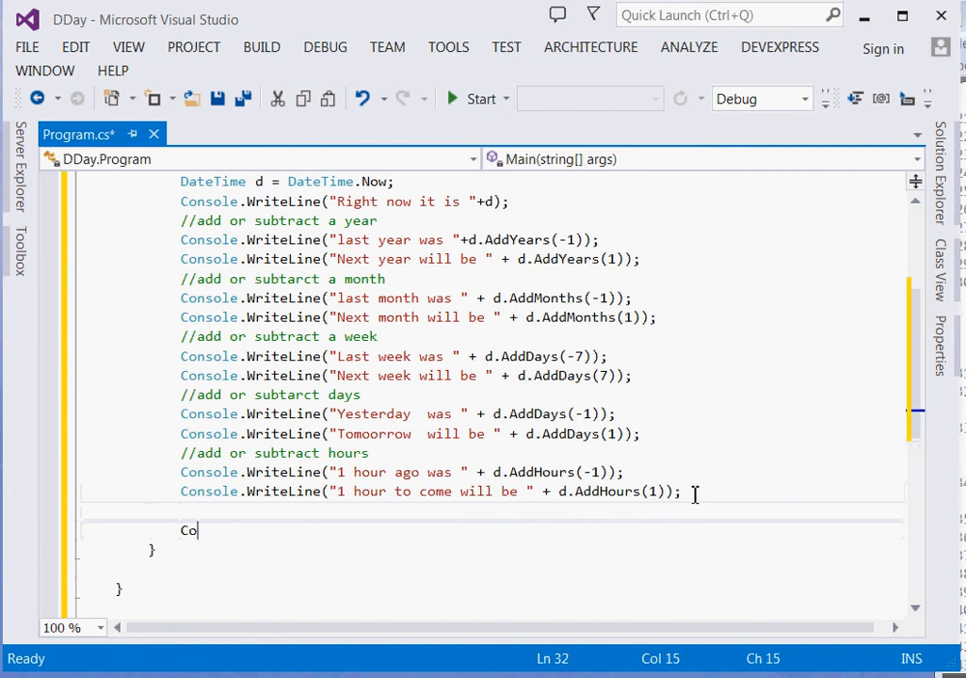
{"action": "type", "text": "no"}
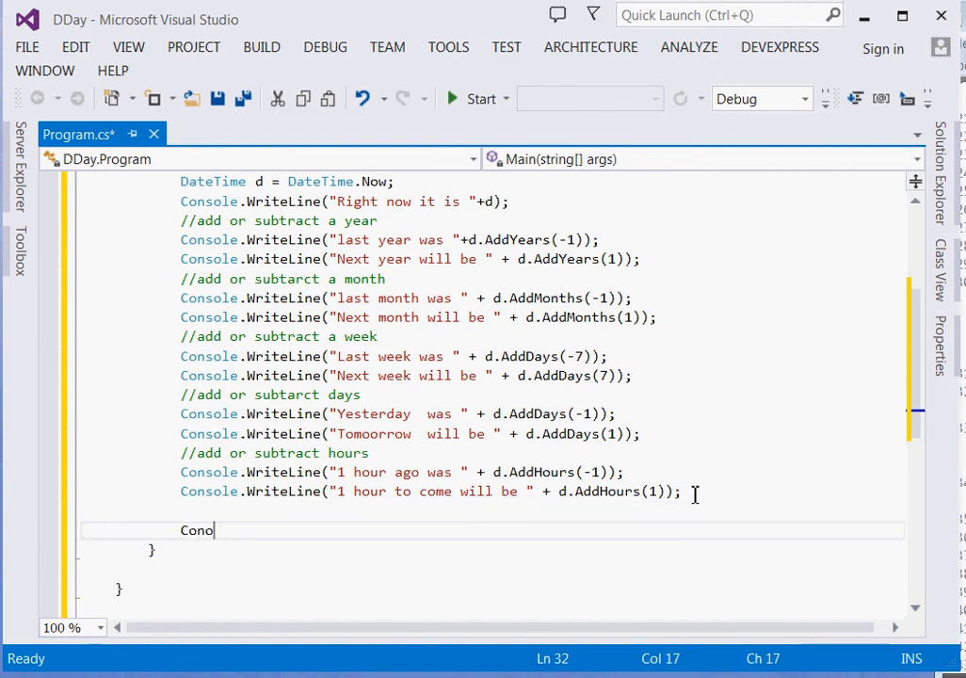
{"action": "type", "text": "sle"}
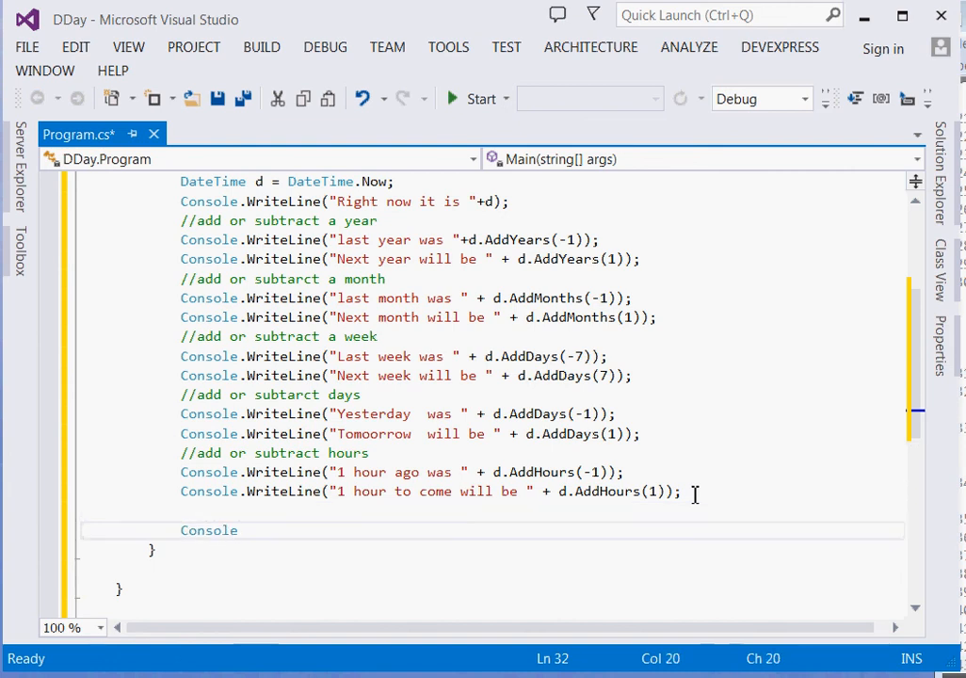
{"action": "type", "text": ".r"}
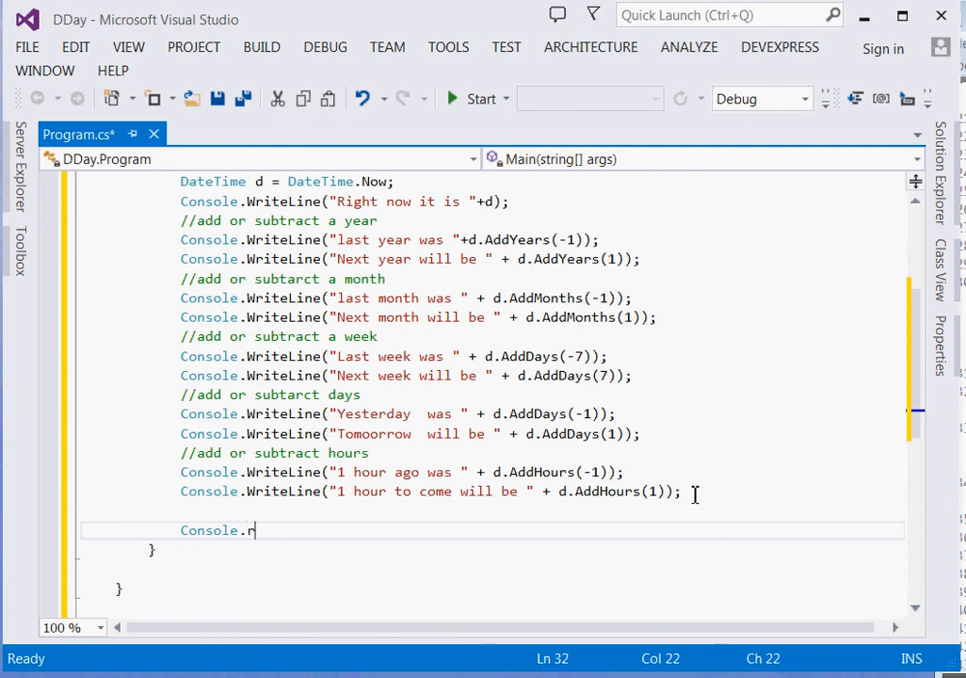
{"action": "type", "text": "eadLine"}
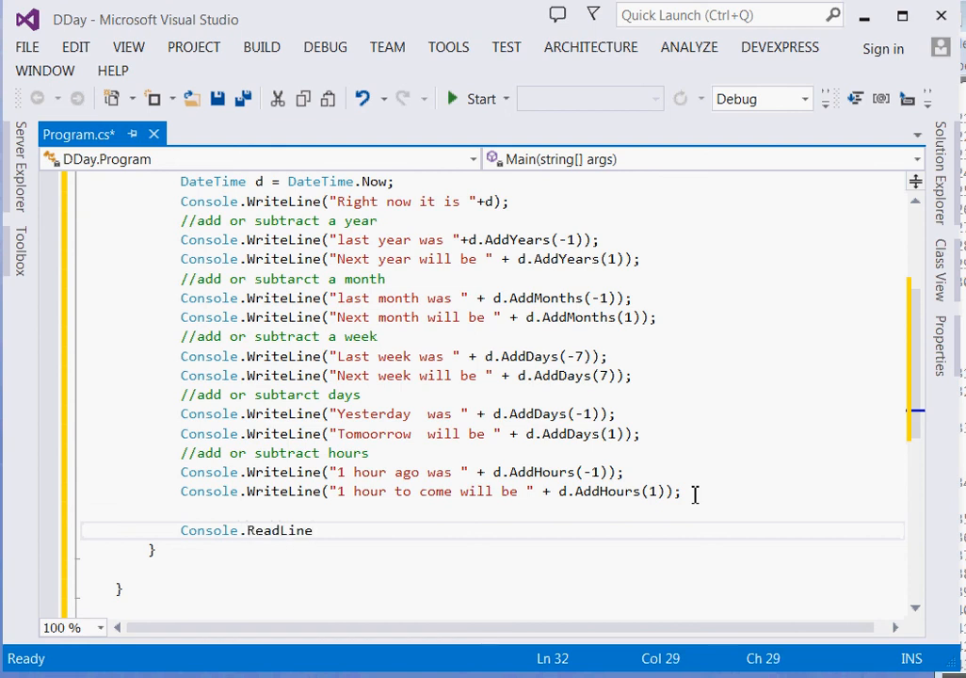
{"action": "type", "text": "();"}
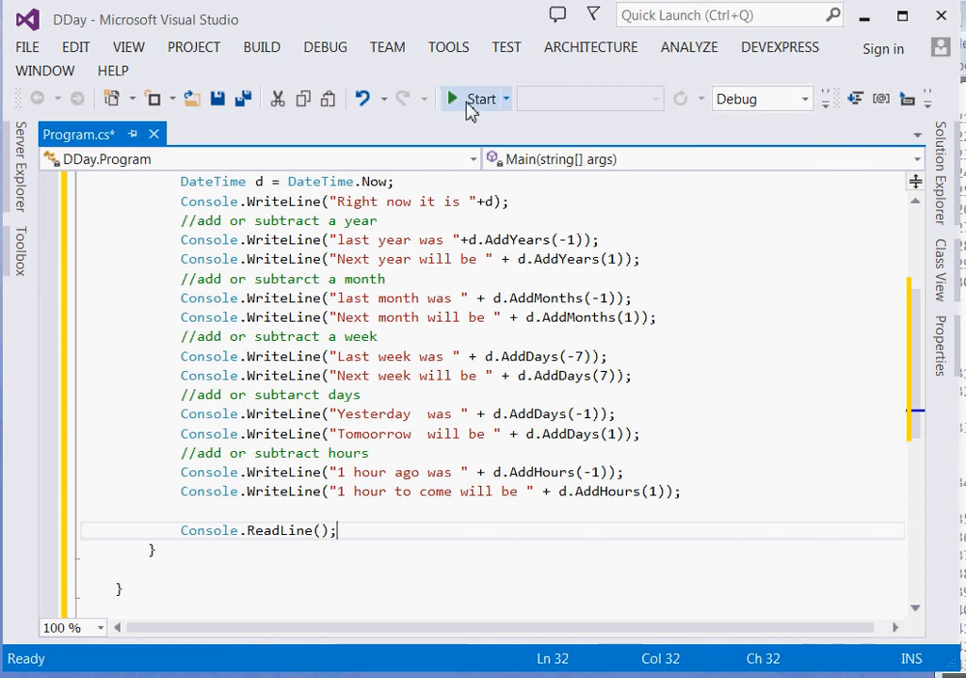
Step: Build and run DDay, then review the console's current and shifted dates
{"action": "left_click", "coordinate": [479, 98]}
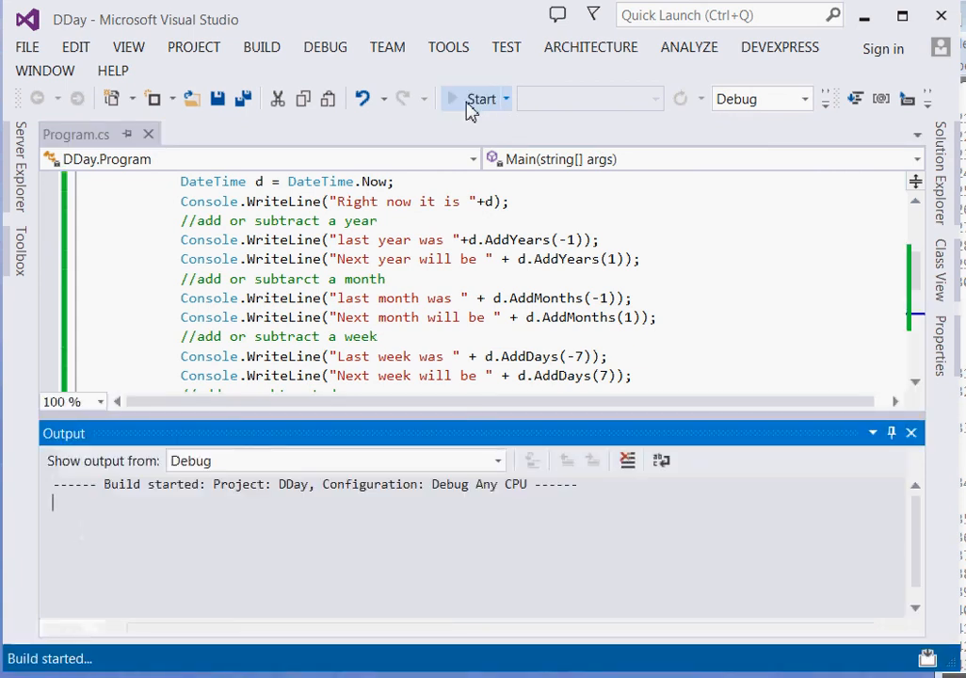
{"action": "left_click", "coordinate": [481, 99]}
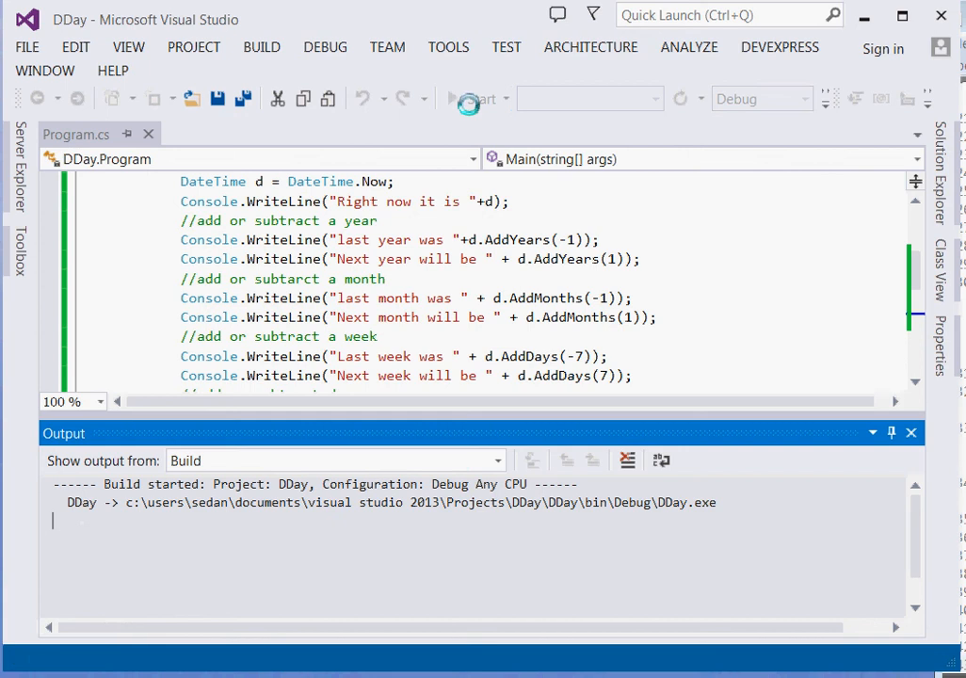
{"action": "left_click", "coordinate": [476, 98]}
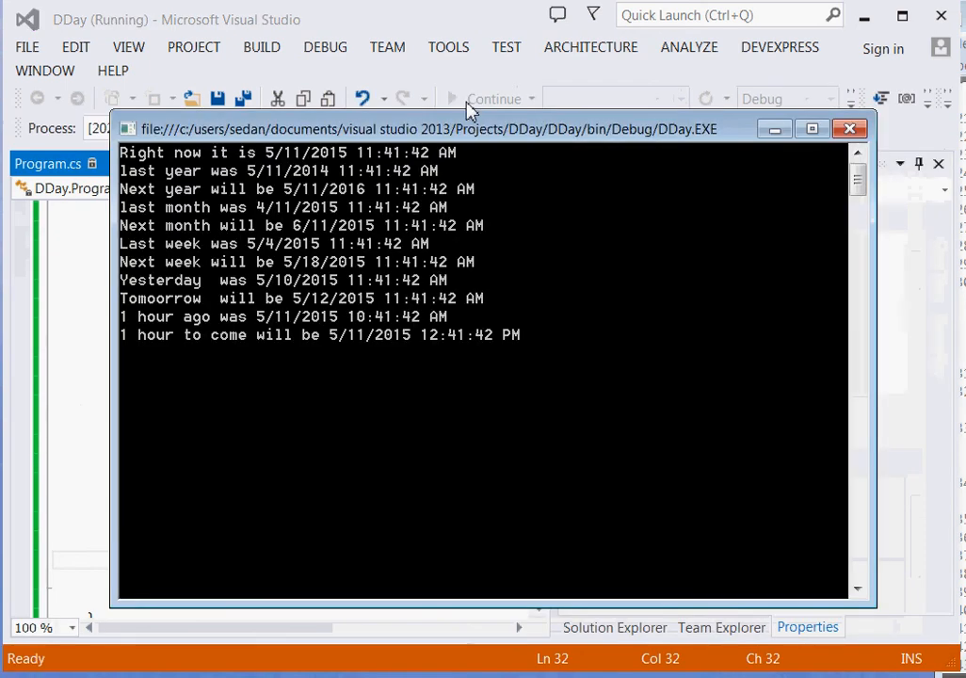
{"action": "mouse_move", "coordinate": [292, 169]}
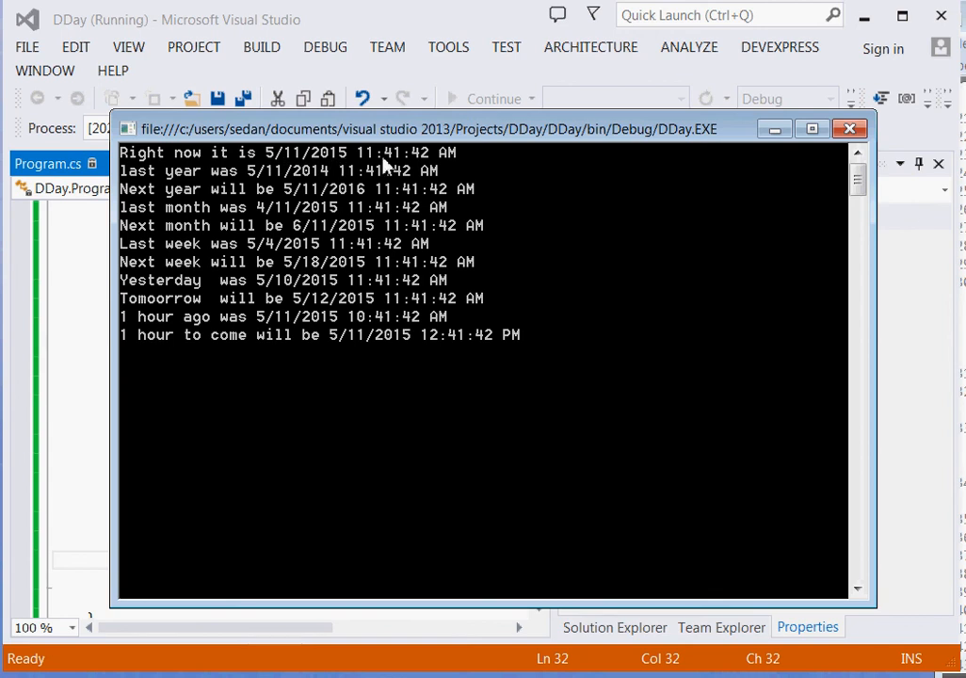
{"action": "mouse_move", "coordinate": [151, 193]}
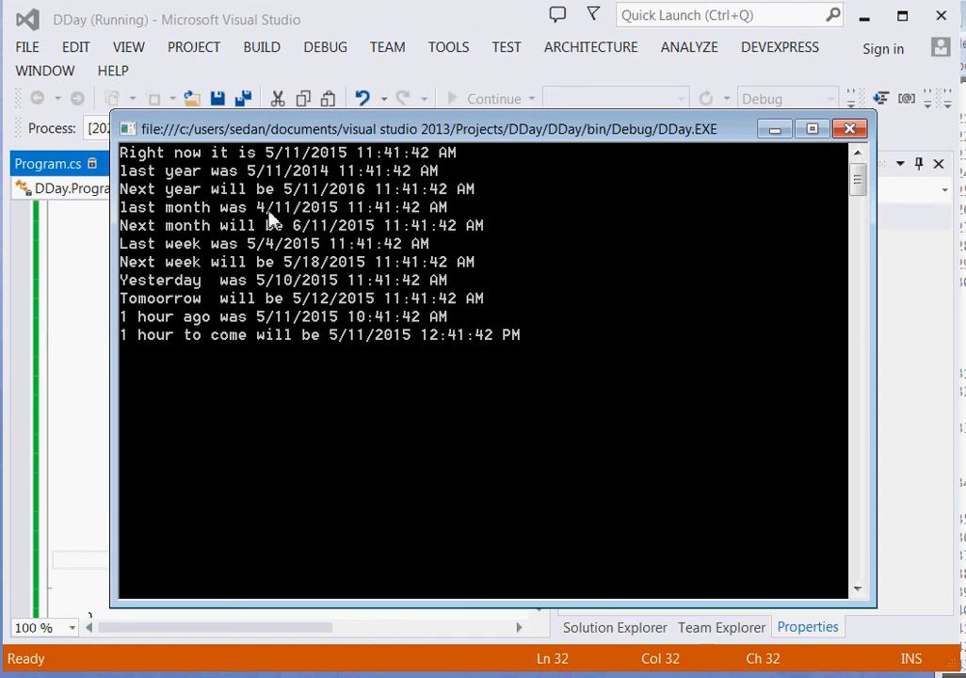
{"action": "mouse_move", "coordinate": [235, 235]}
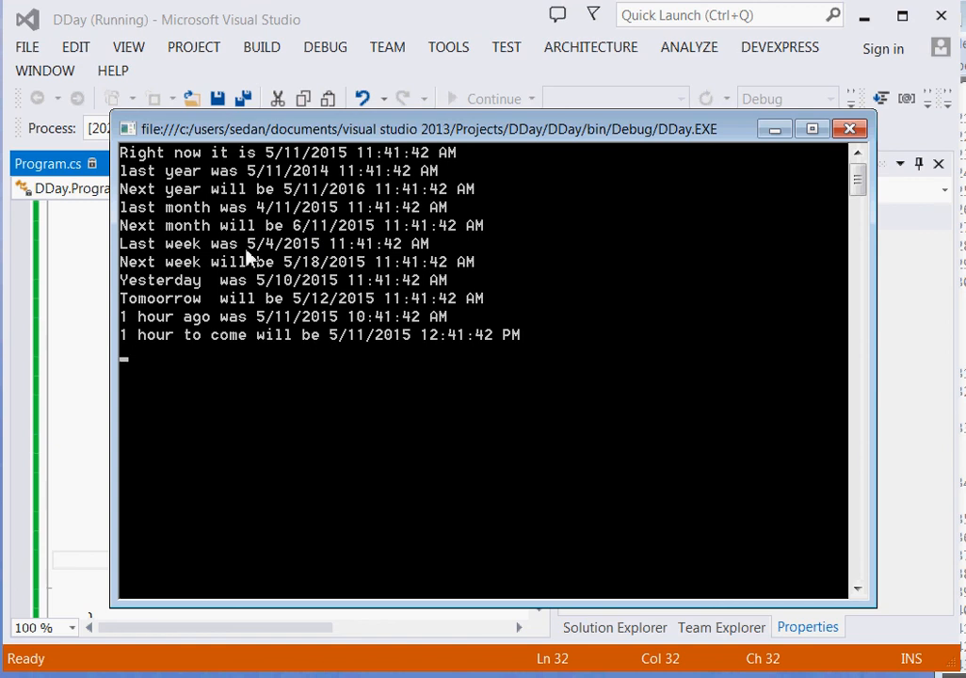
{"action": "mouse_move", "coordinate": [266, 260]}
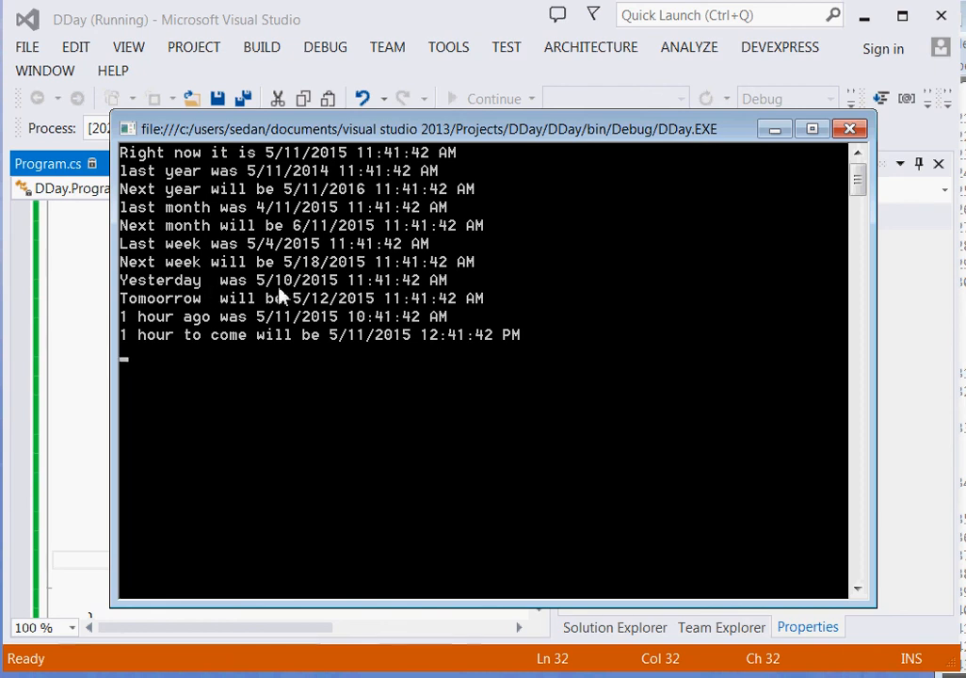
{"action": "mouse_move", "coordinate": [310, 306]}
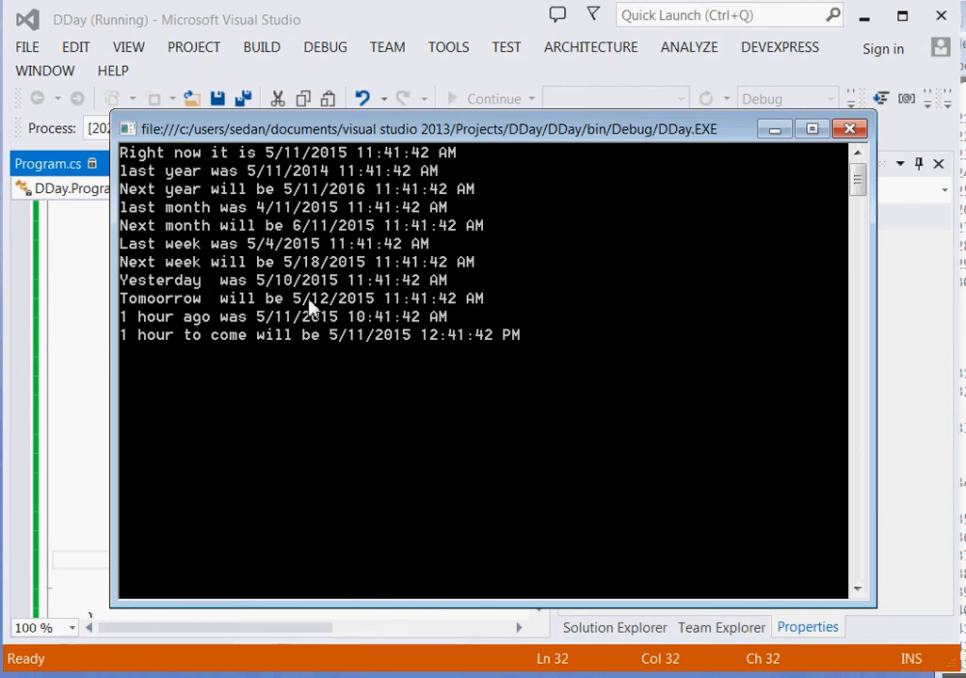
{"action": "mouse_move", "coordinate": [320, 307]}
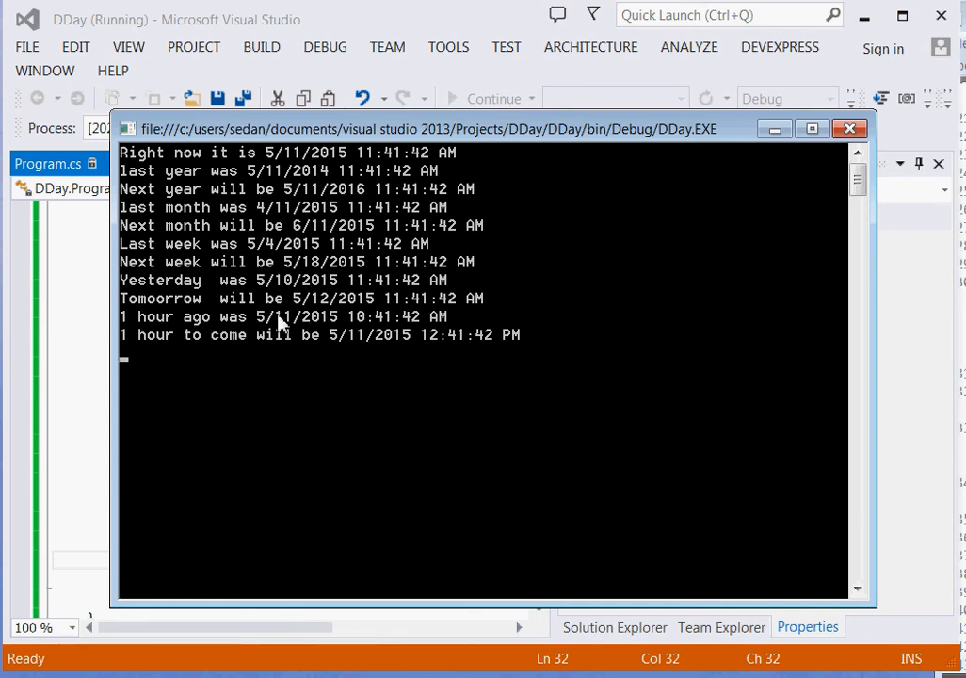
{"action": "mouse_move", "coordinate": [377, 330]}
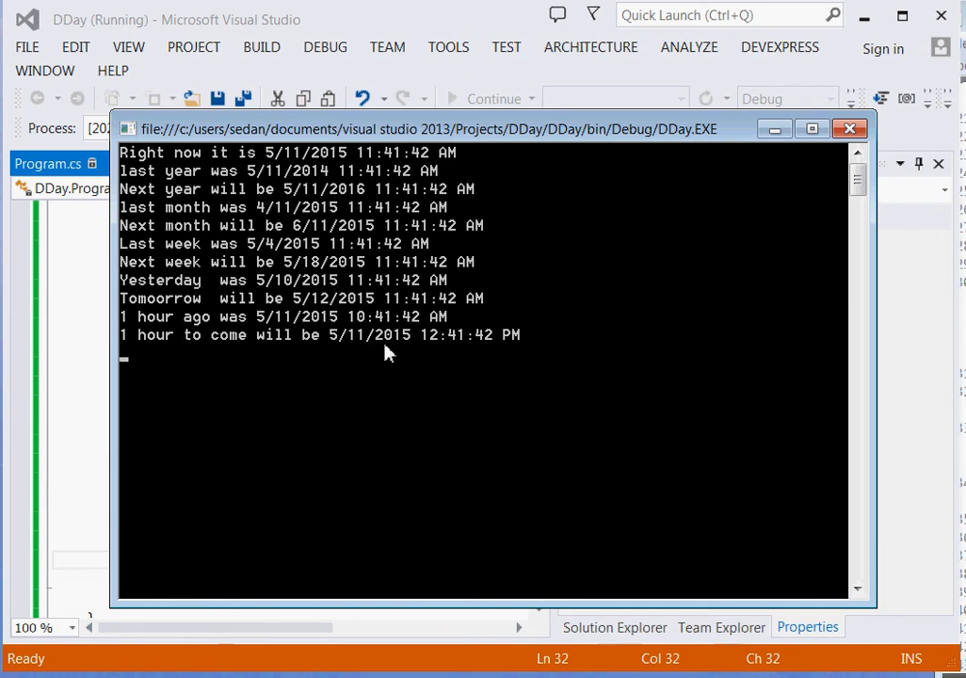
{"action": "mouse_move", "coordinate": [452, 346]}
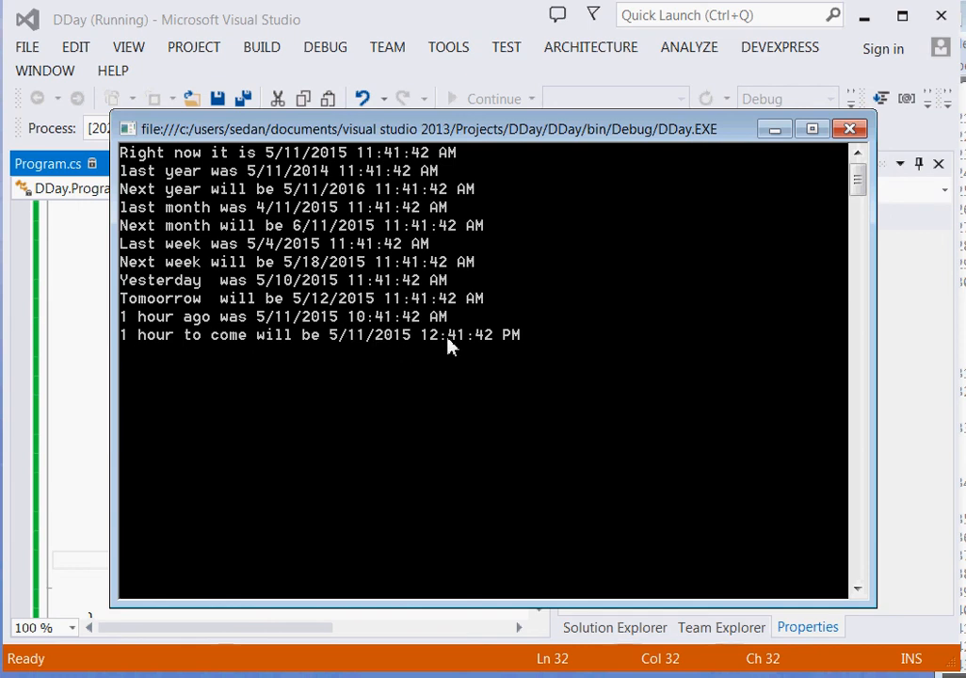
{"action": "mouse_move", "coordinate": [621, 405]}
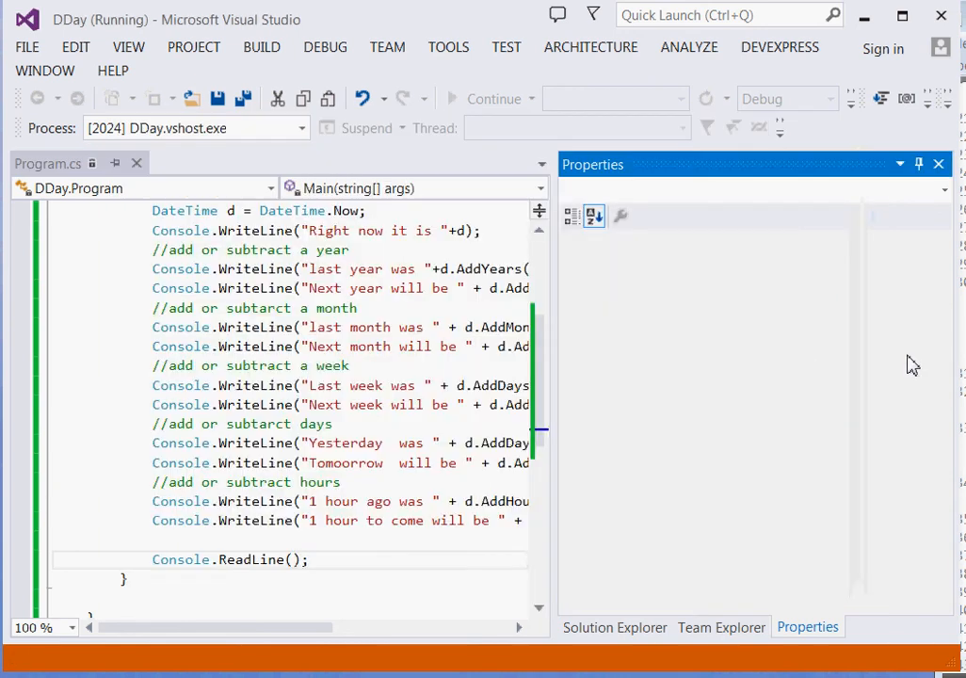
{"action": "left_click", "coordinate": [524, 310]}
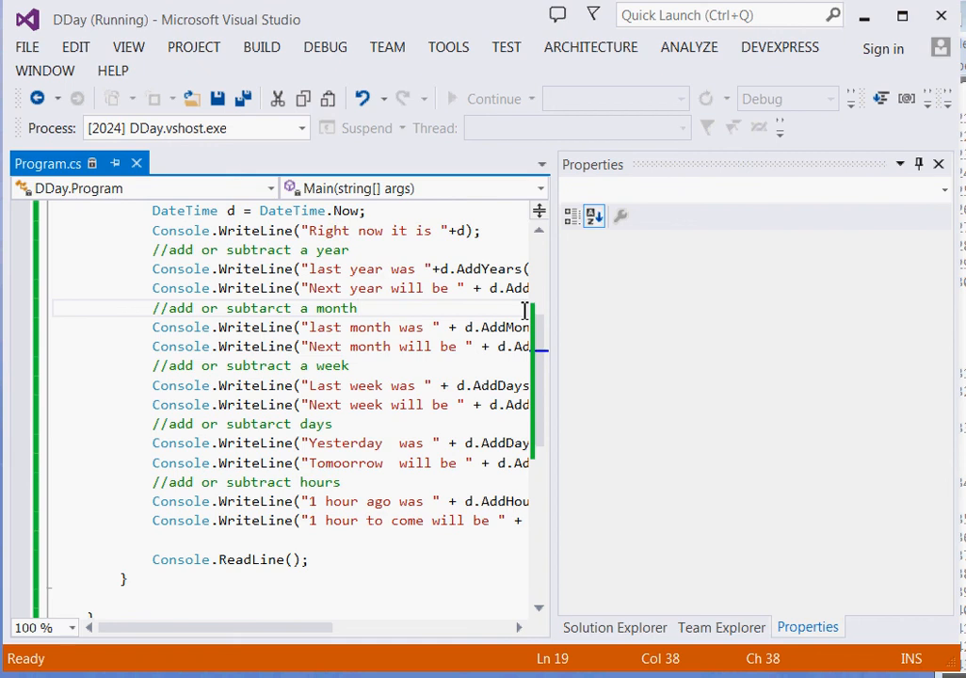
{"action": "mouse_move", "coordinate": [834, 390]}
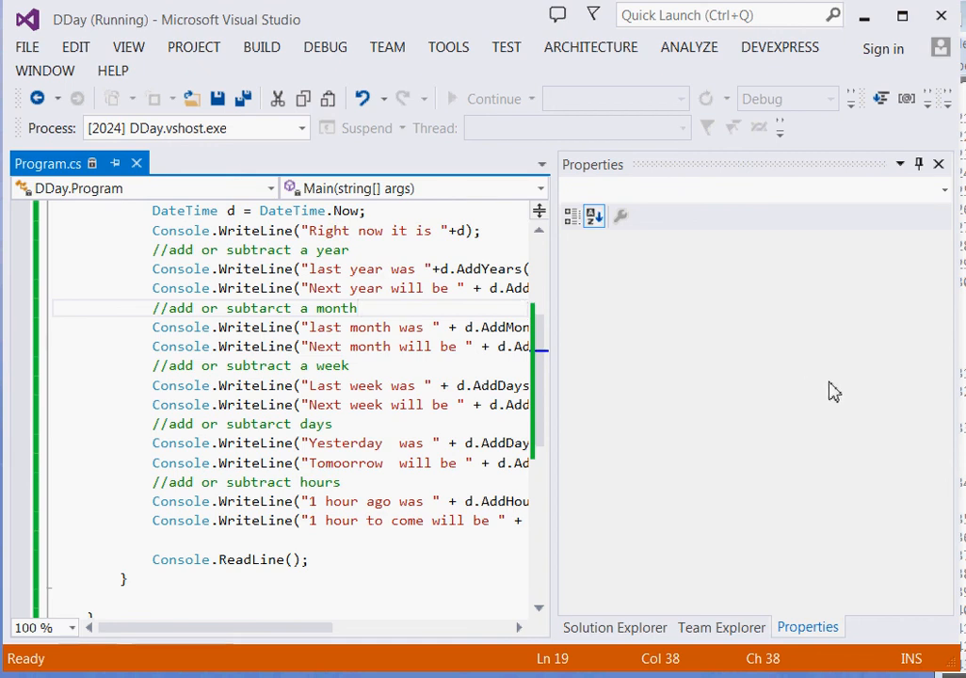